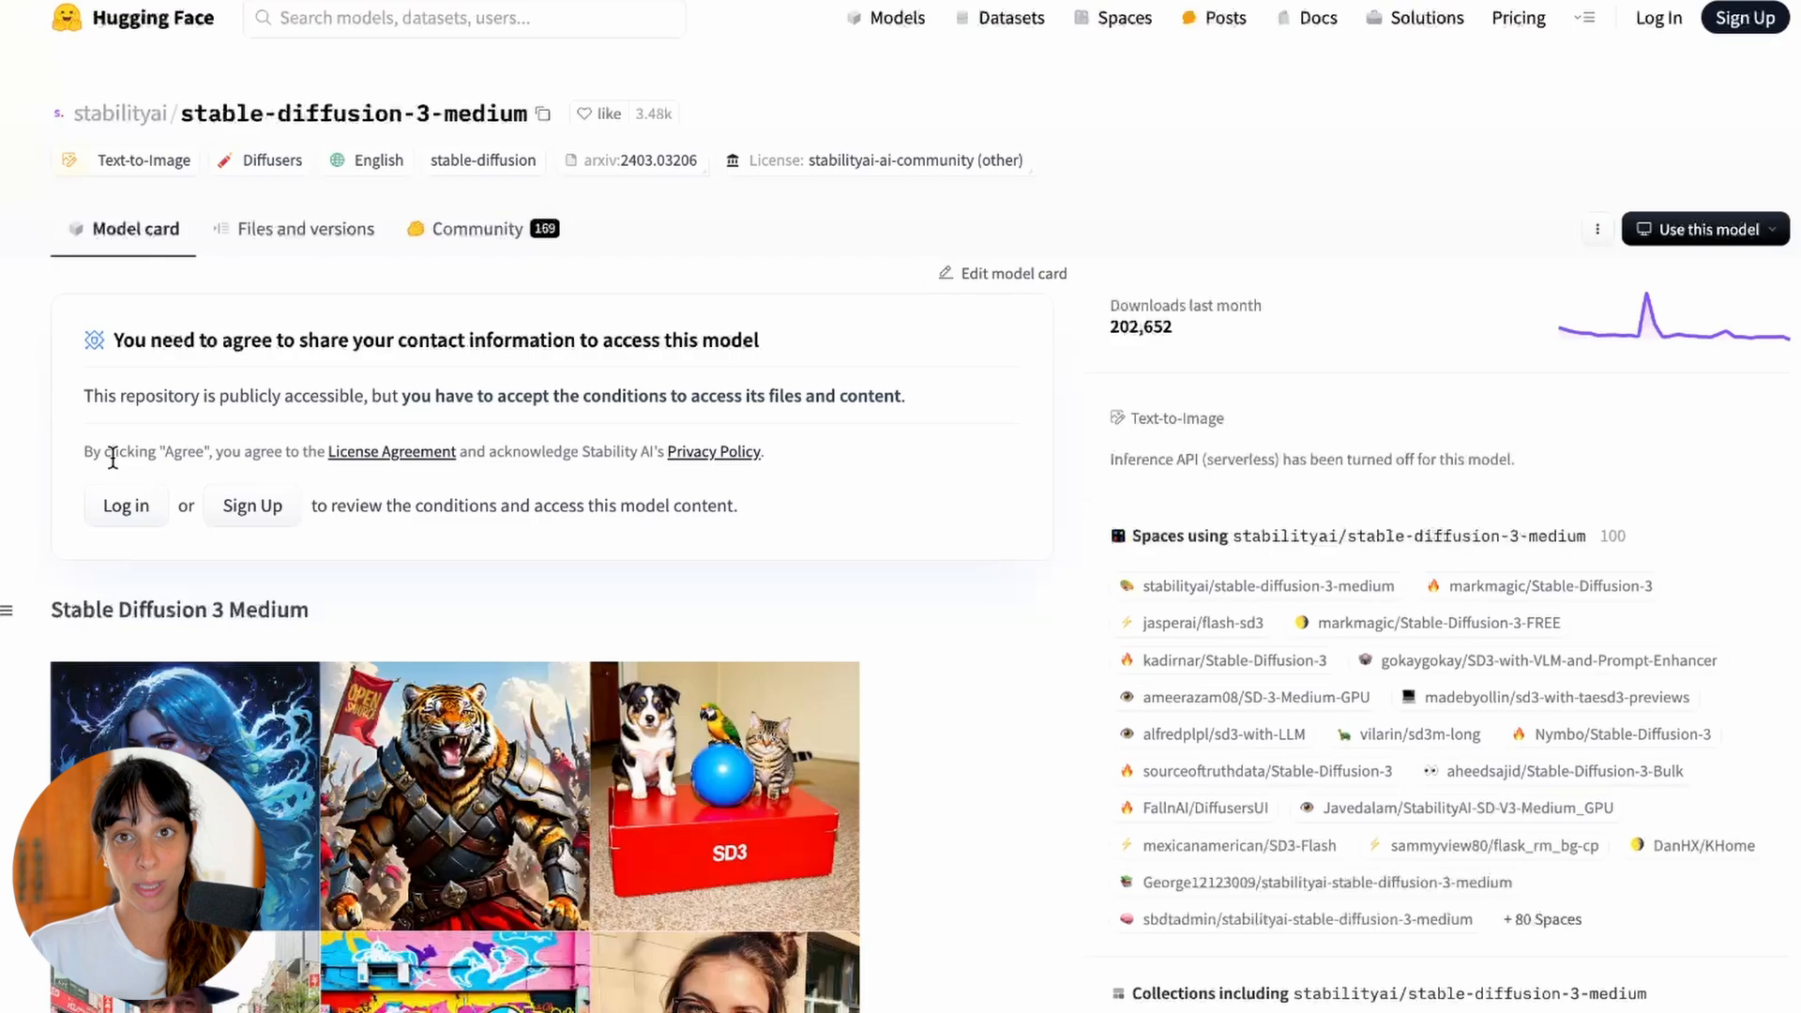
# Review the LICENSE.md community license, return to the model card and agree to gain gated access.
pyautogui.click(304, 229)
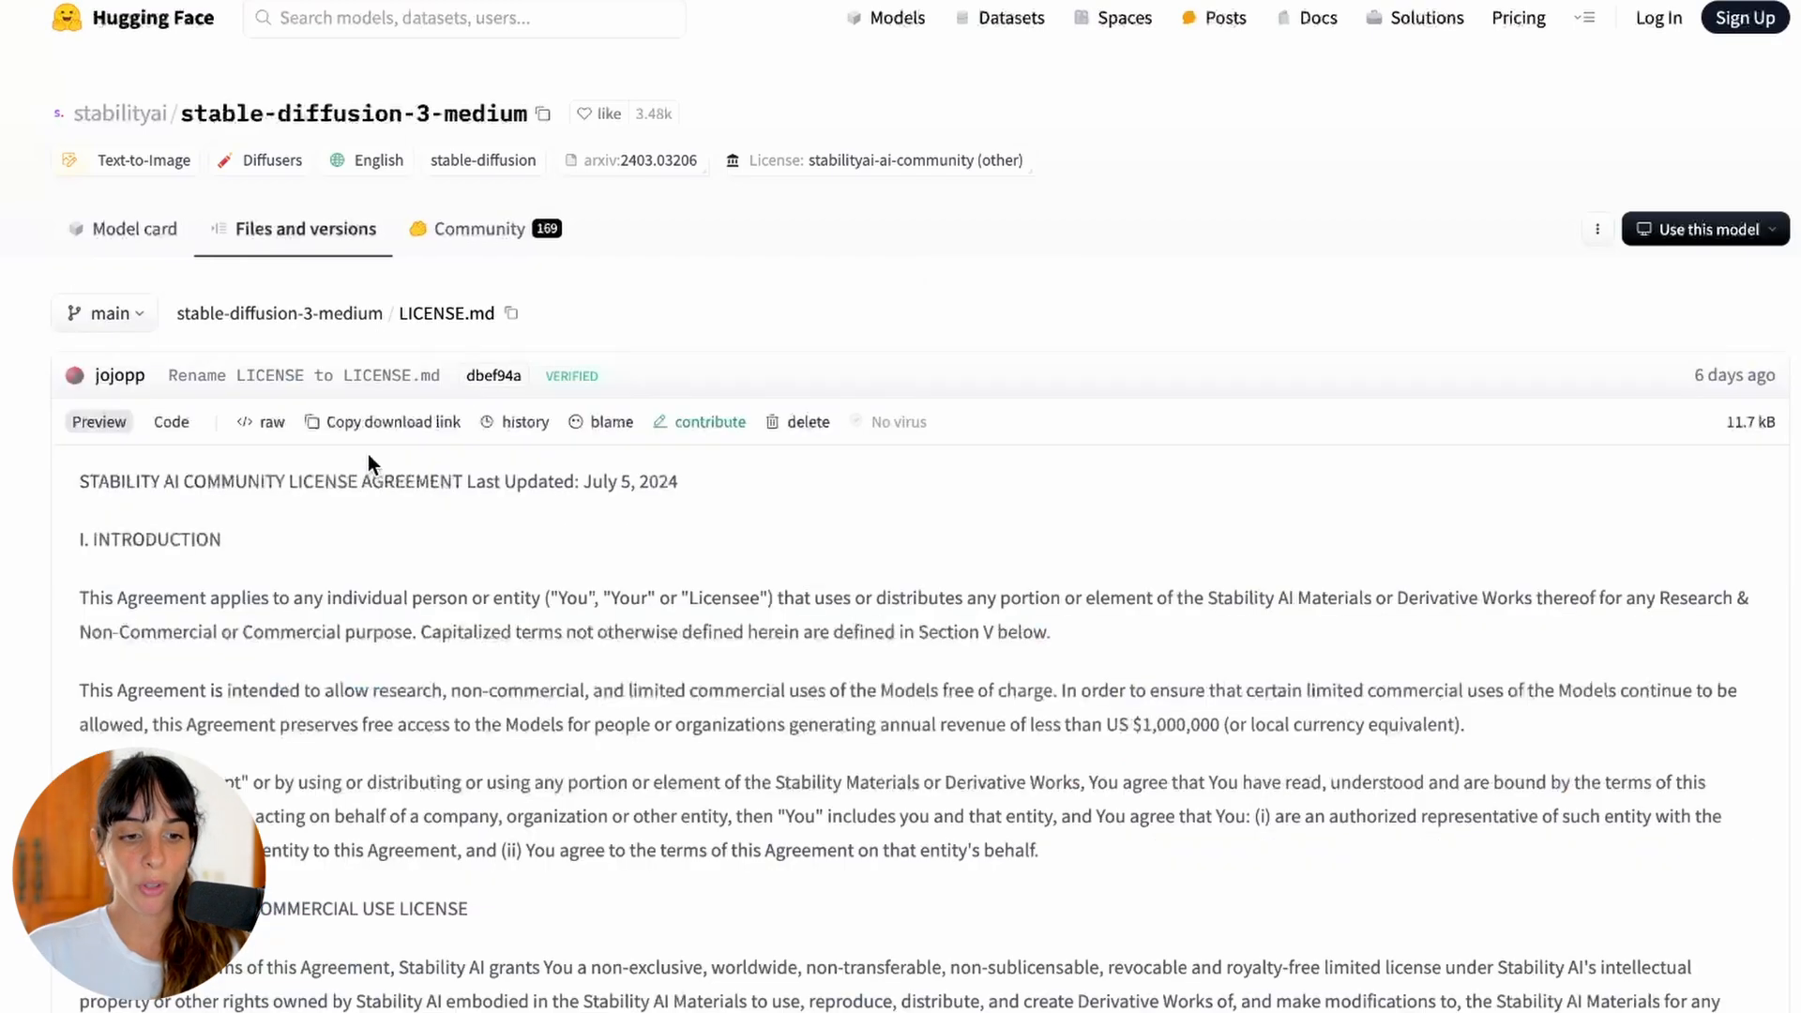
pyautogui.moveTo(143, 482); pyautogui.dragTo(677, 482)
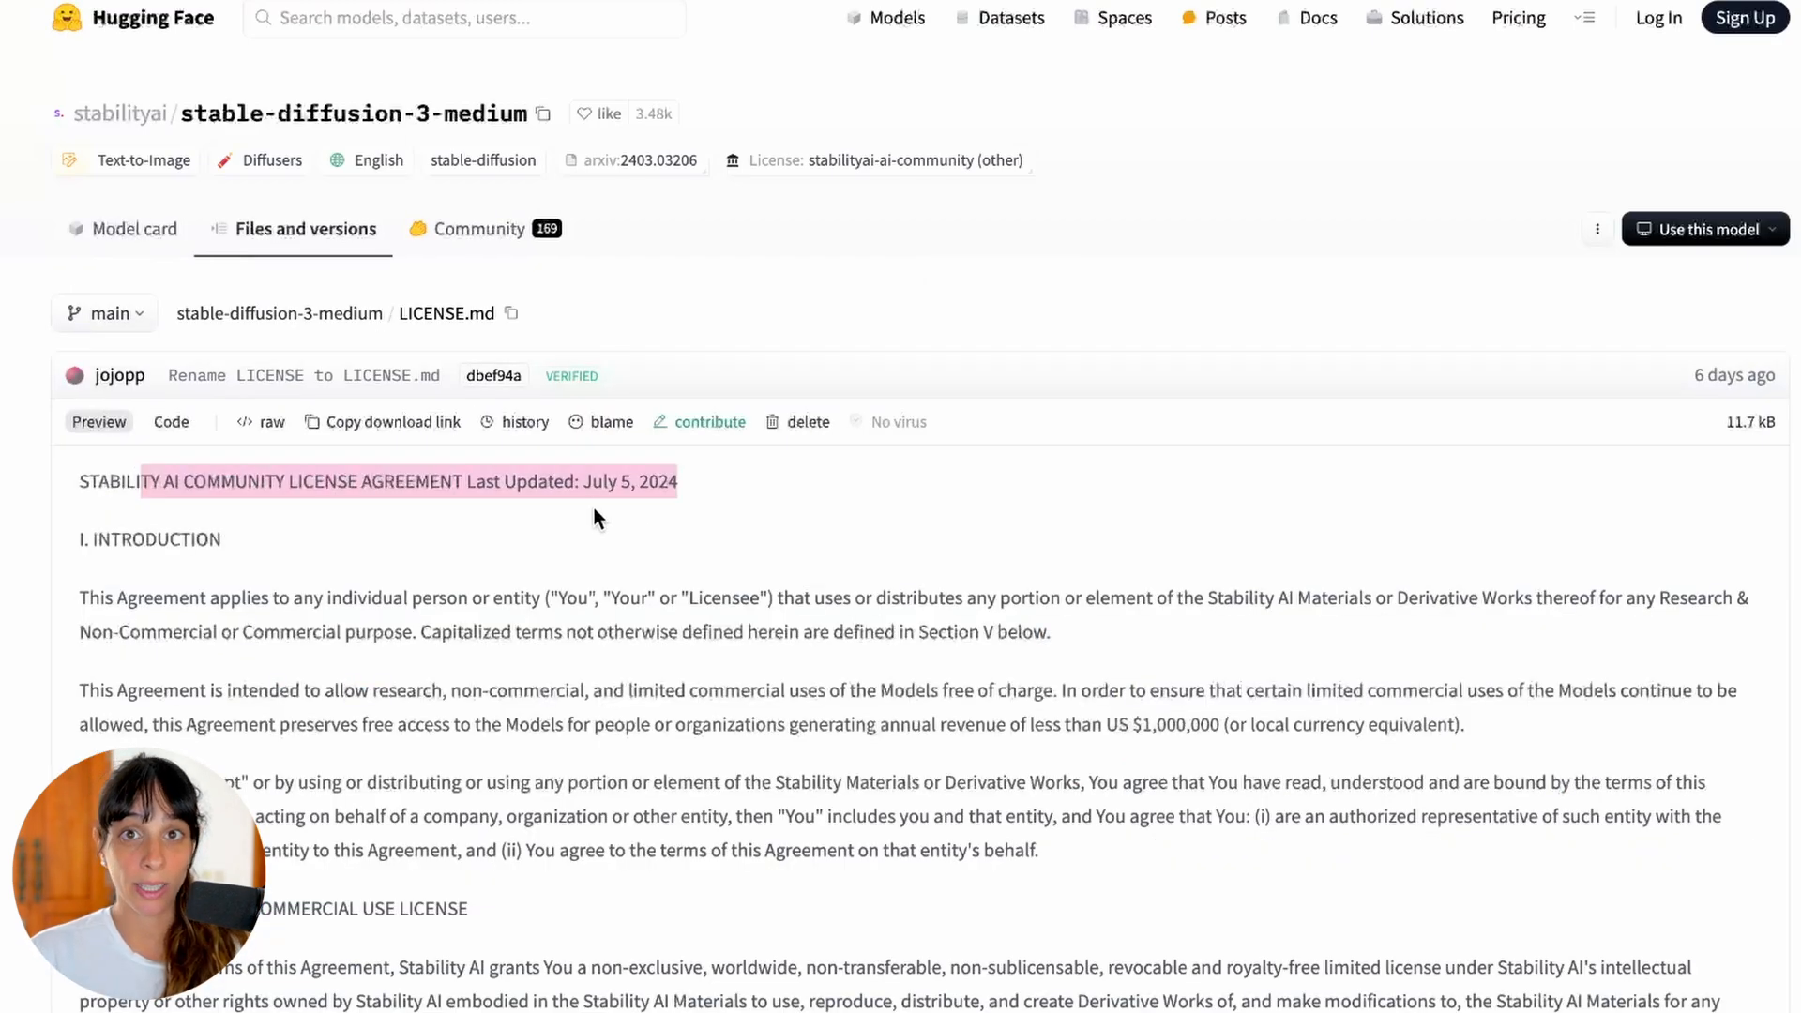
pyautogui.scroll(-3)
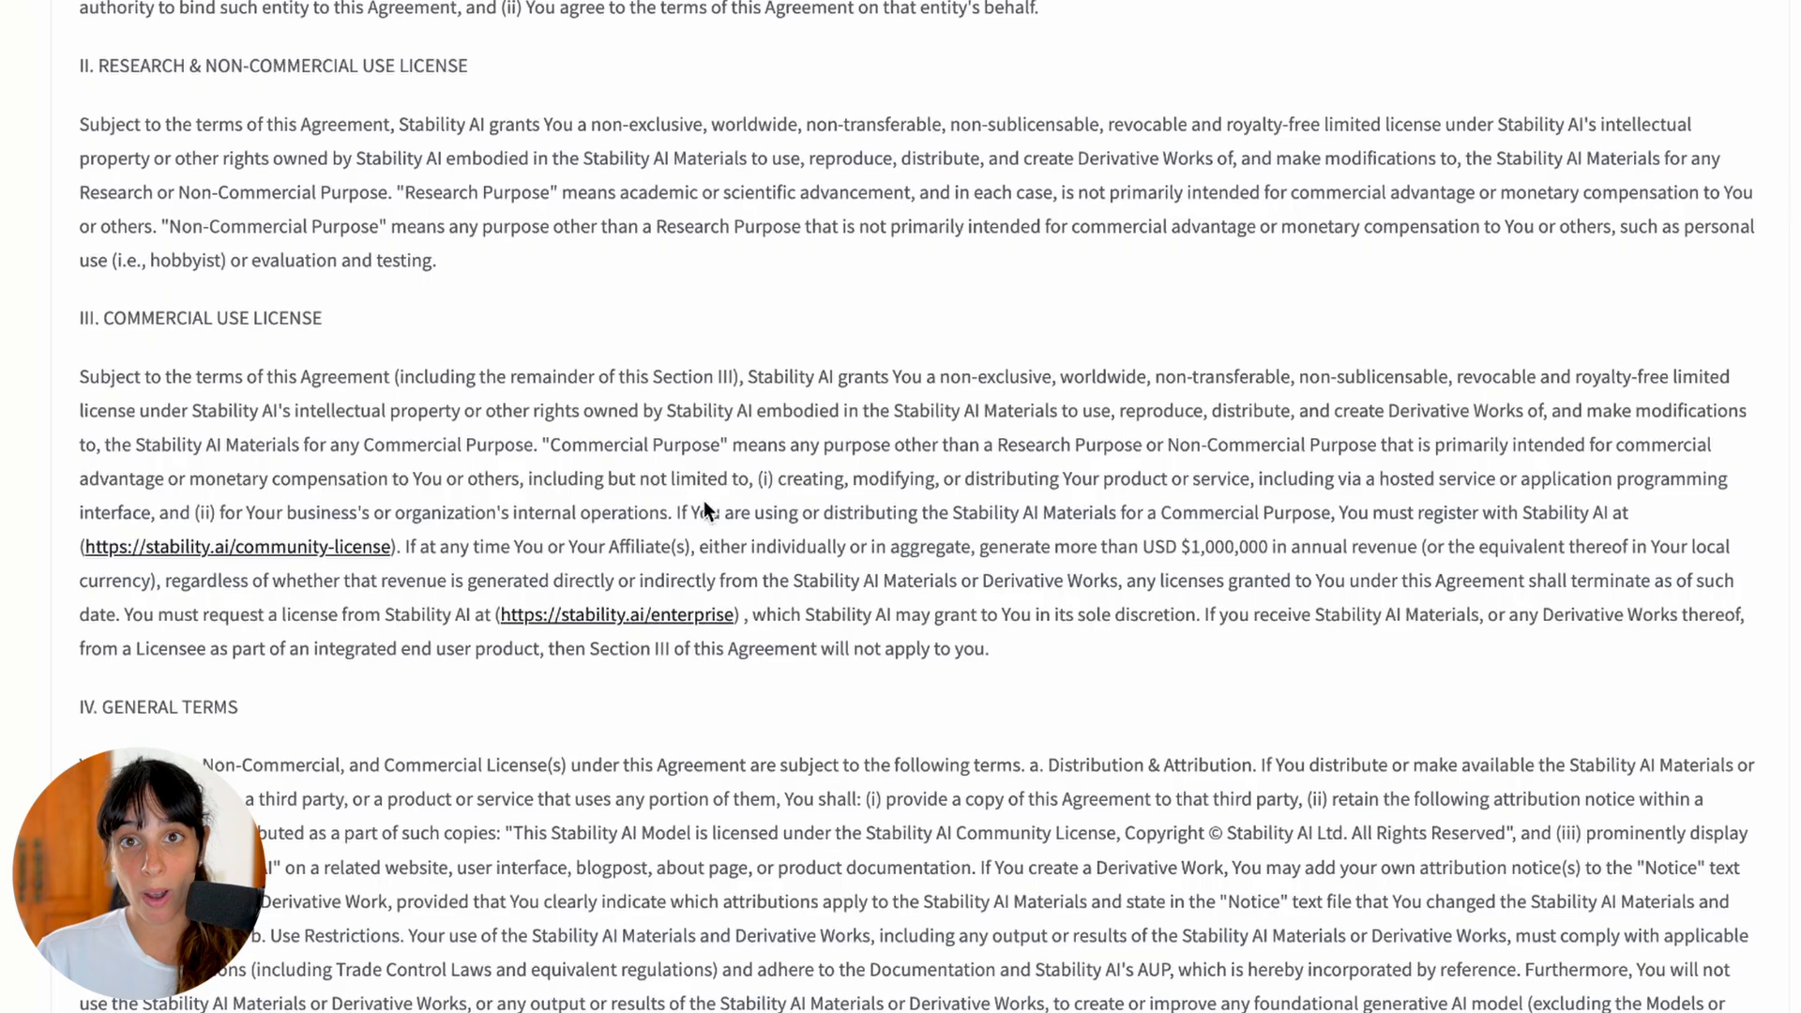
pyautogui.scroll(-3)
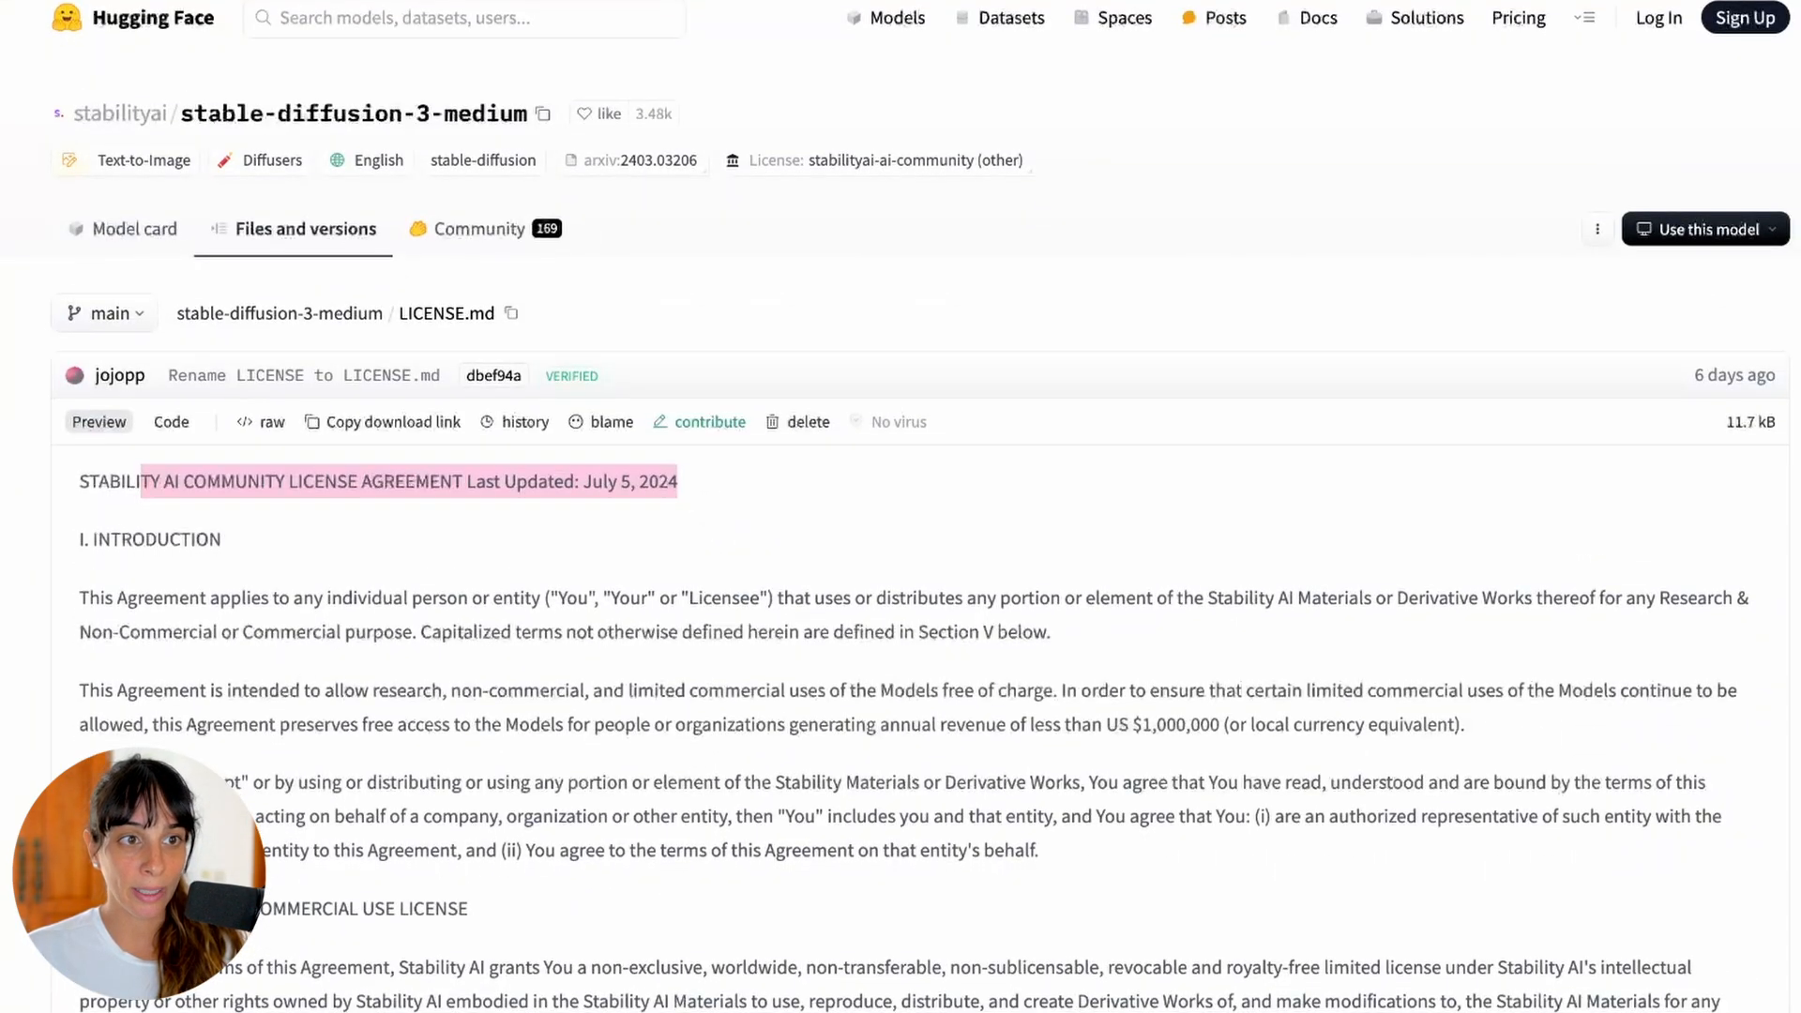
pyautogui.click(131, 229)
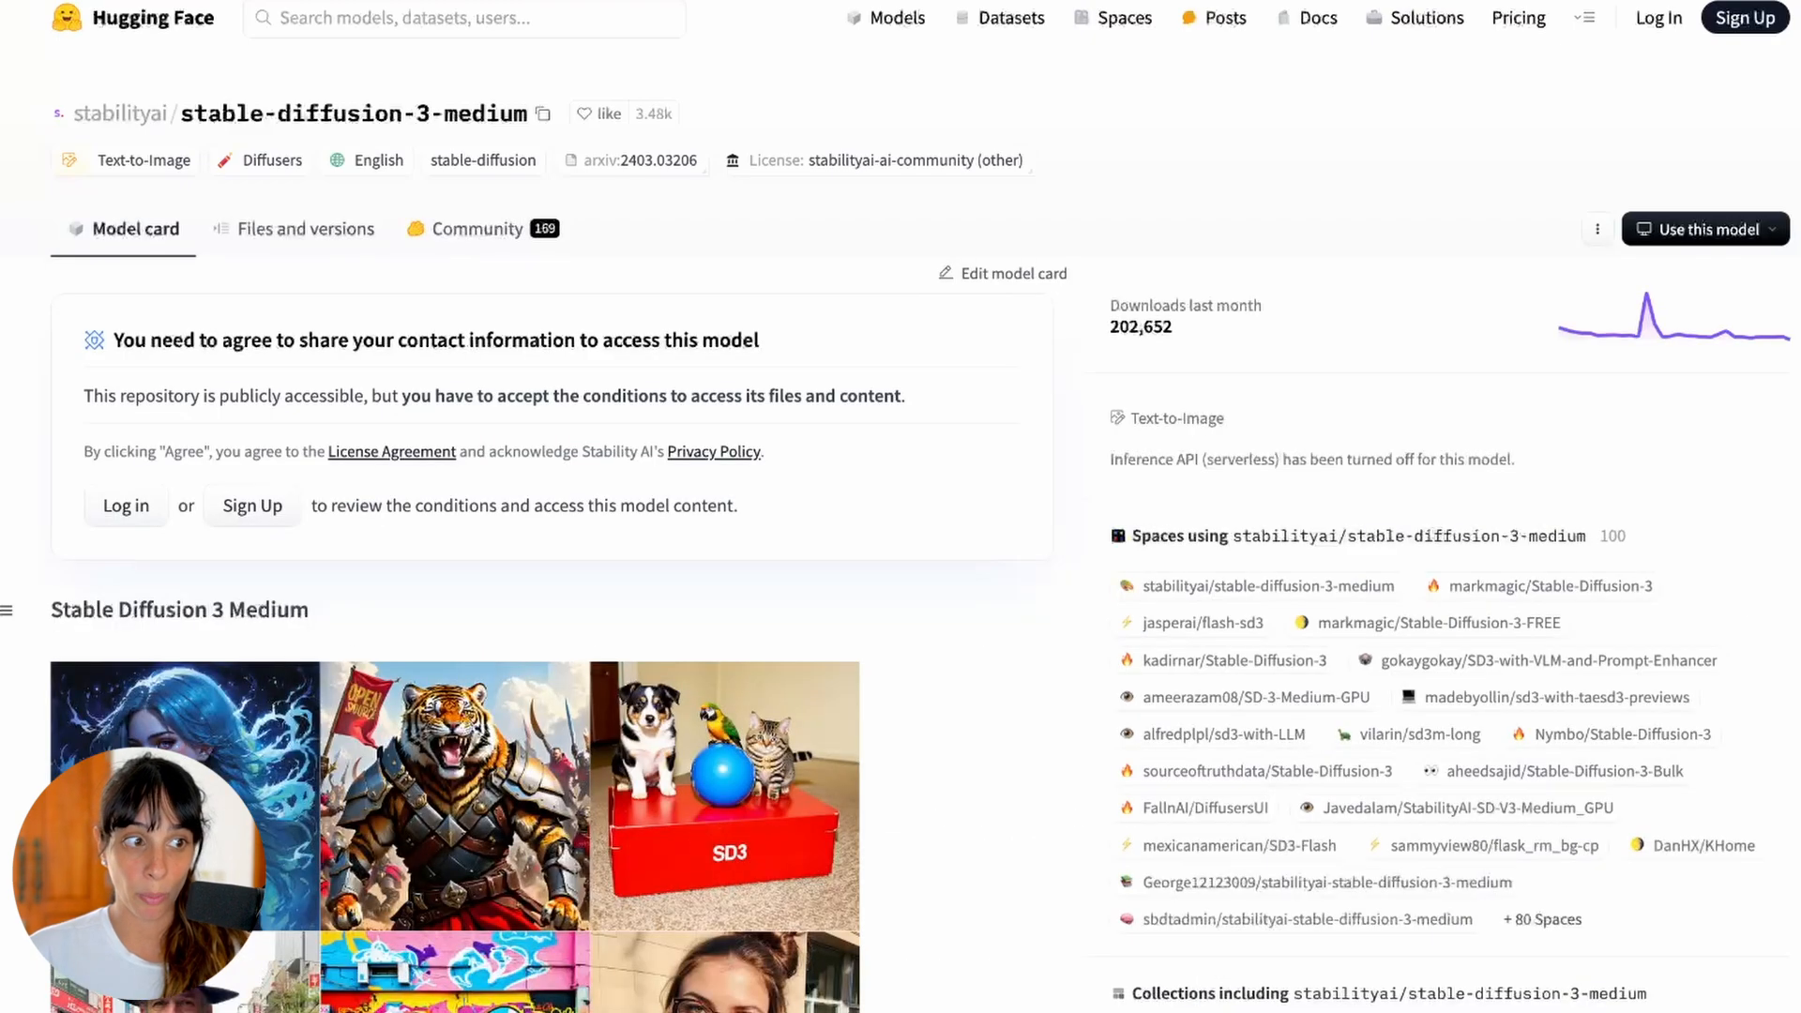
pyautogui.doubleClick(656, 507)
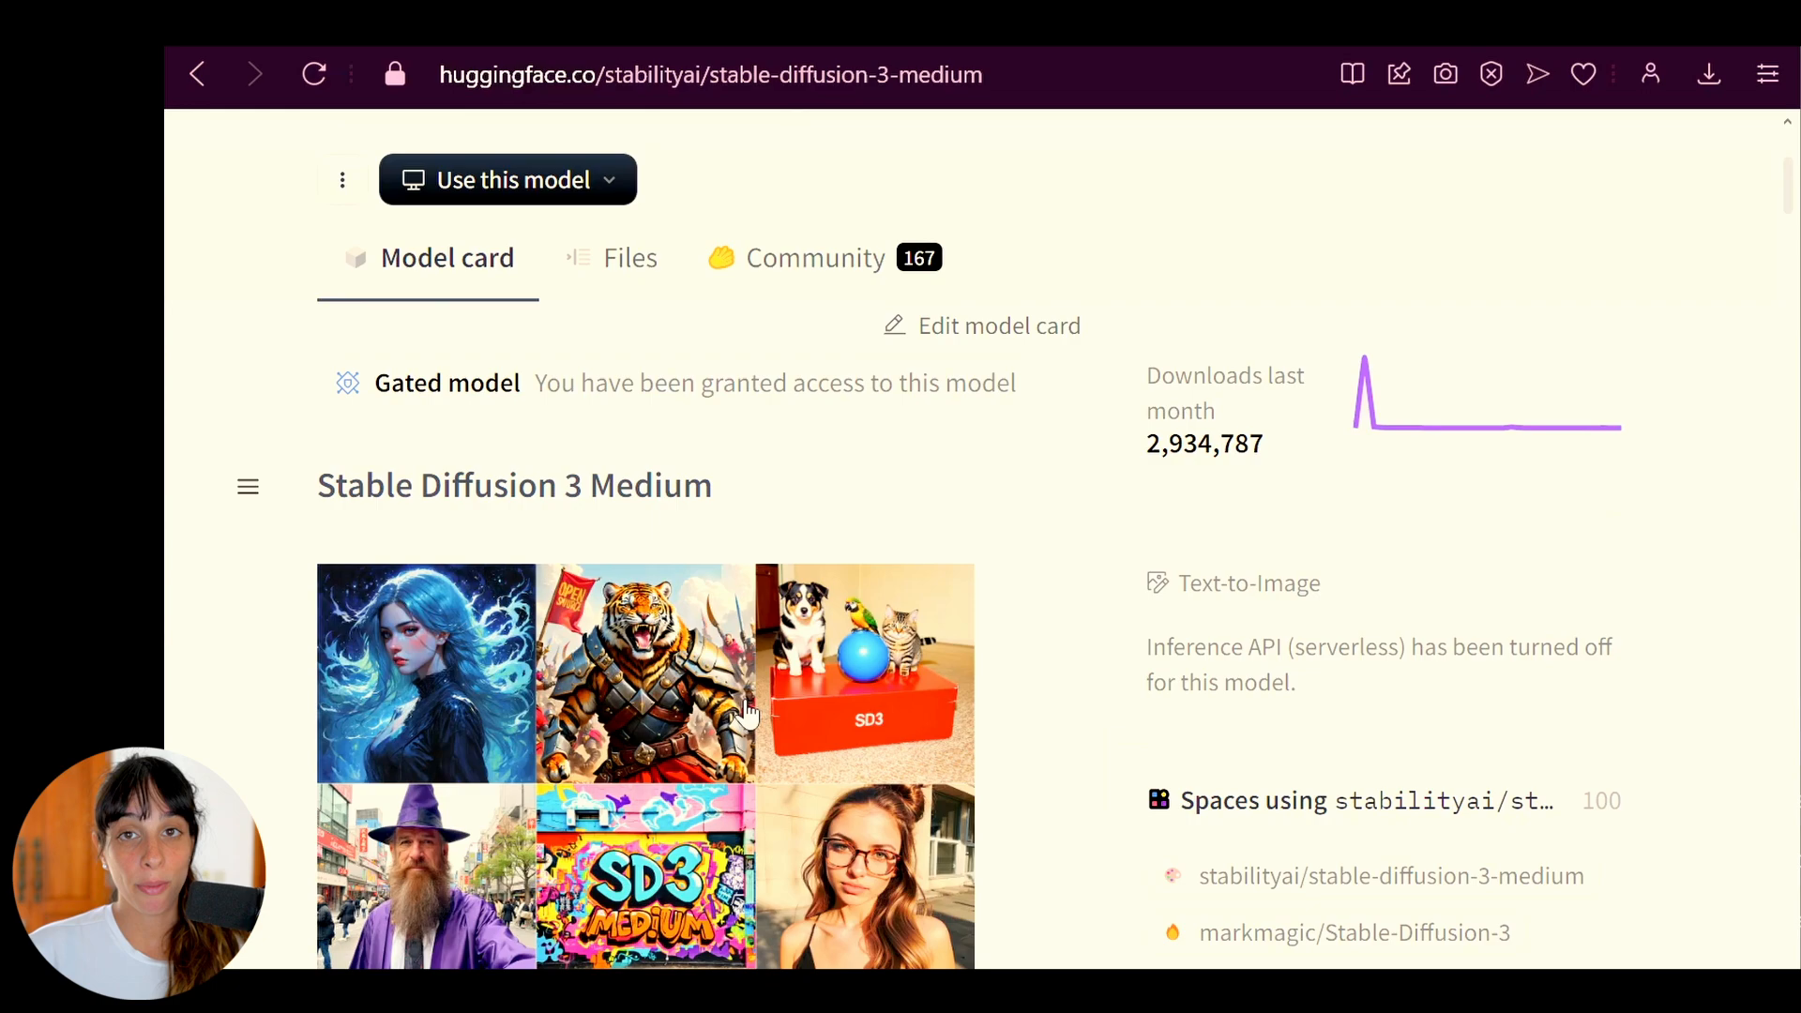
# Browse the repository's Files listing down to the 4.34 GB sd3_medium.safetensors checkpoint.
pyautogui.click(630, 257)
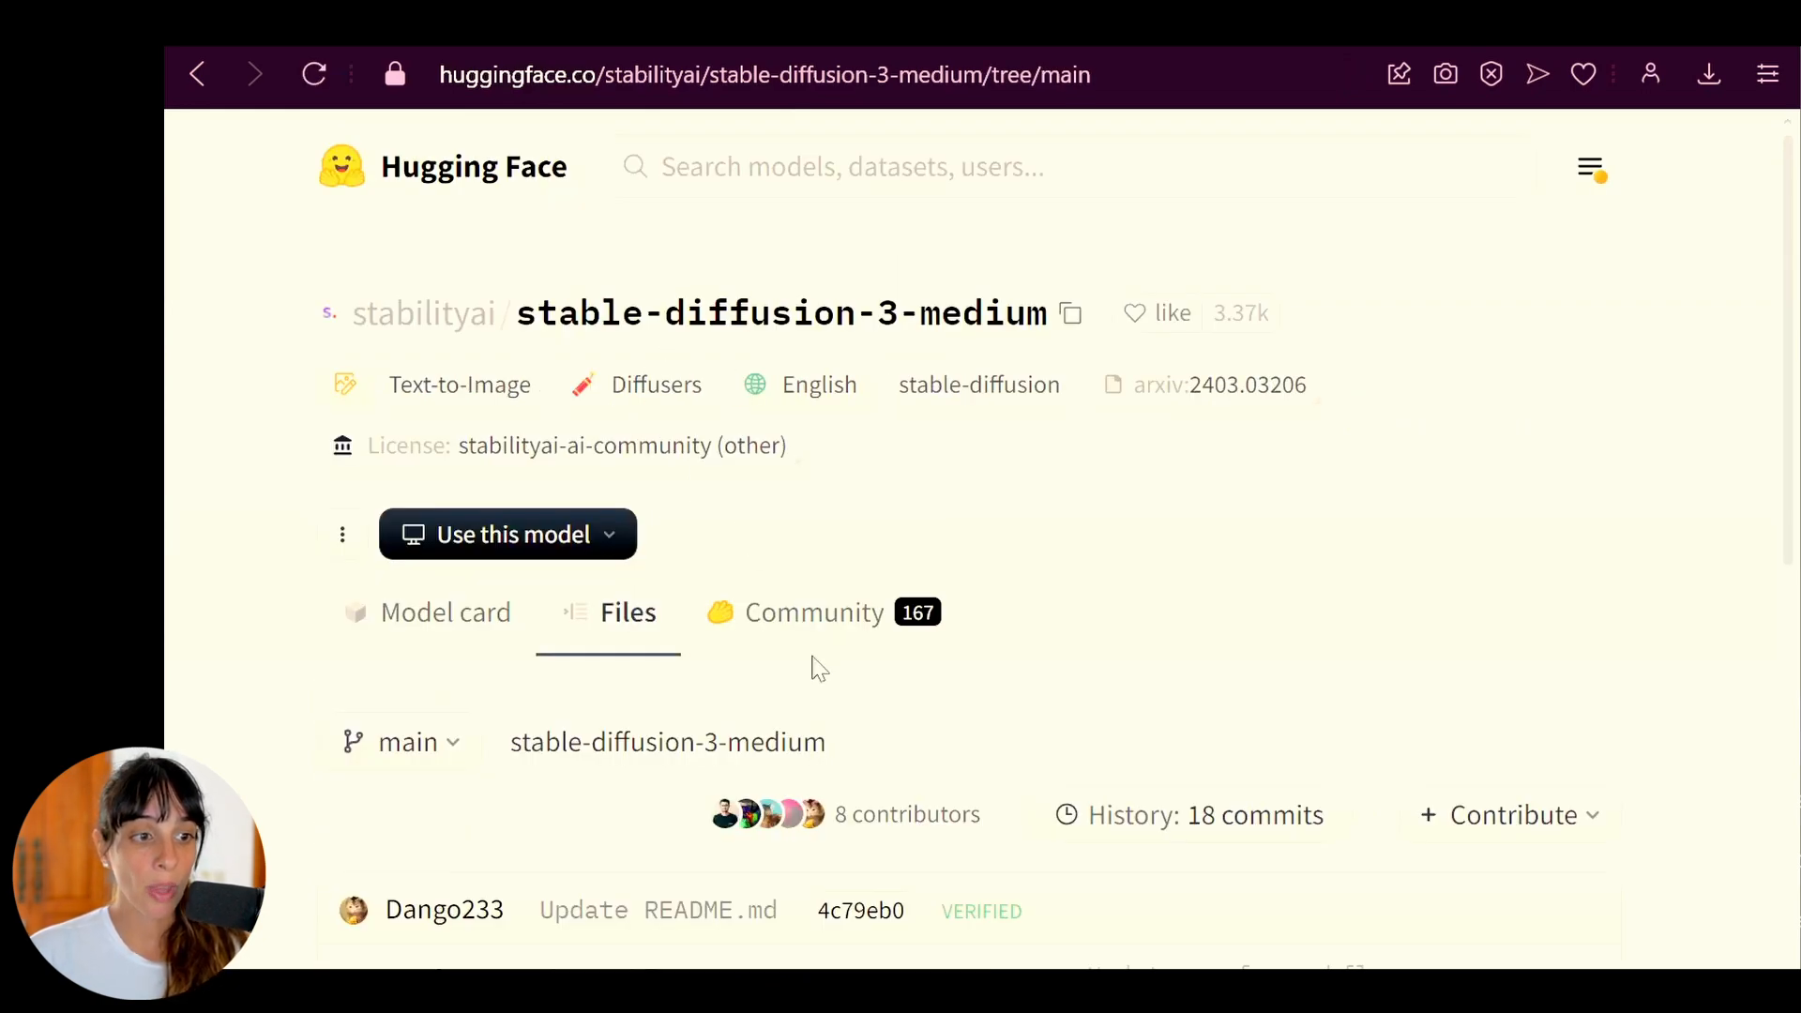
pyautogui.scroll(-3)
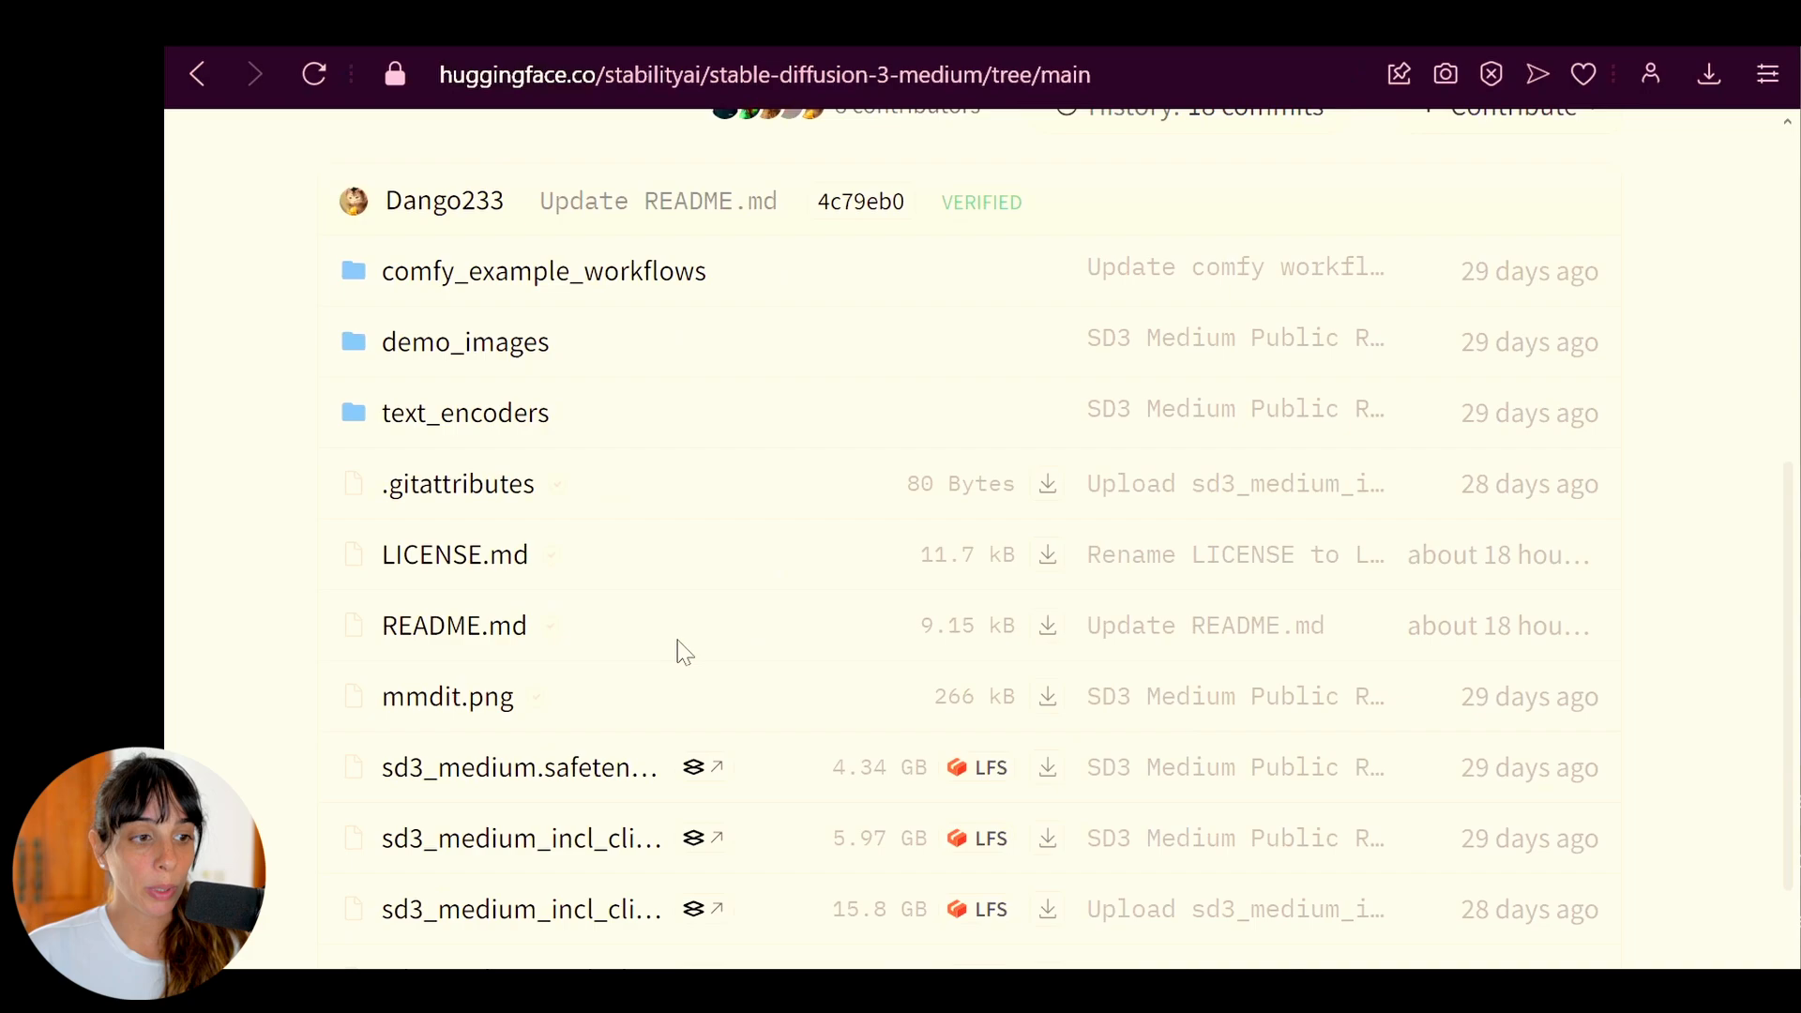
pyautogui.scroll(-3)
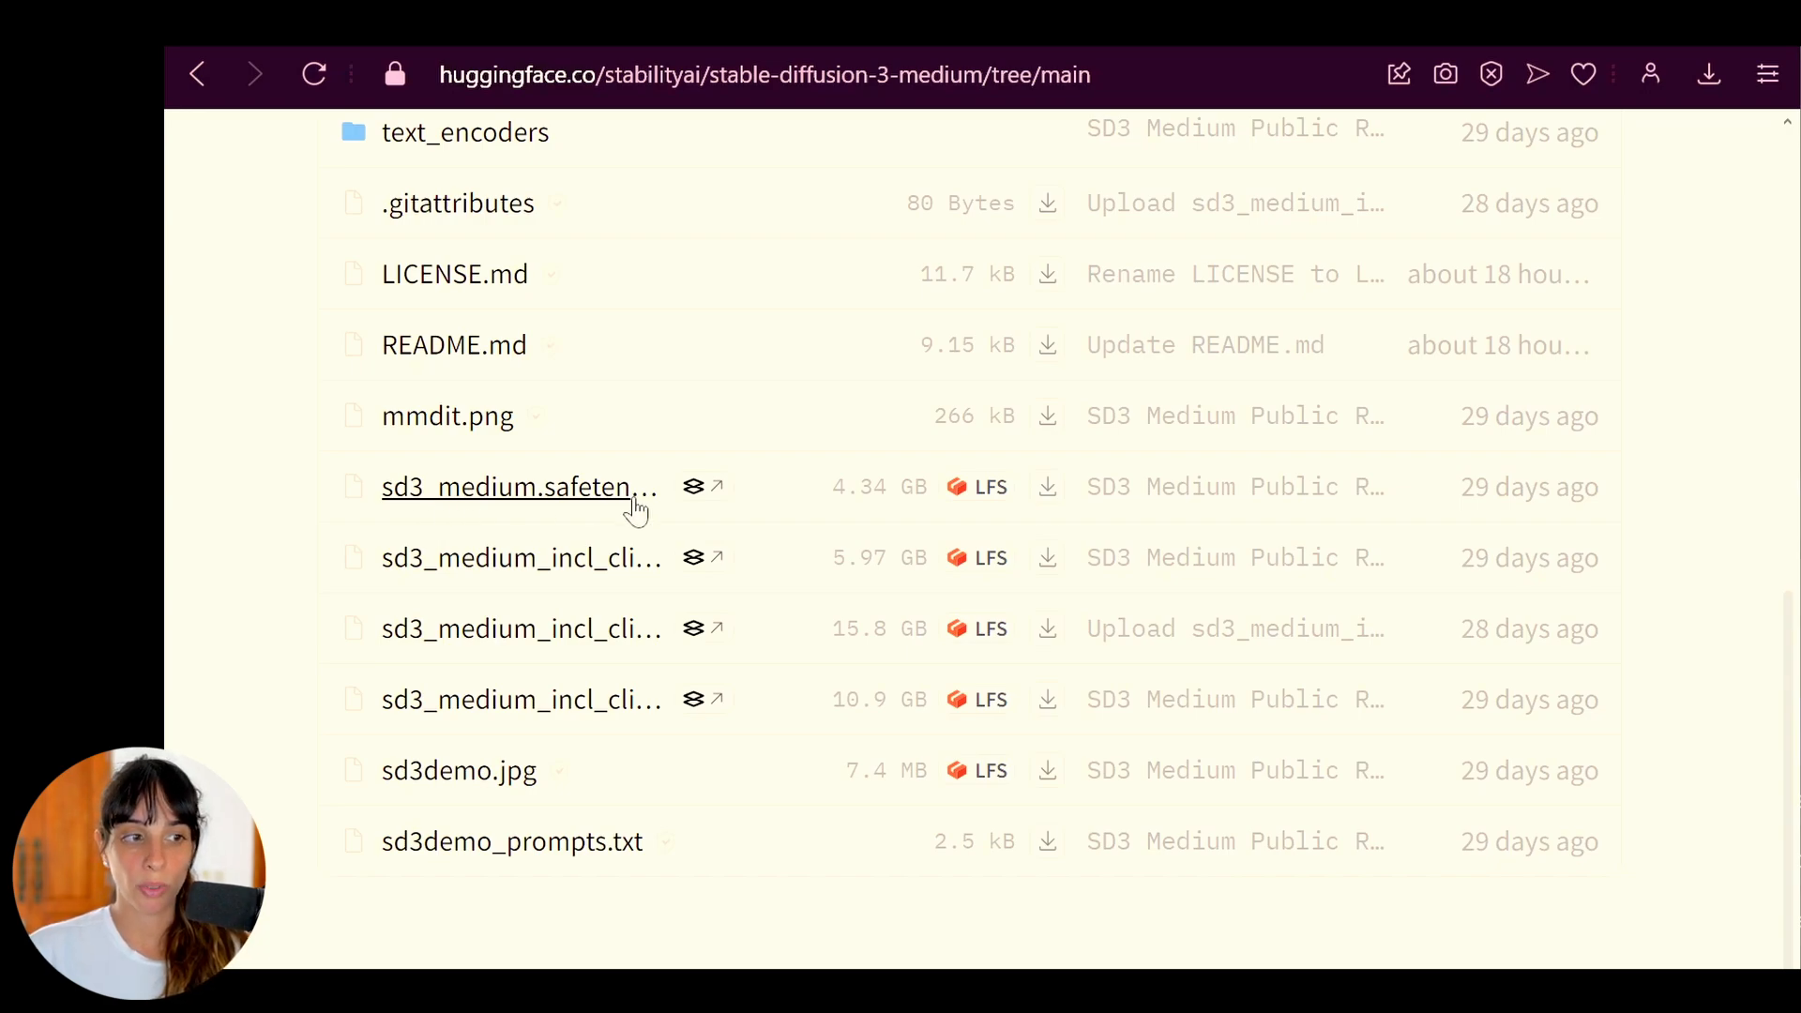
pyautogui.moveTo(452, 503)
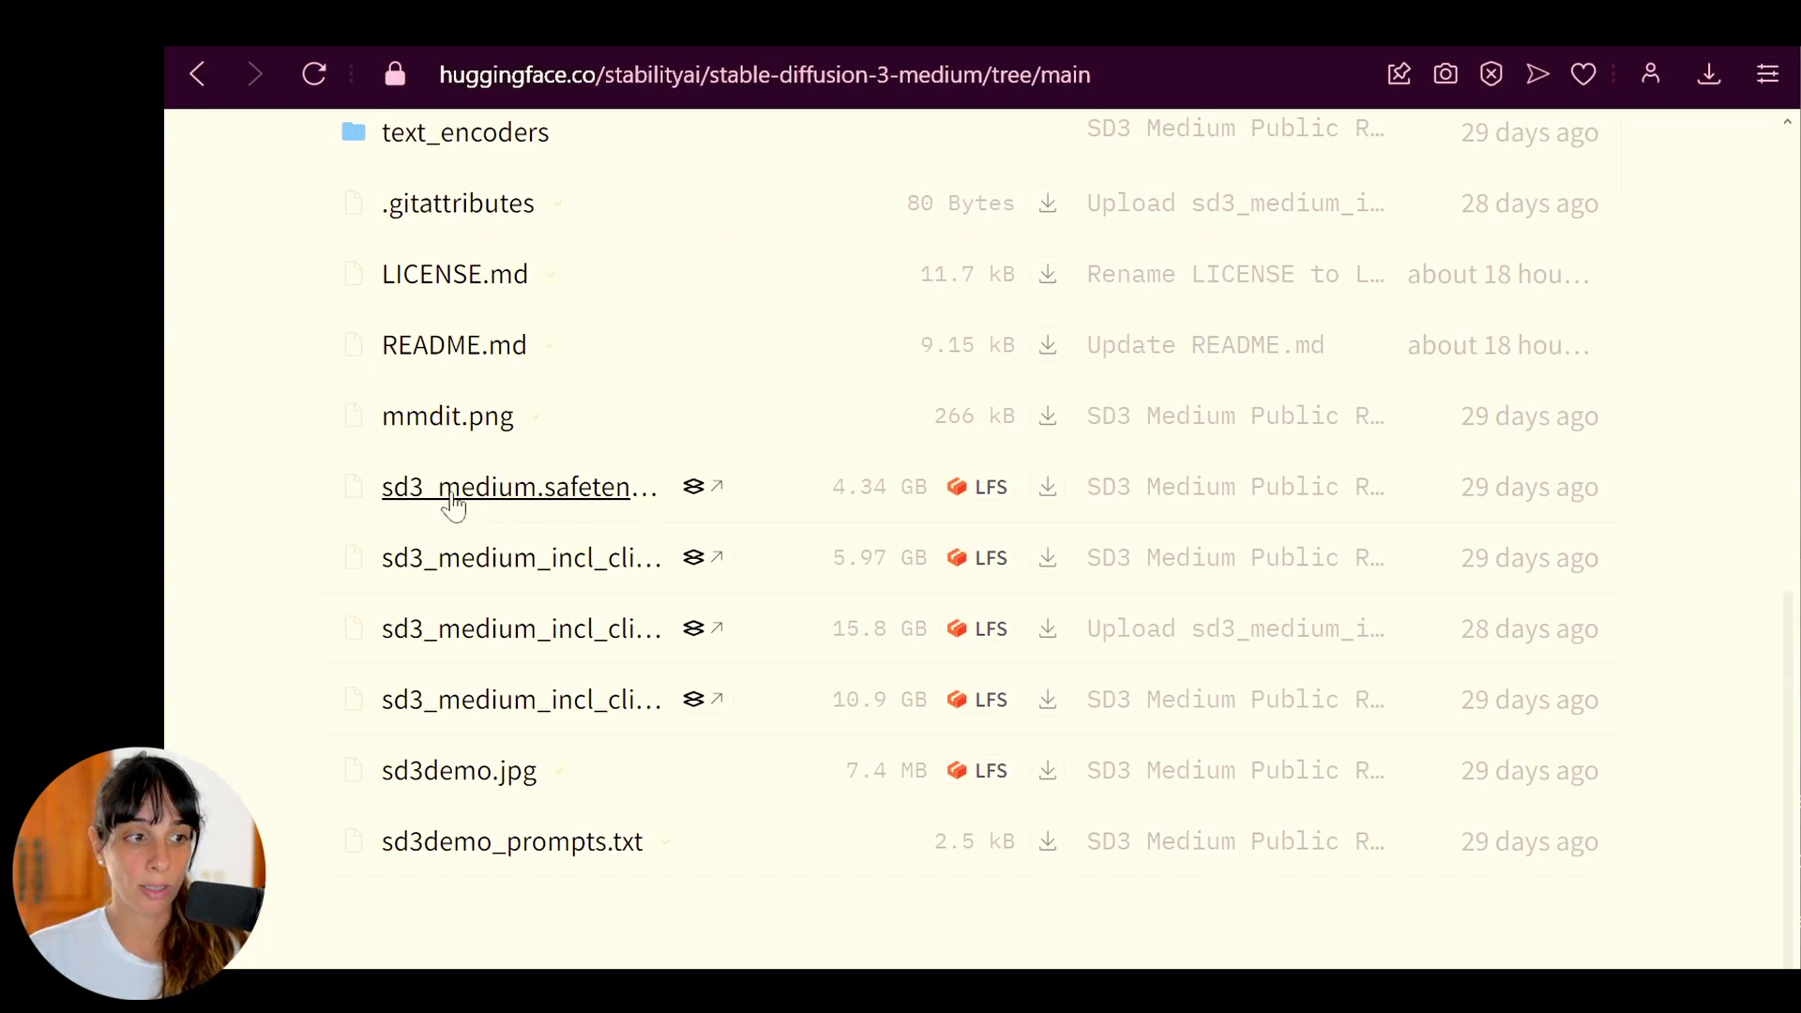
pyautogui.moveTo(653, 505)
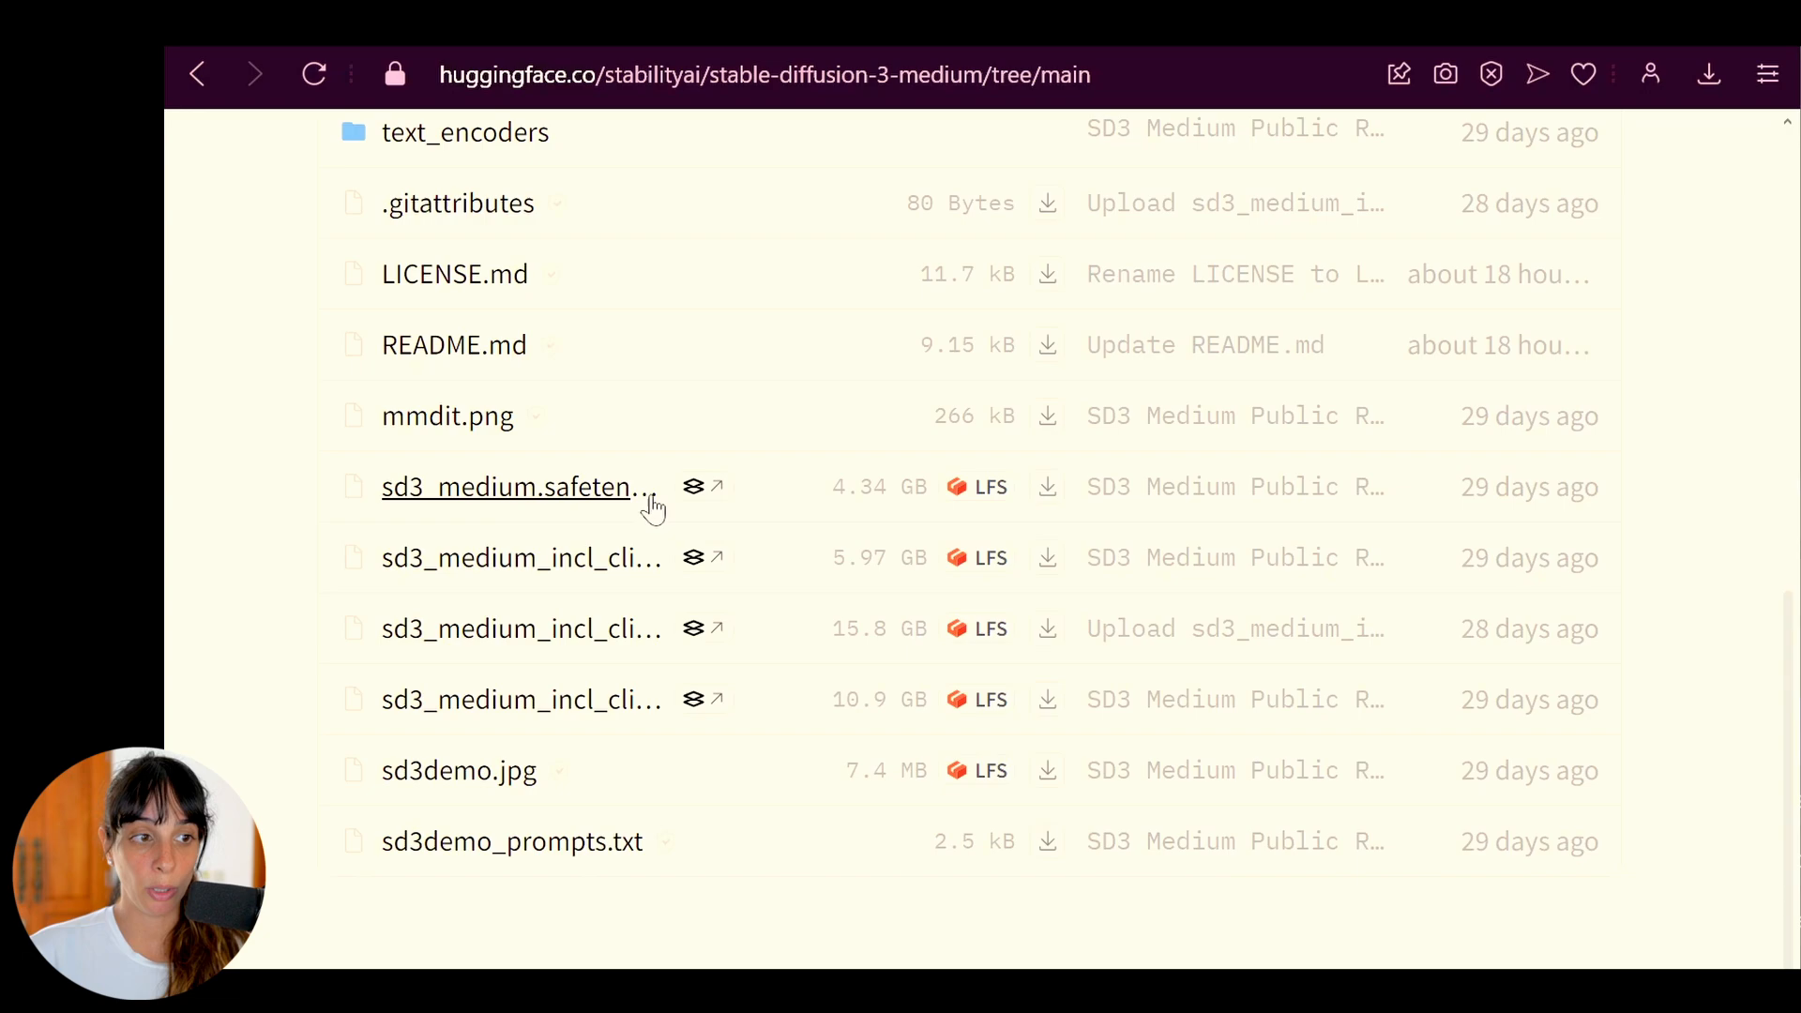
pyautogui.moveTo(1047, 488)
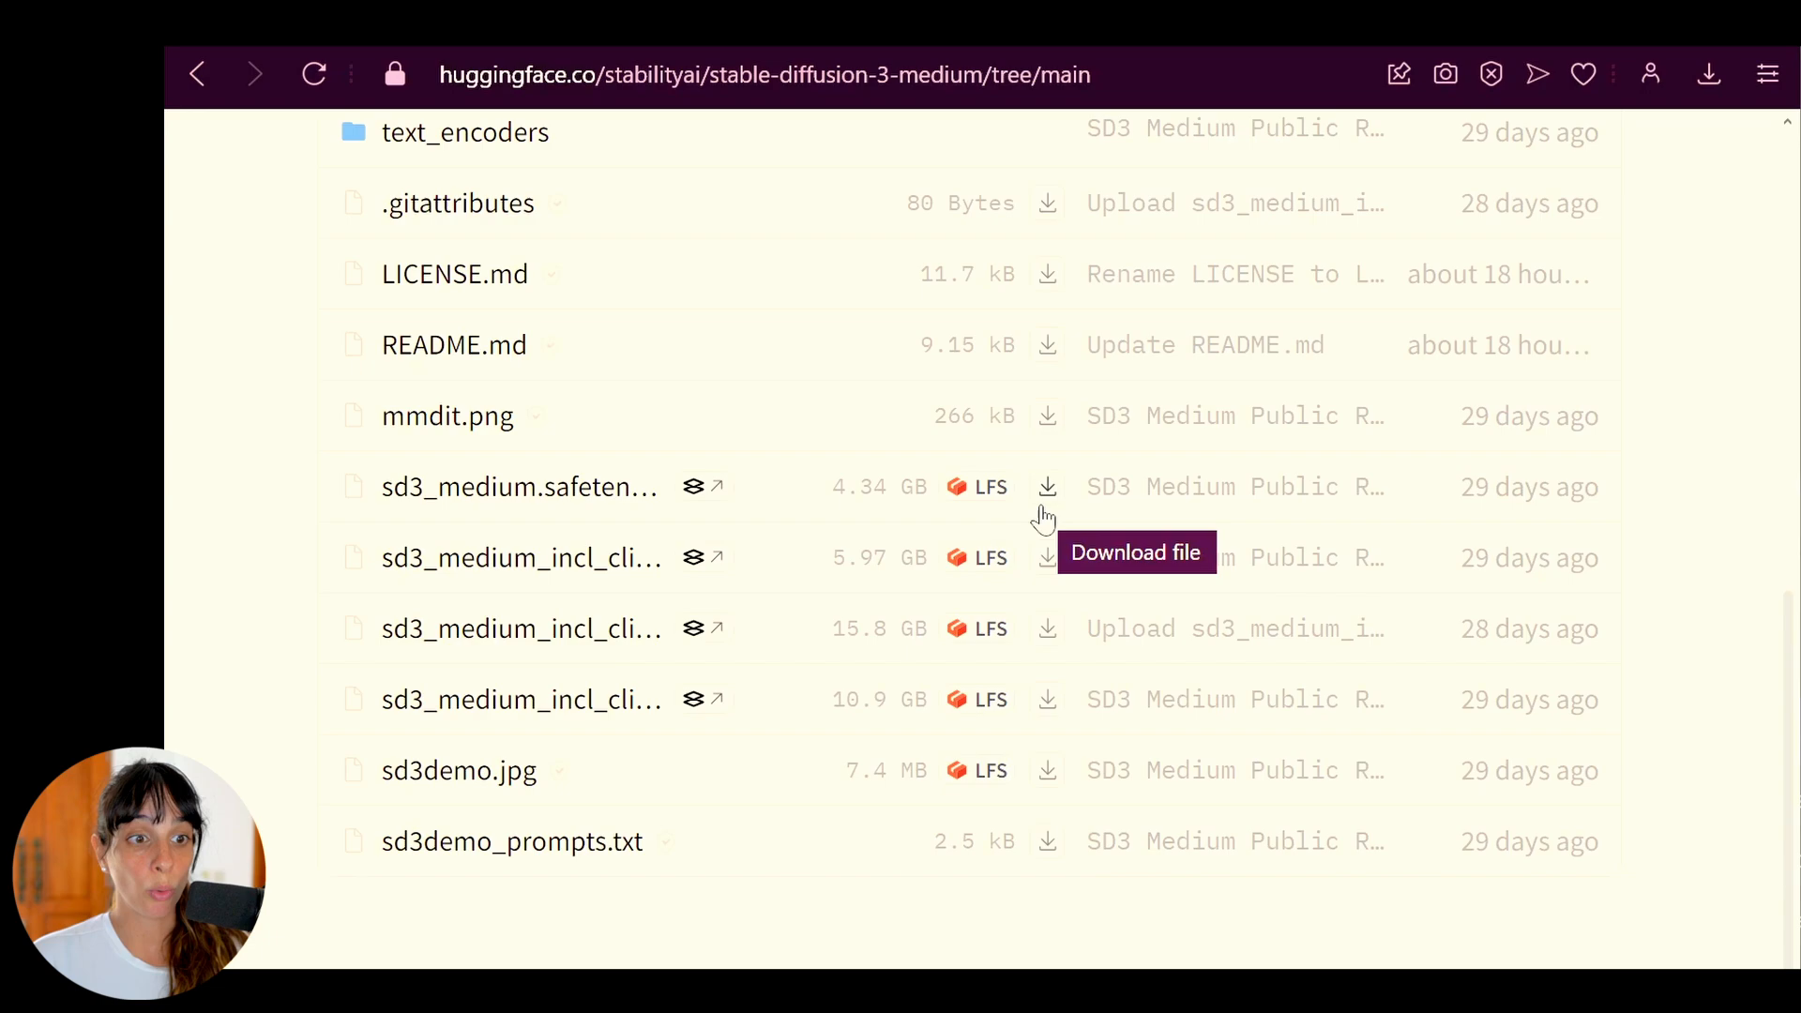
pyautogui.moveTo(1028, 528)
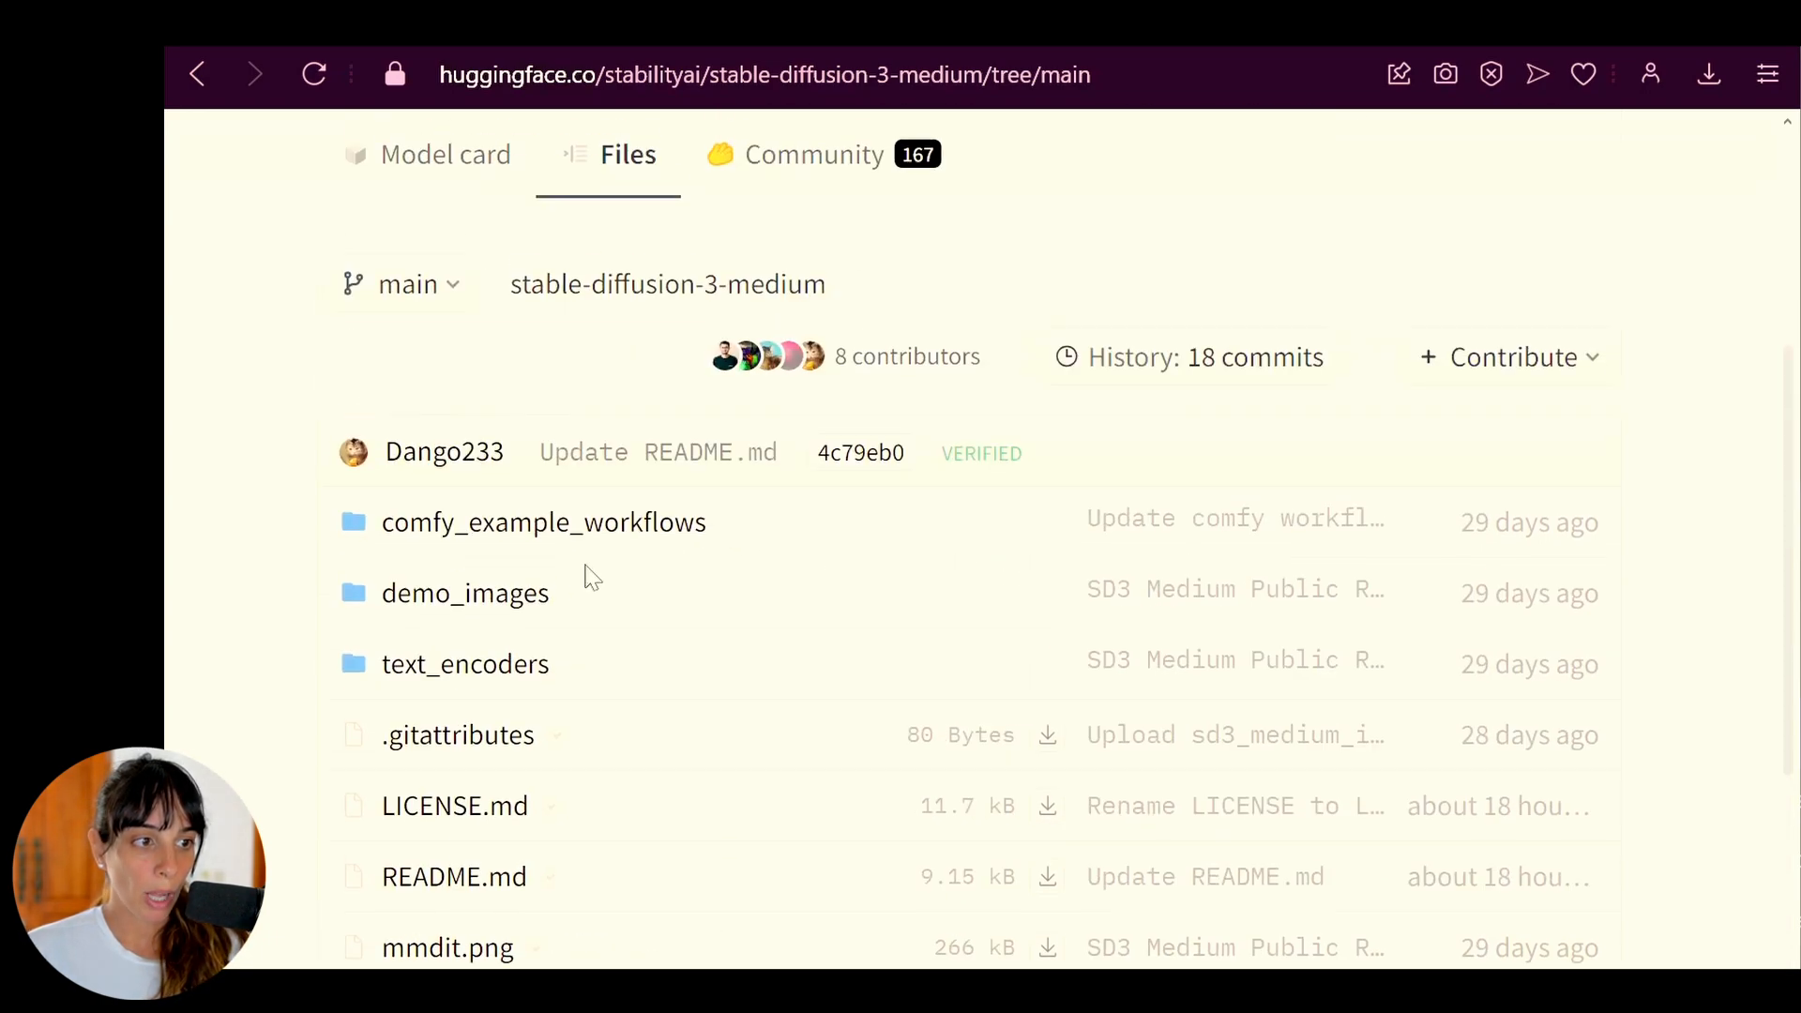
# Browse the text_encoders folder listing the clip_g, clip_l and t5xxl safetensors files.
pyautogui.click(466, 664)
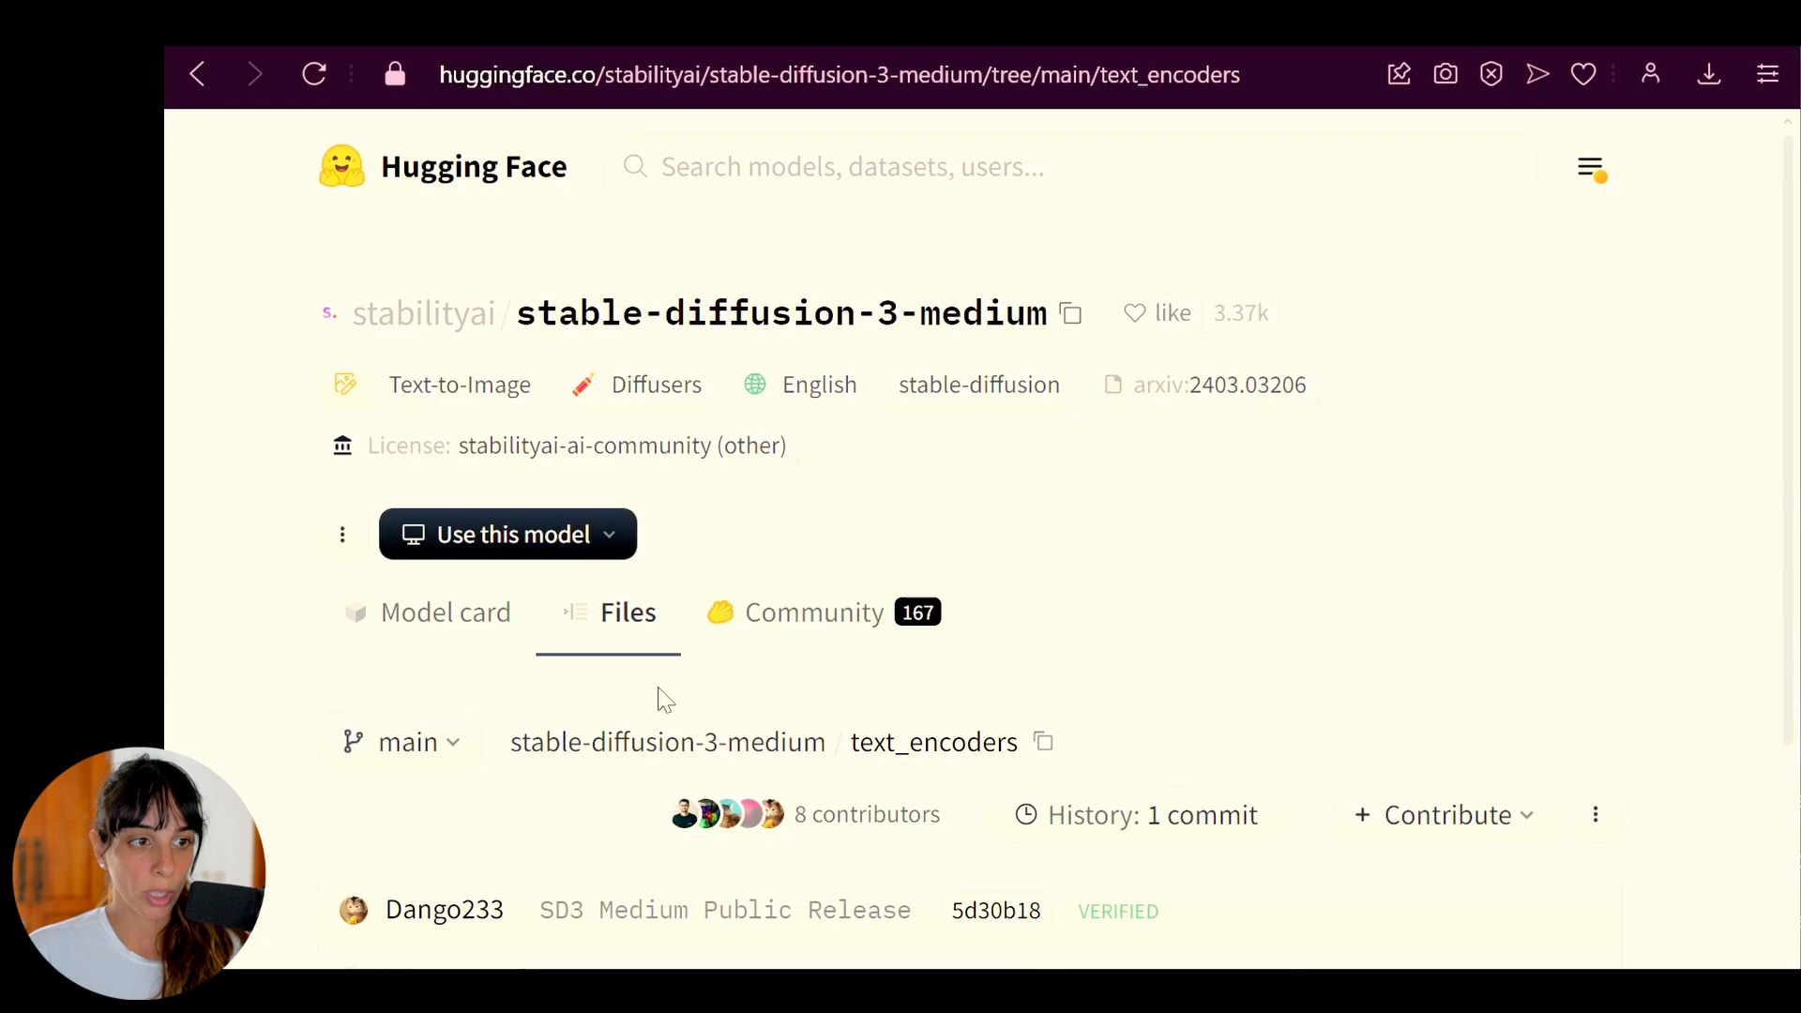
pyautogui.scroll(-3)
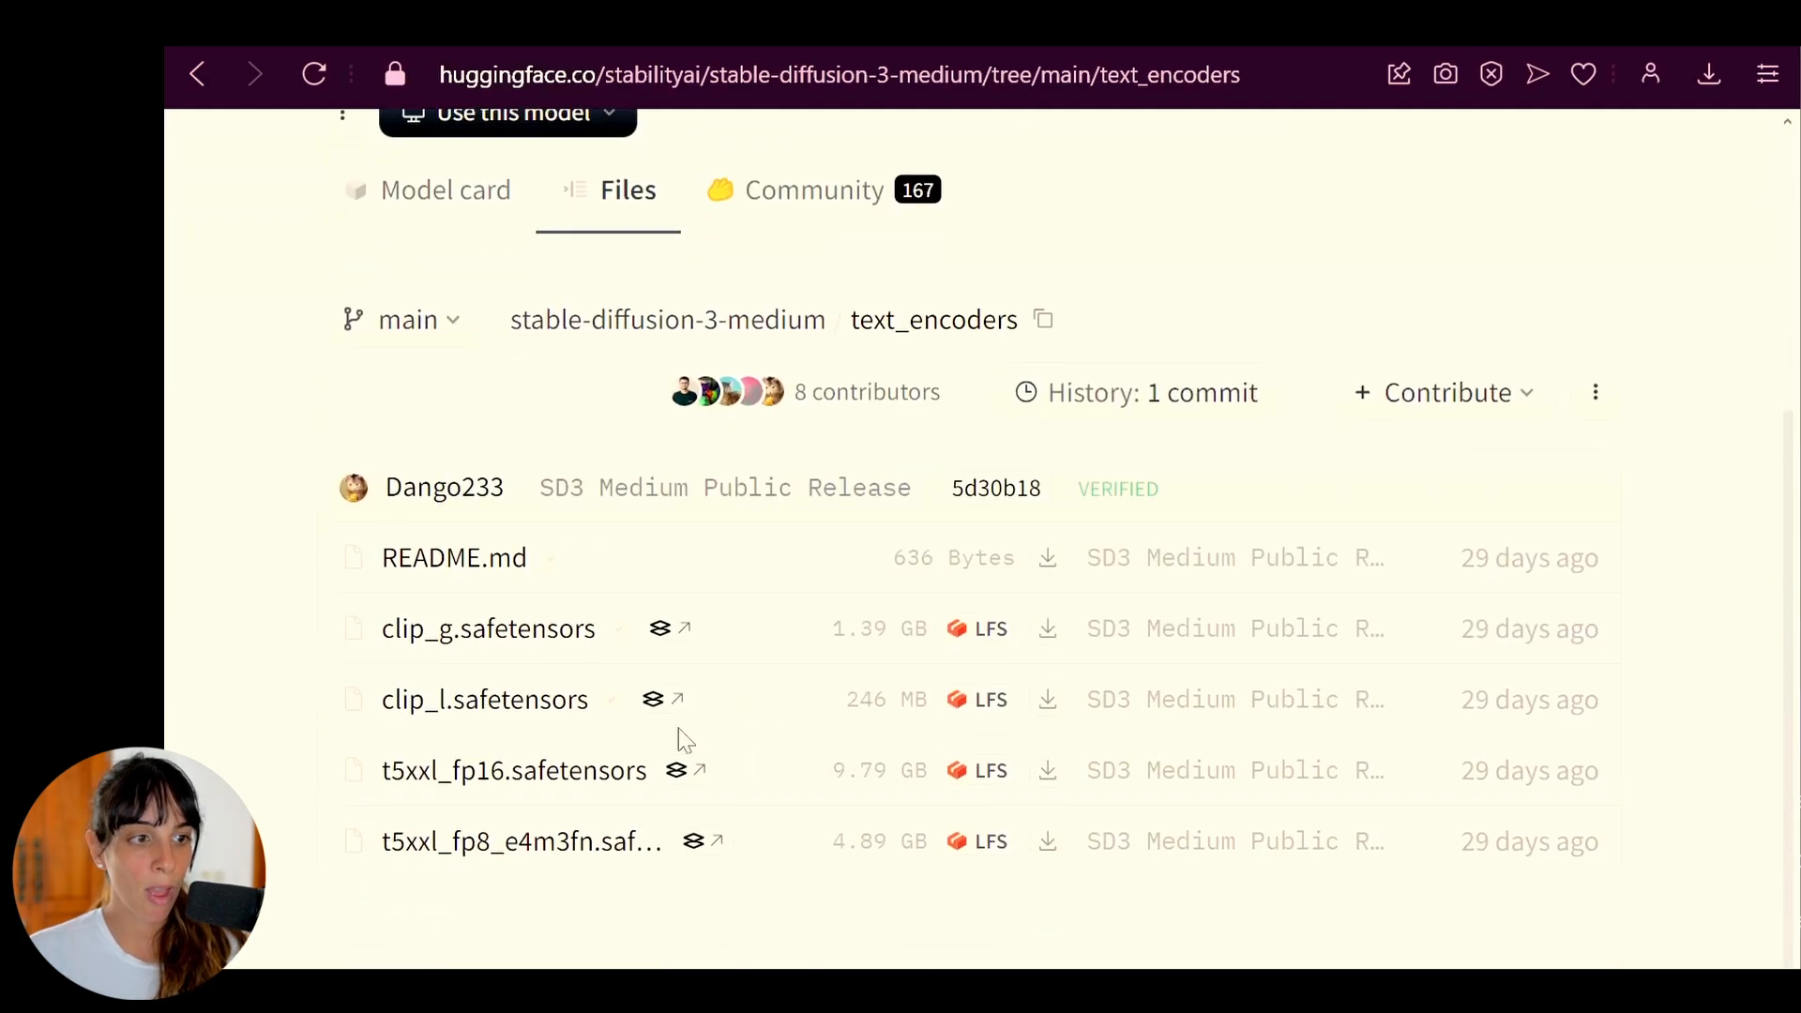
pyautogui.moveTo(509, 728)
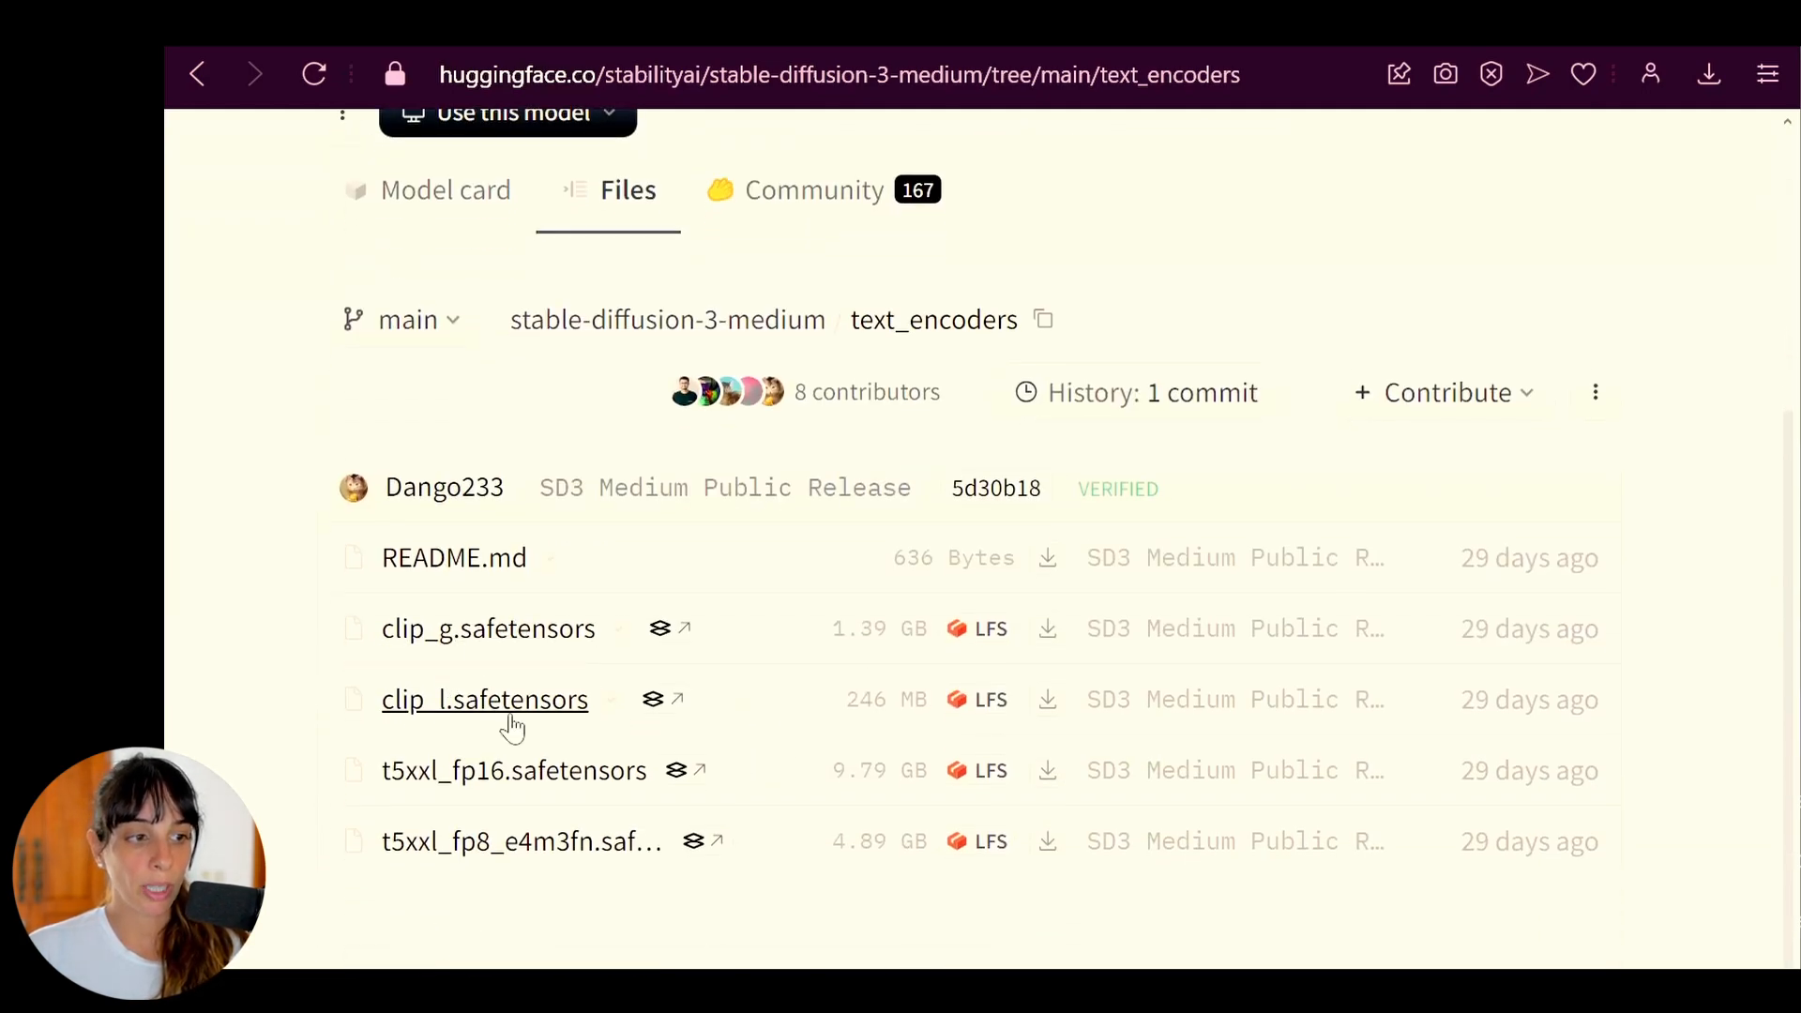
pyautogui.moveTo(480, 790)
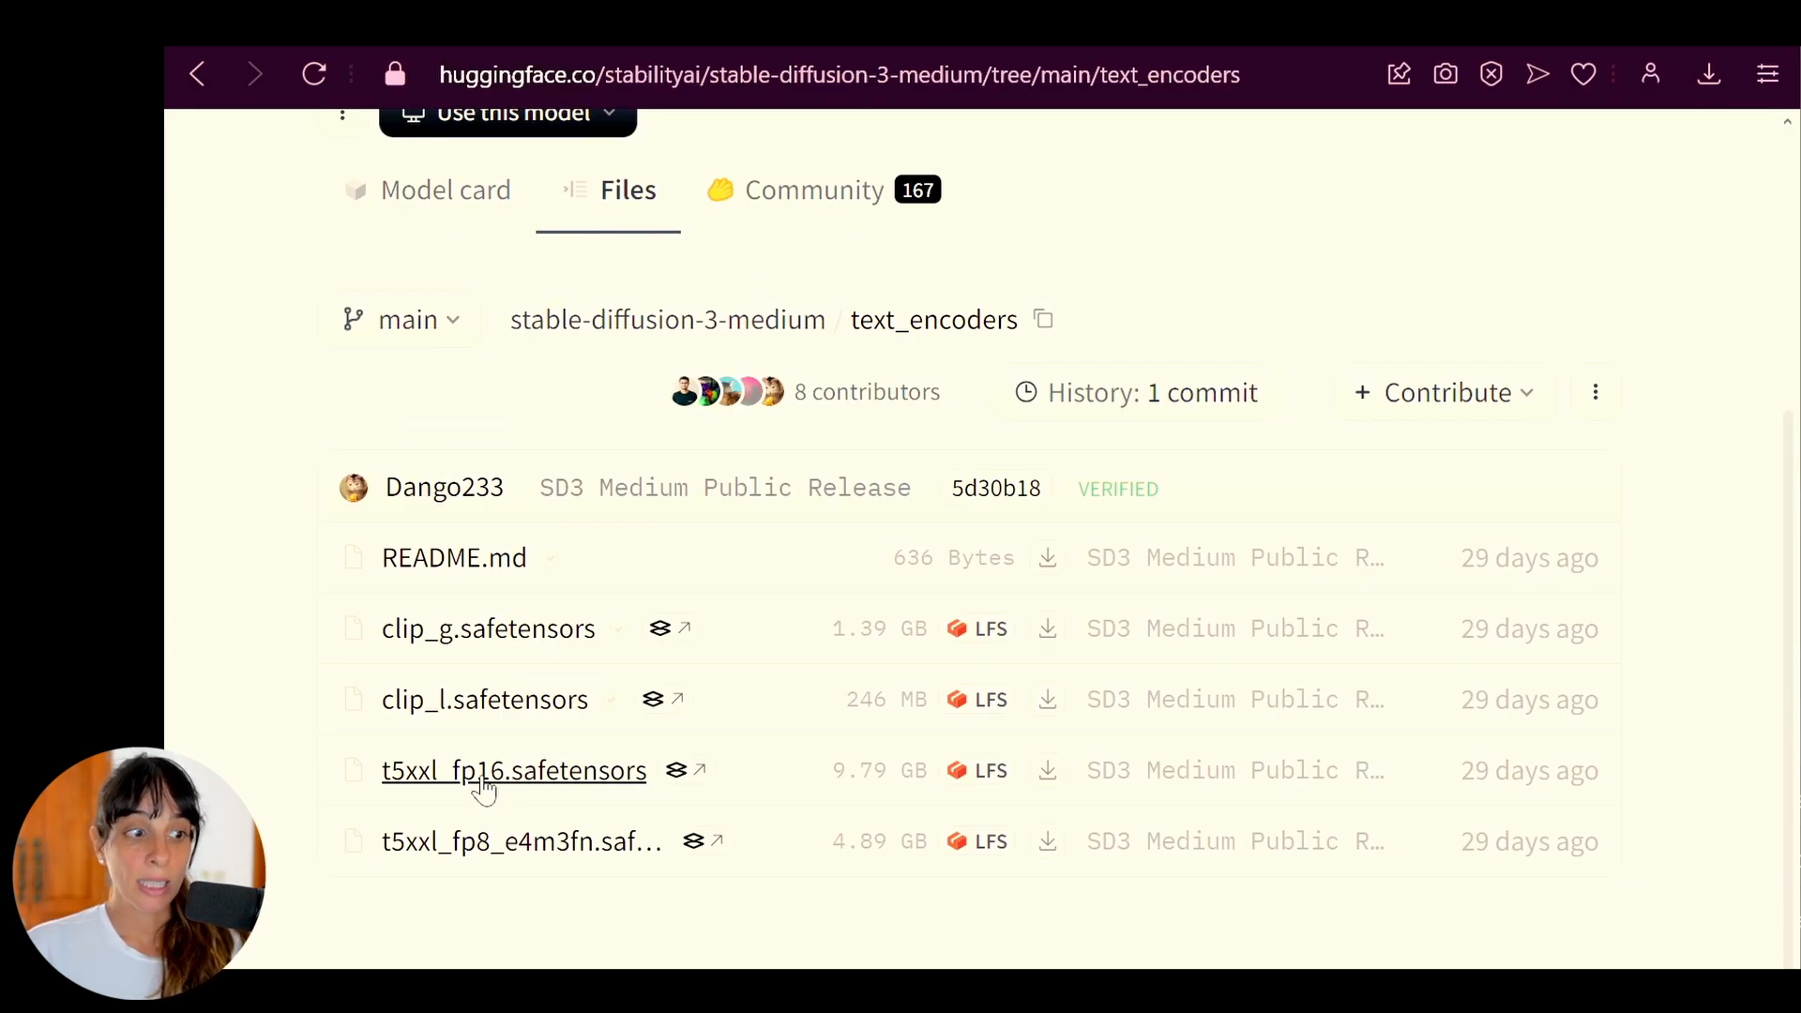
pyautogui.moveTo(476, 770)
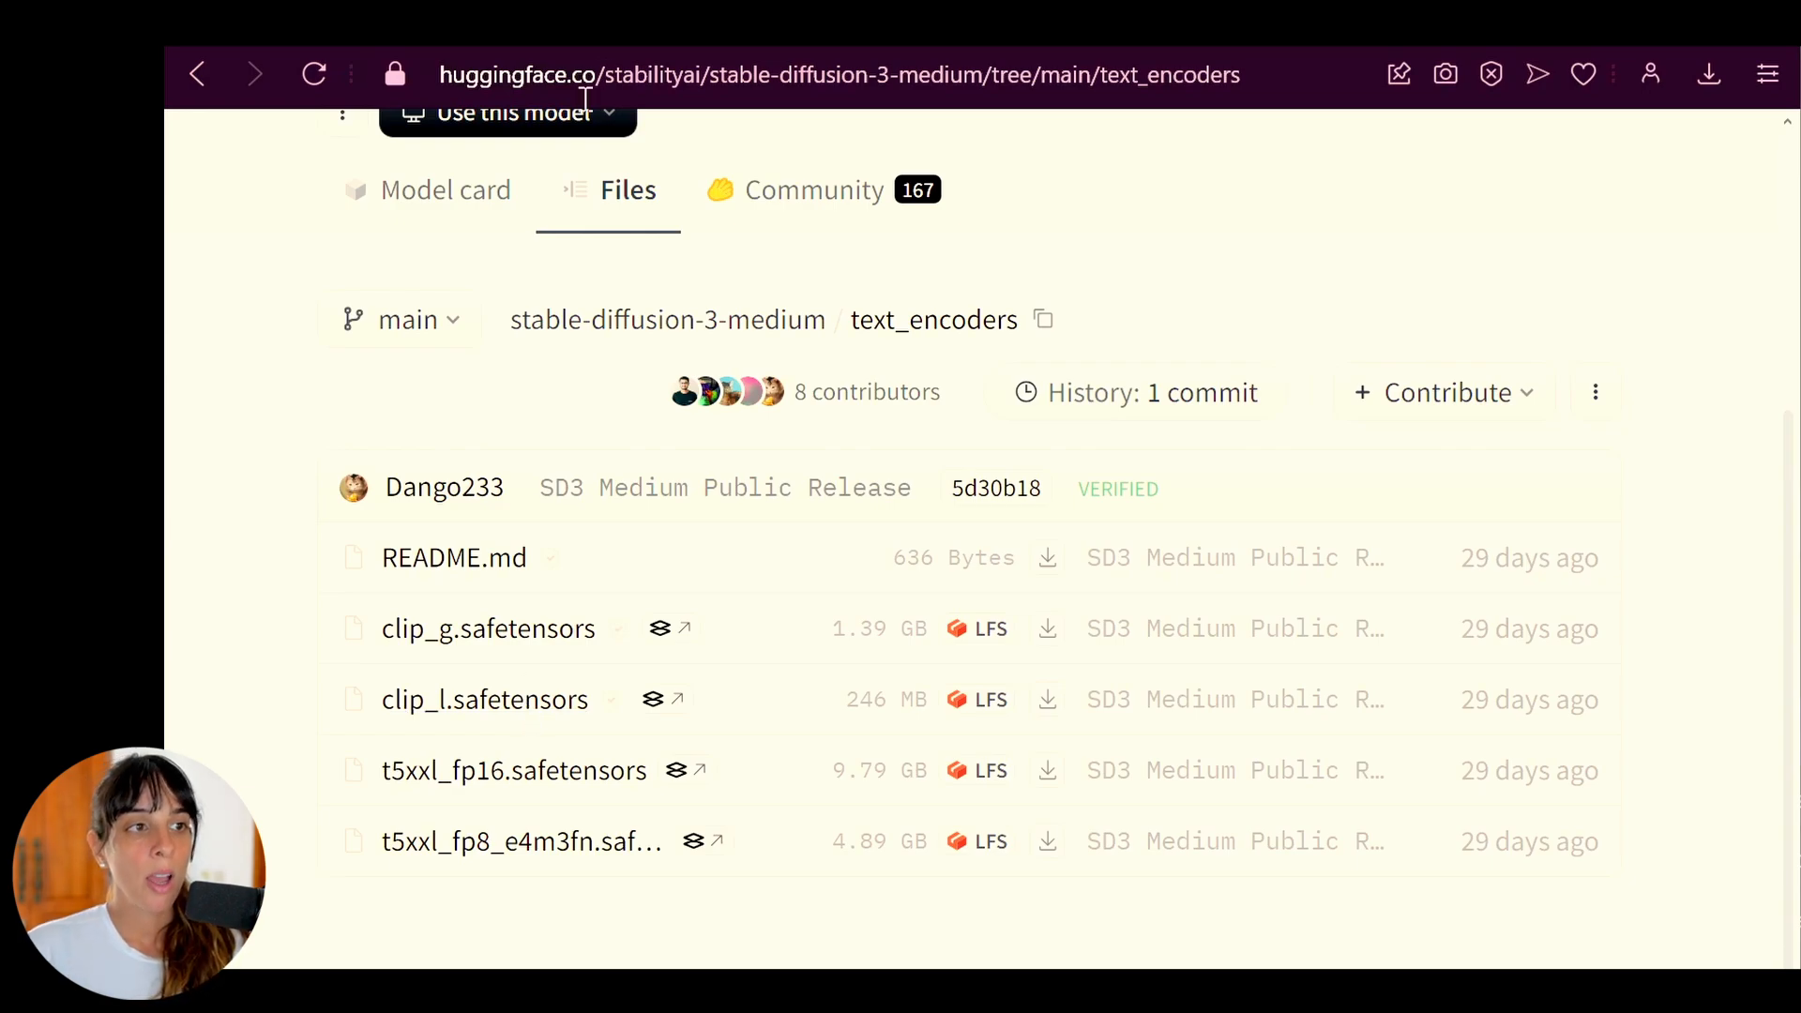
# Go to github.com/comfyanonymous/ComfyUI and reach the Installing > Windows section of the README.
pyautogui.write('github.com/comfyanonymous/ComfyUI')
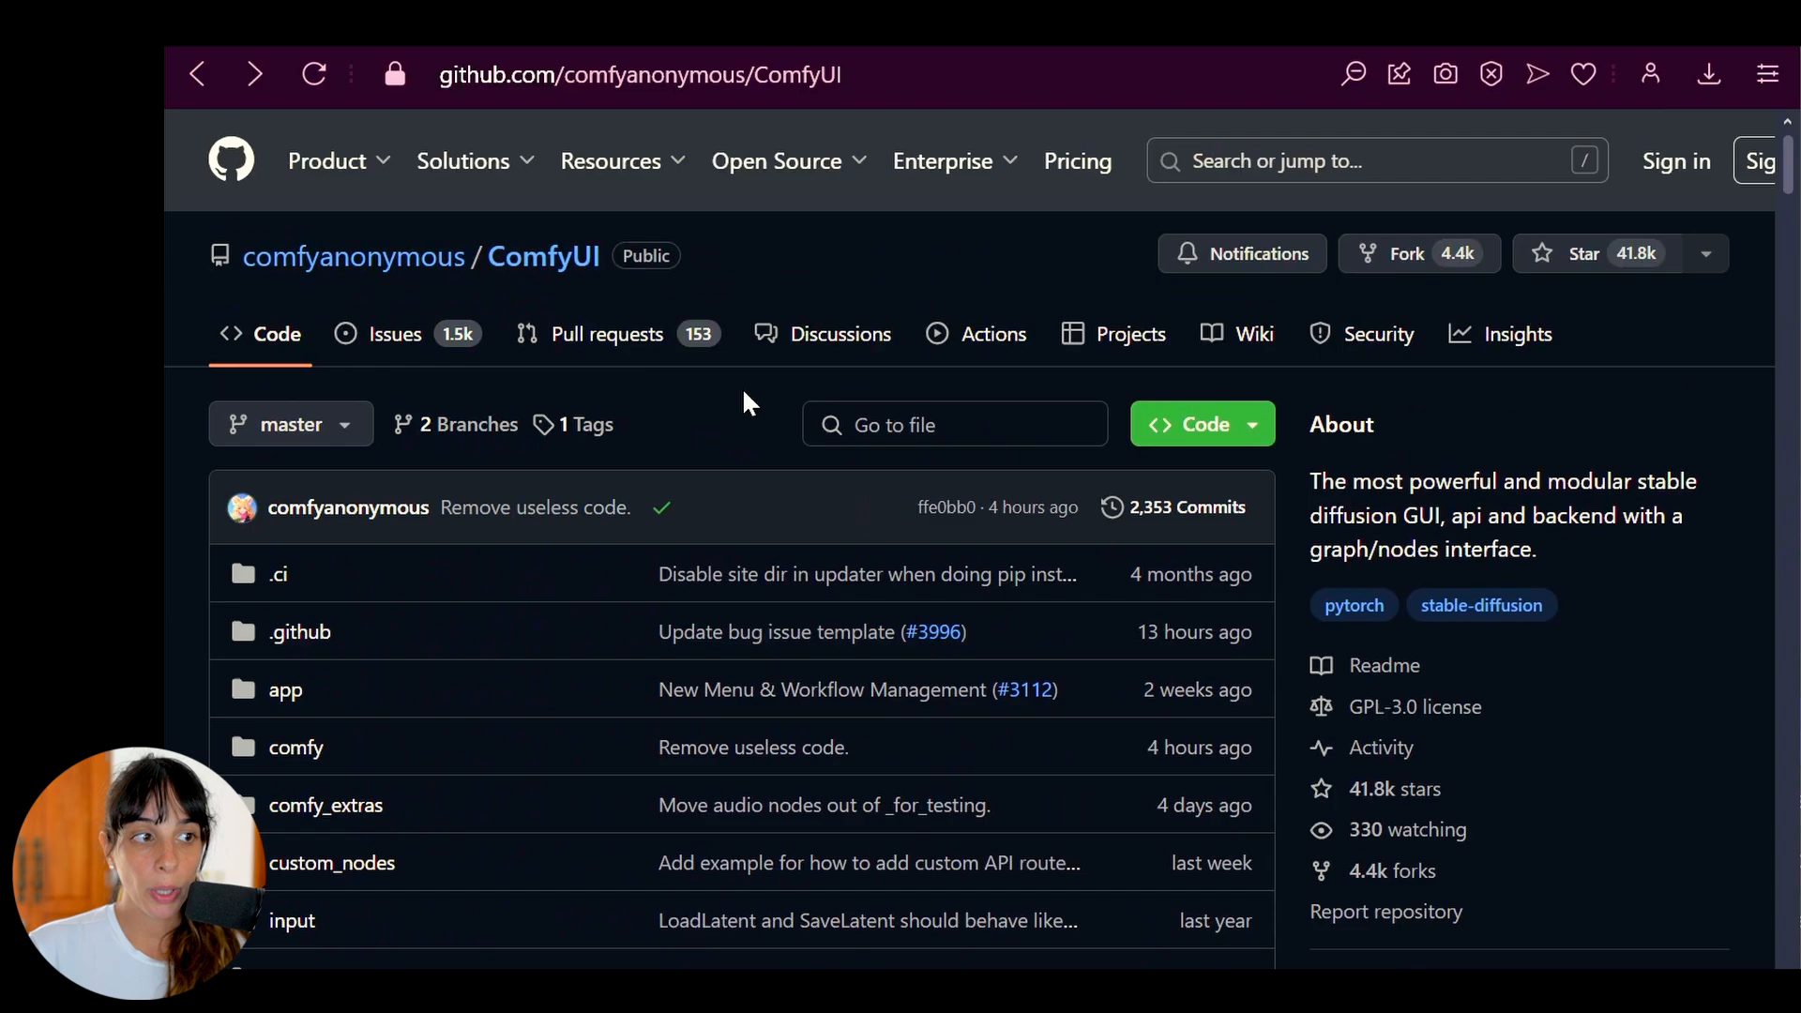
pyautogui.moveTo(735, 274)
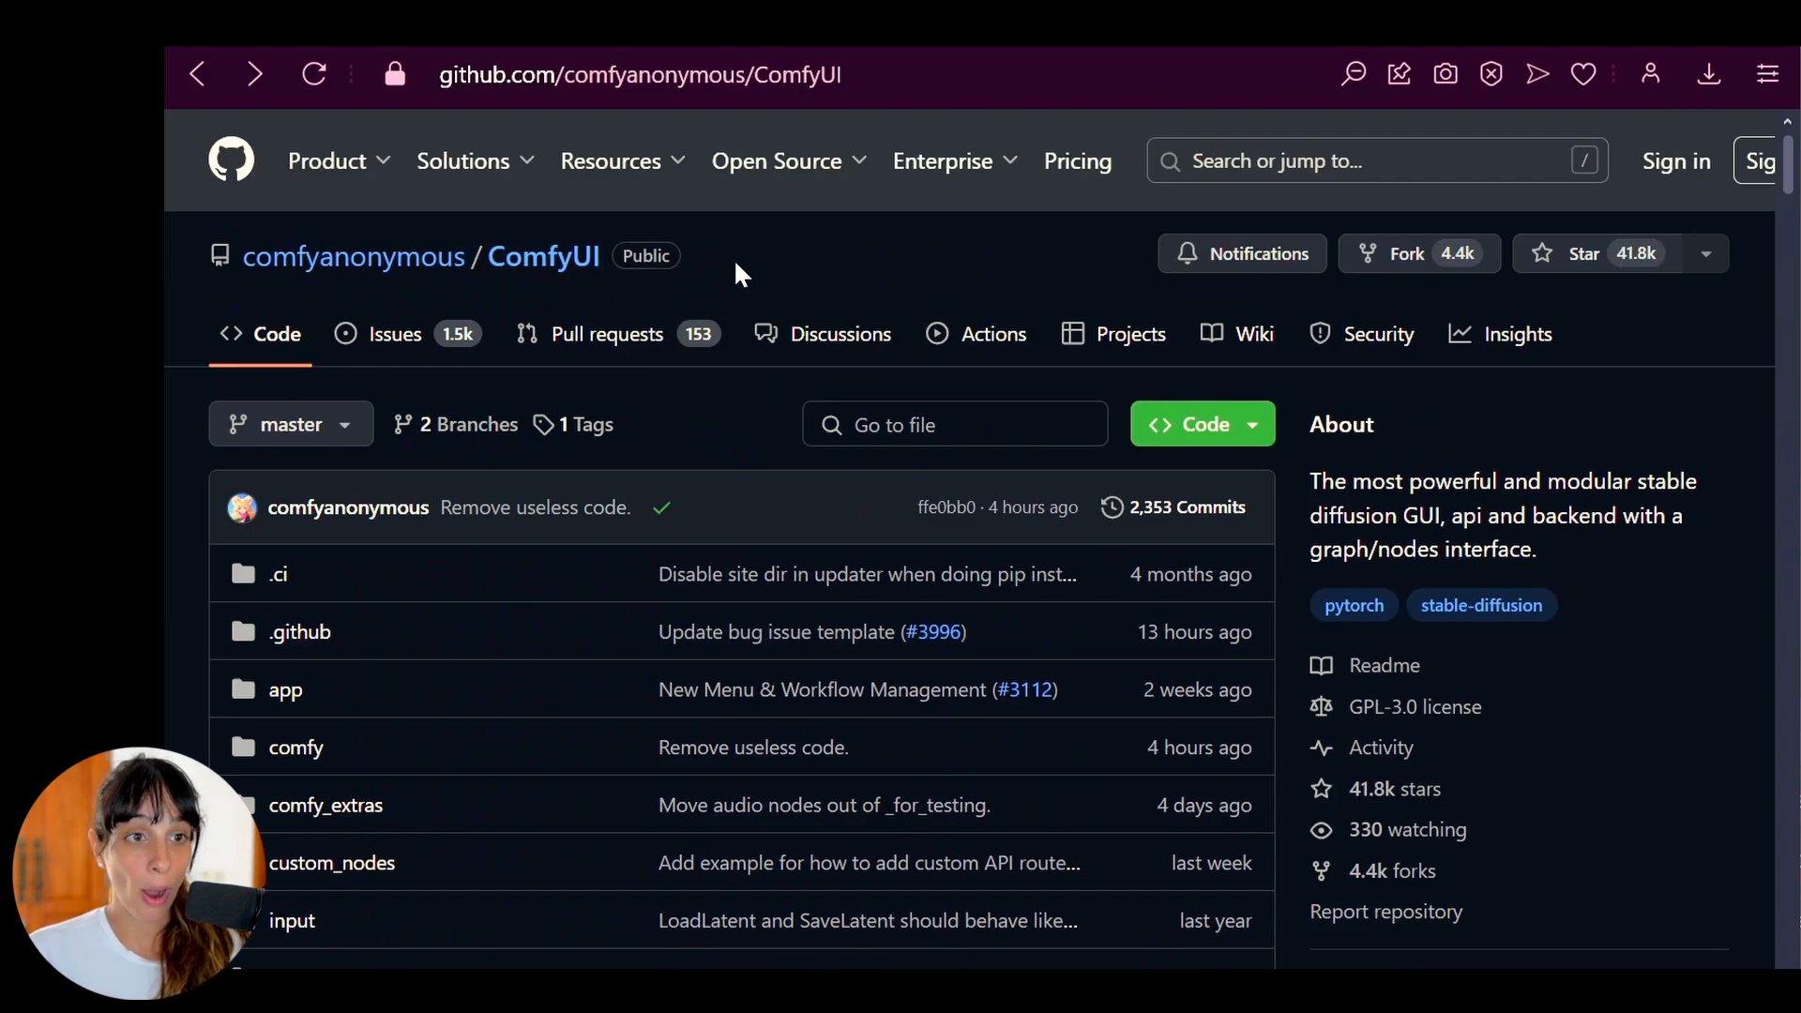
pyautogui.moveTo(747, 310)
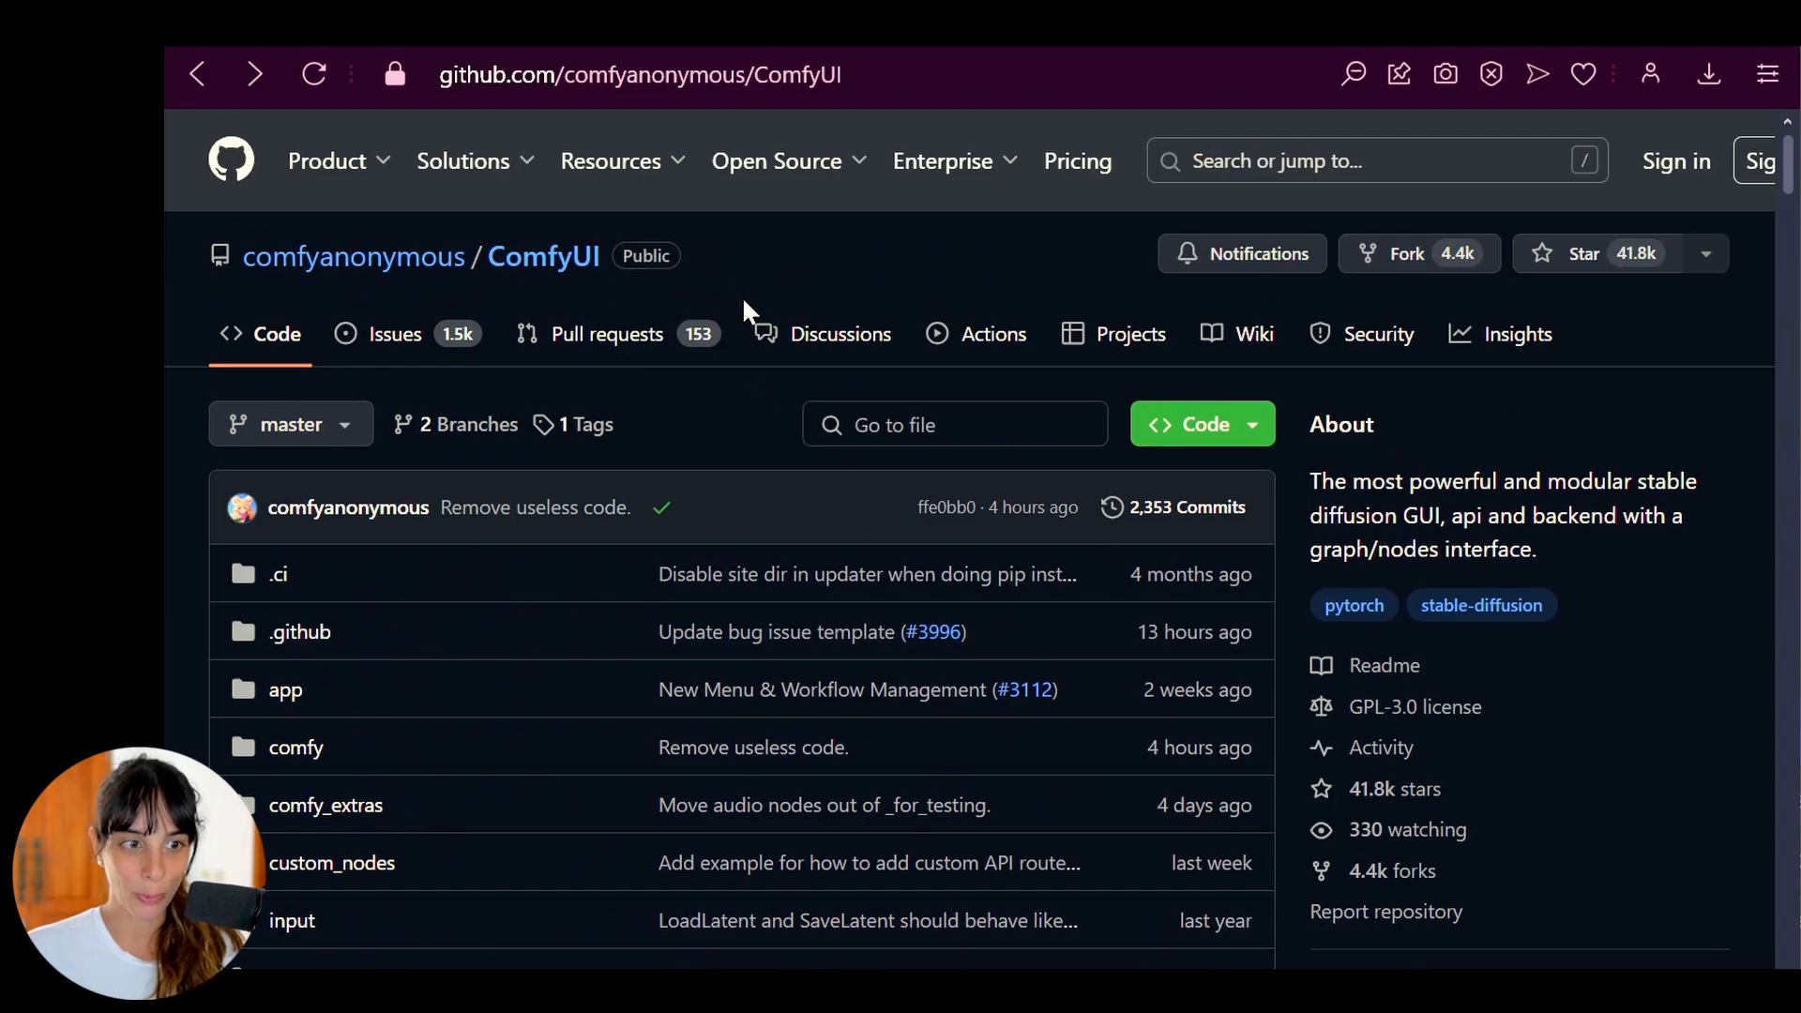
pyautogui.scroll(-3)
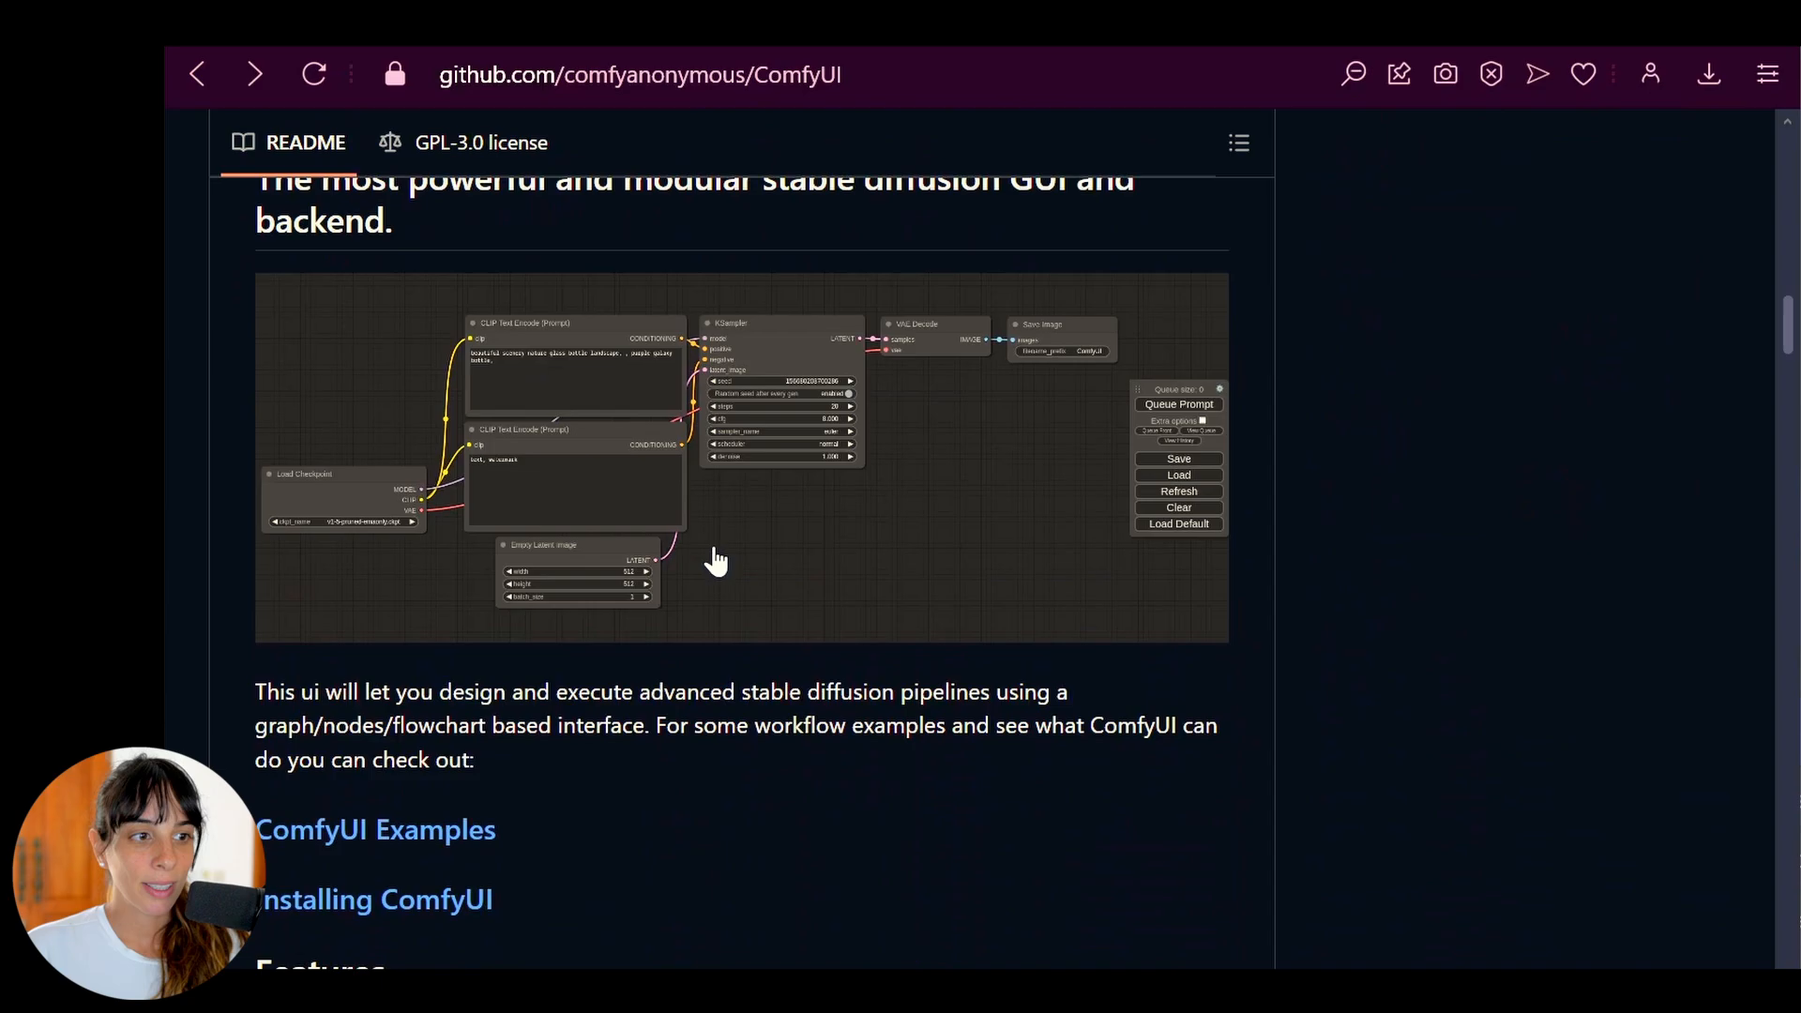
pyautogui.scroll(-3)
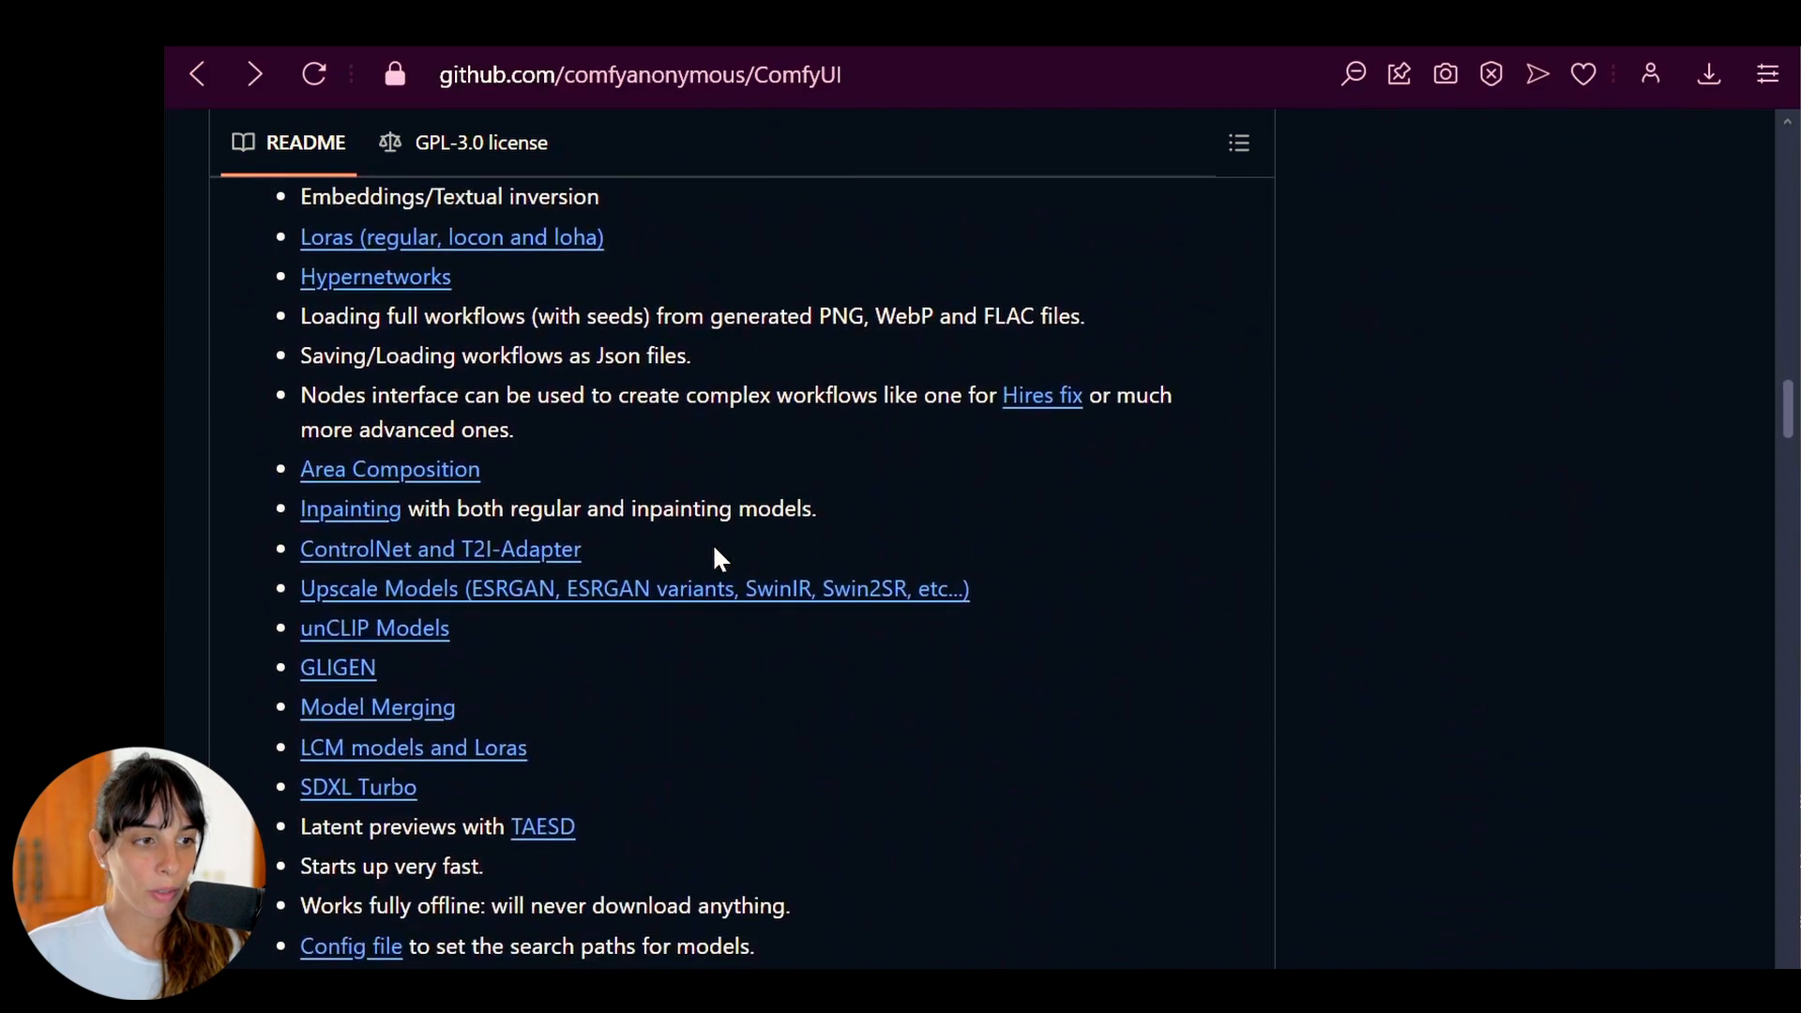
pyautogui.scroll(-3)
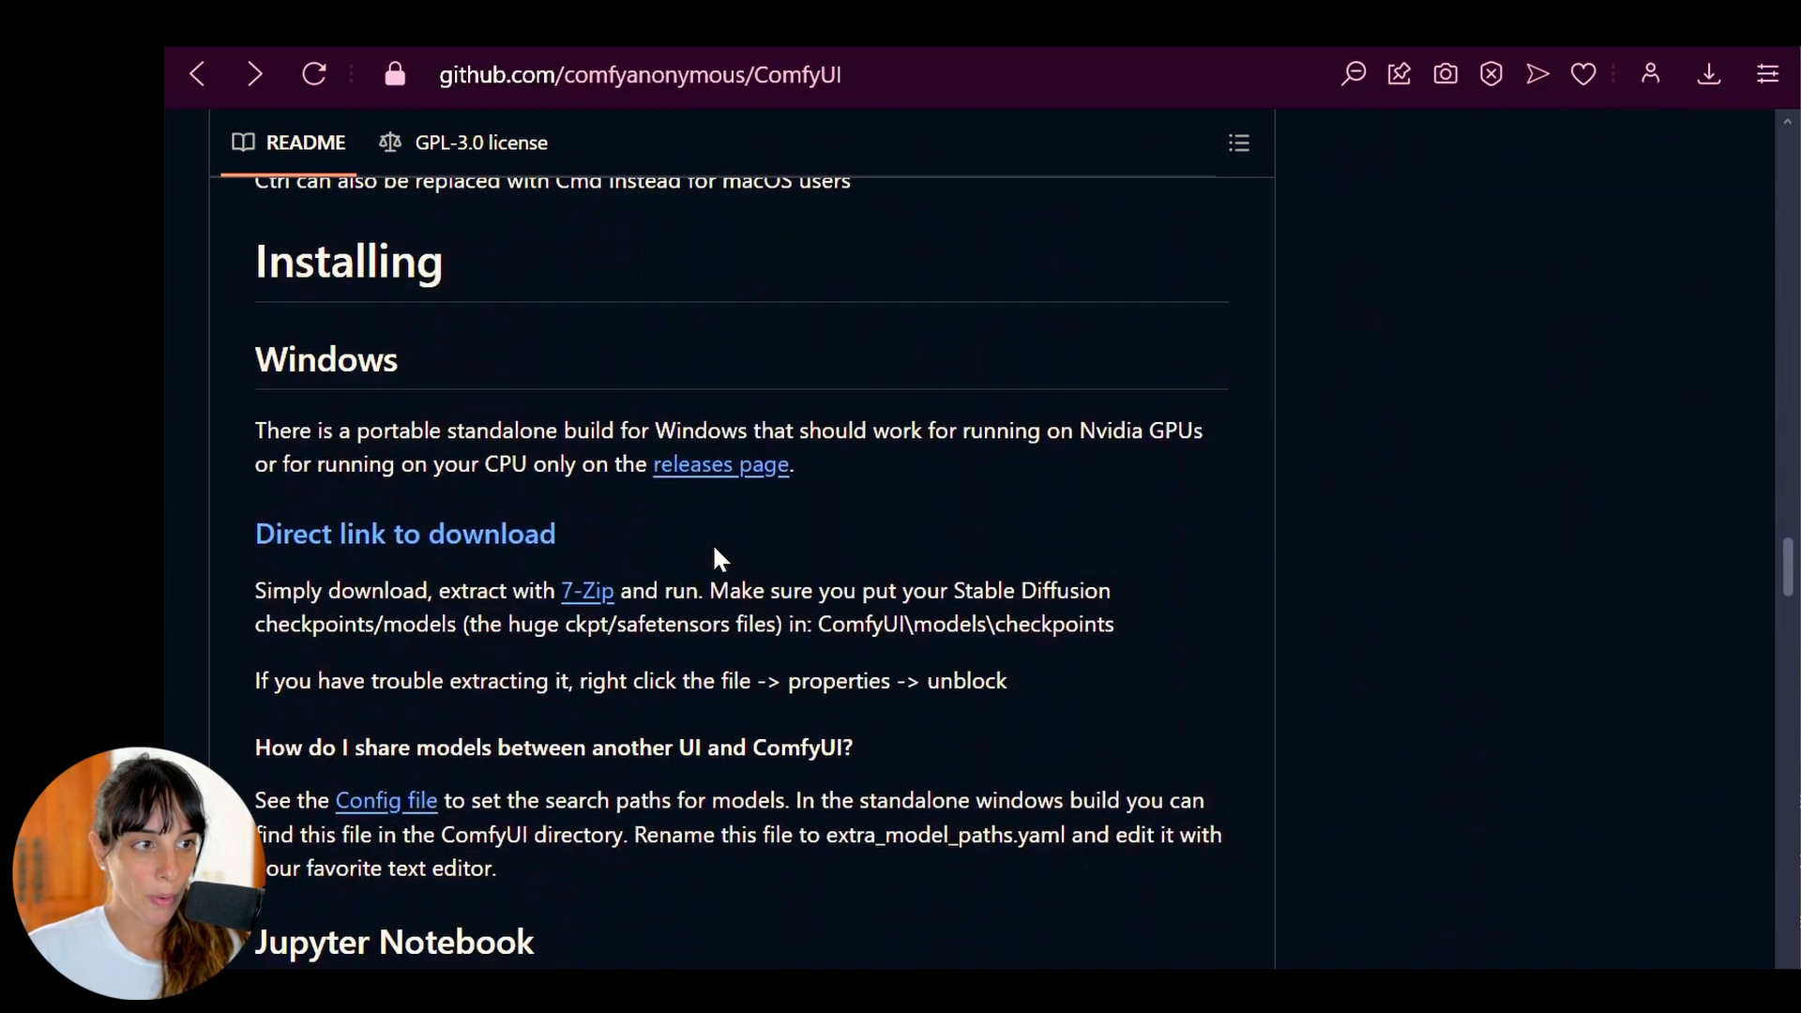
pyautogui.moveTo(420, 544)
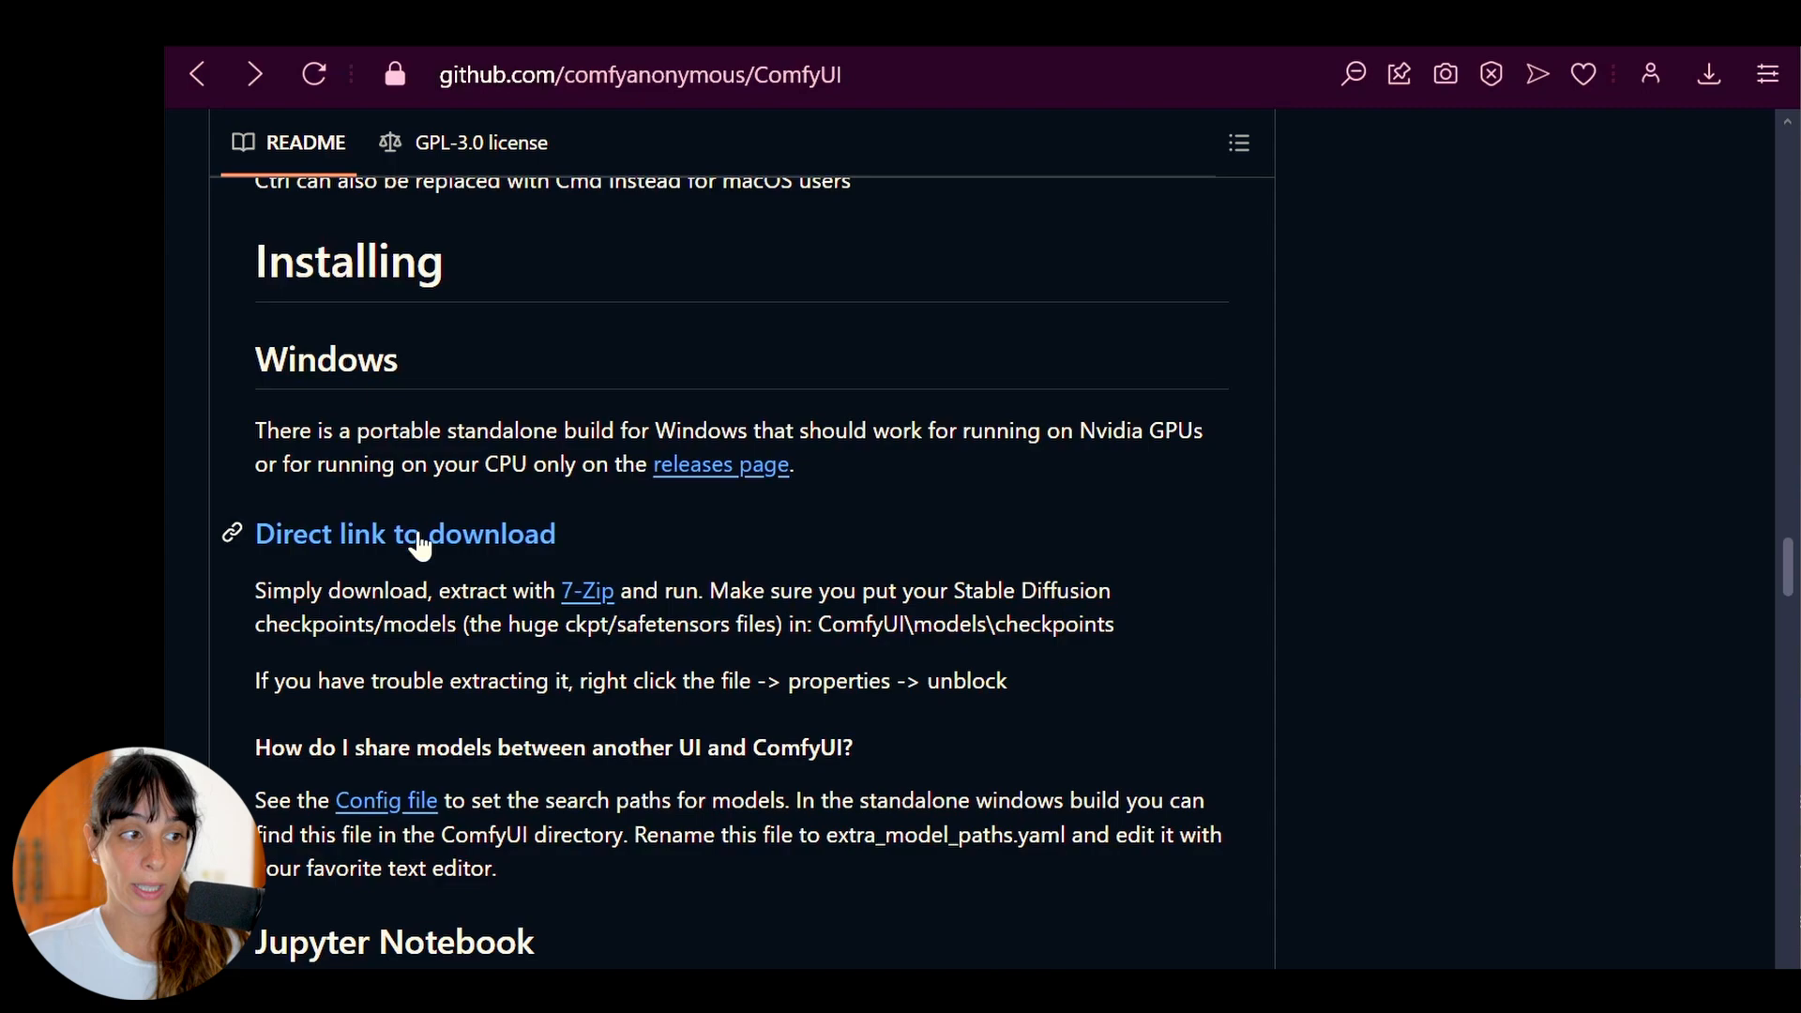
pyautogui.moveTo(582, 551)
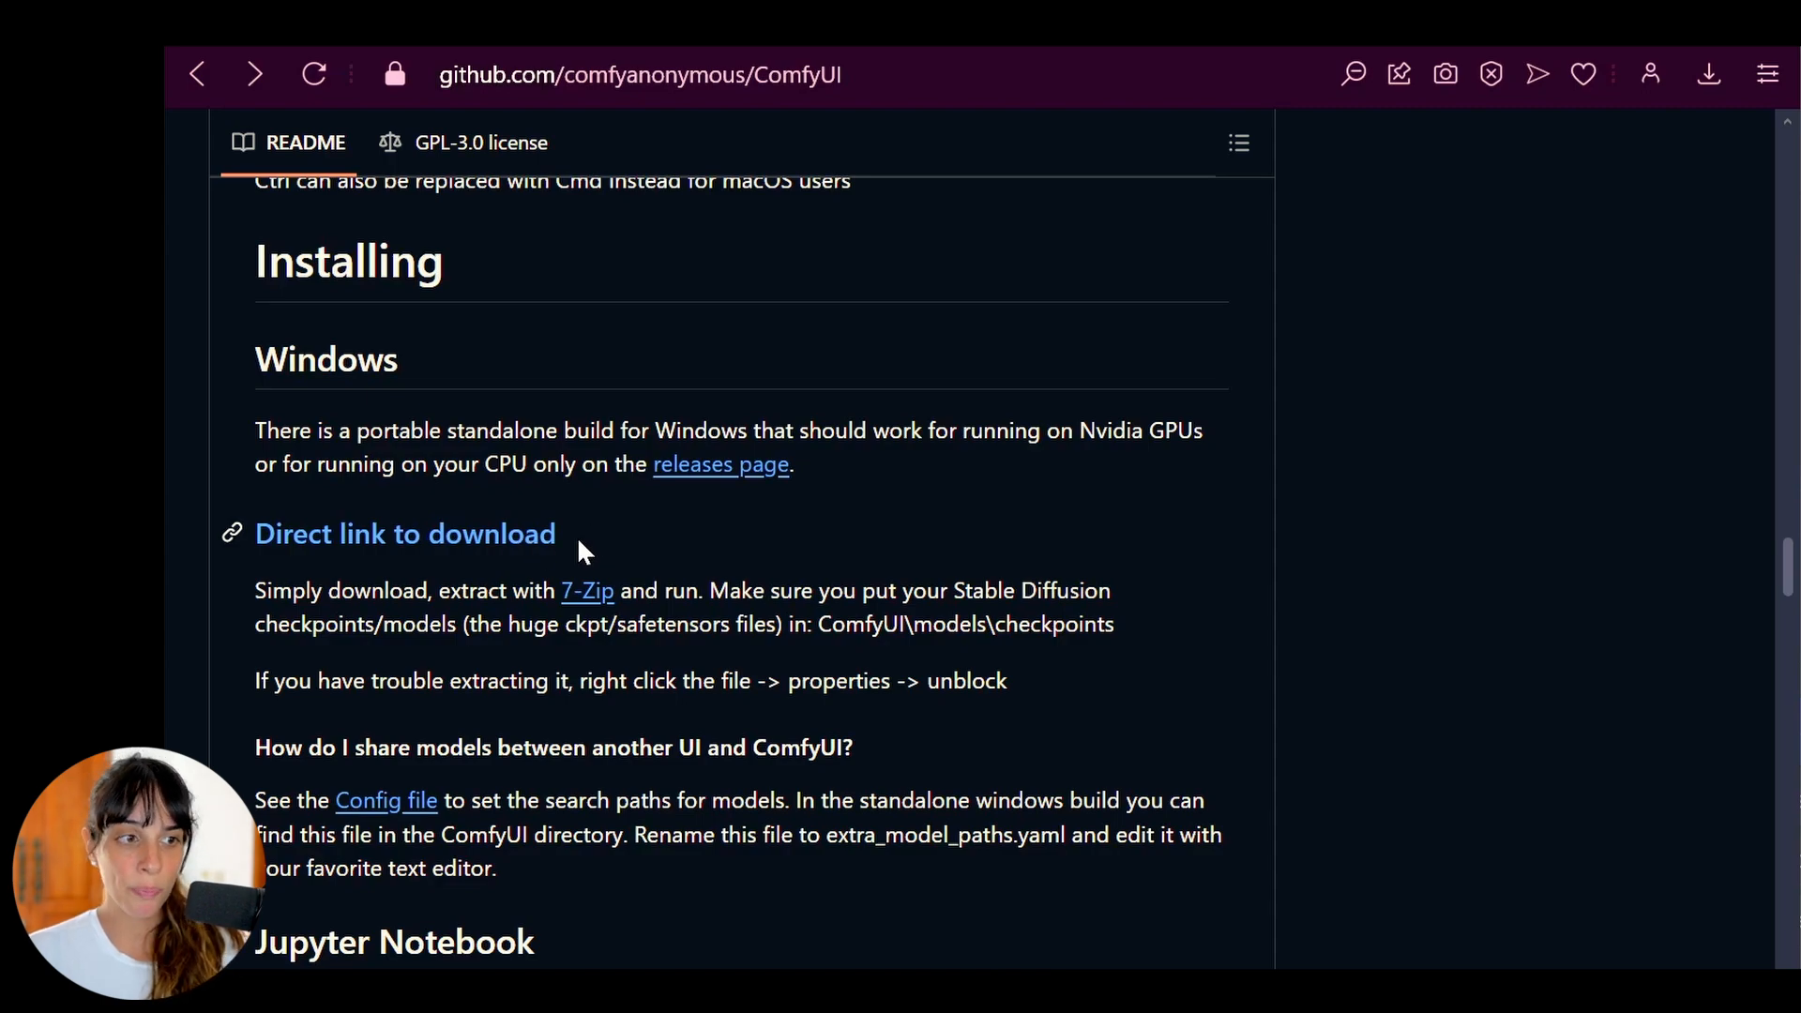
# Highlight the portable build note and the ComfyUI\models\checkpoints path for model files.
pyautogui.moveTo(255, 591); pyautogui.dragTo(683, 623)
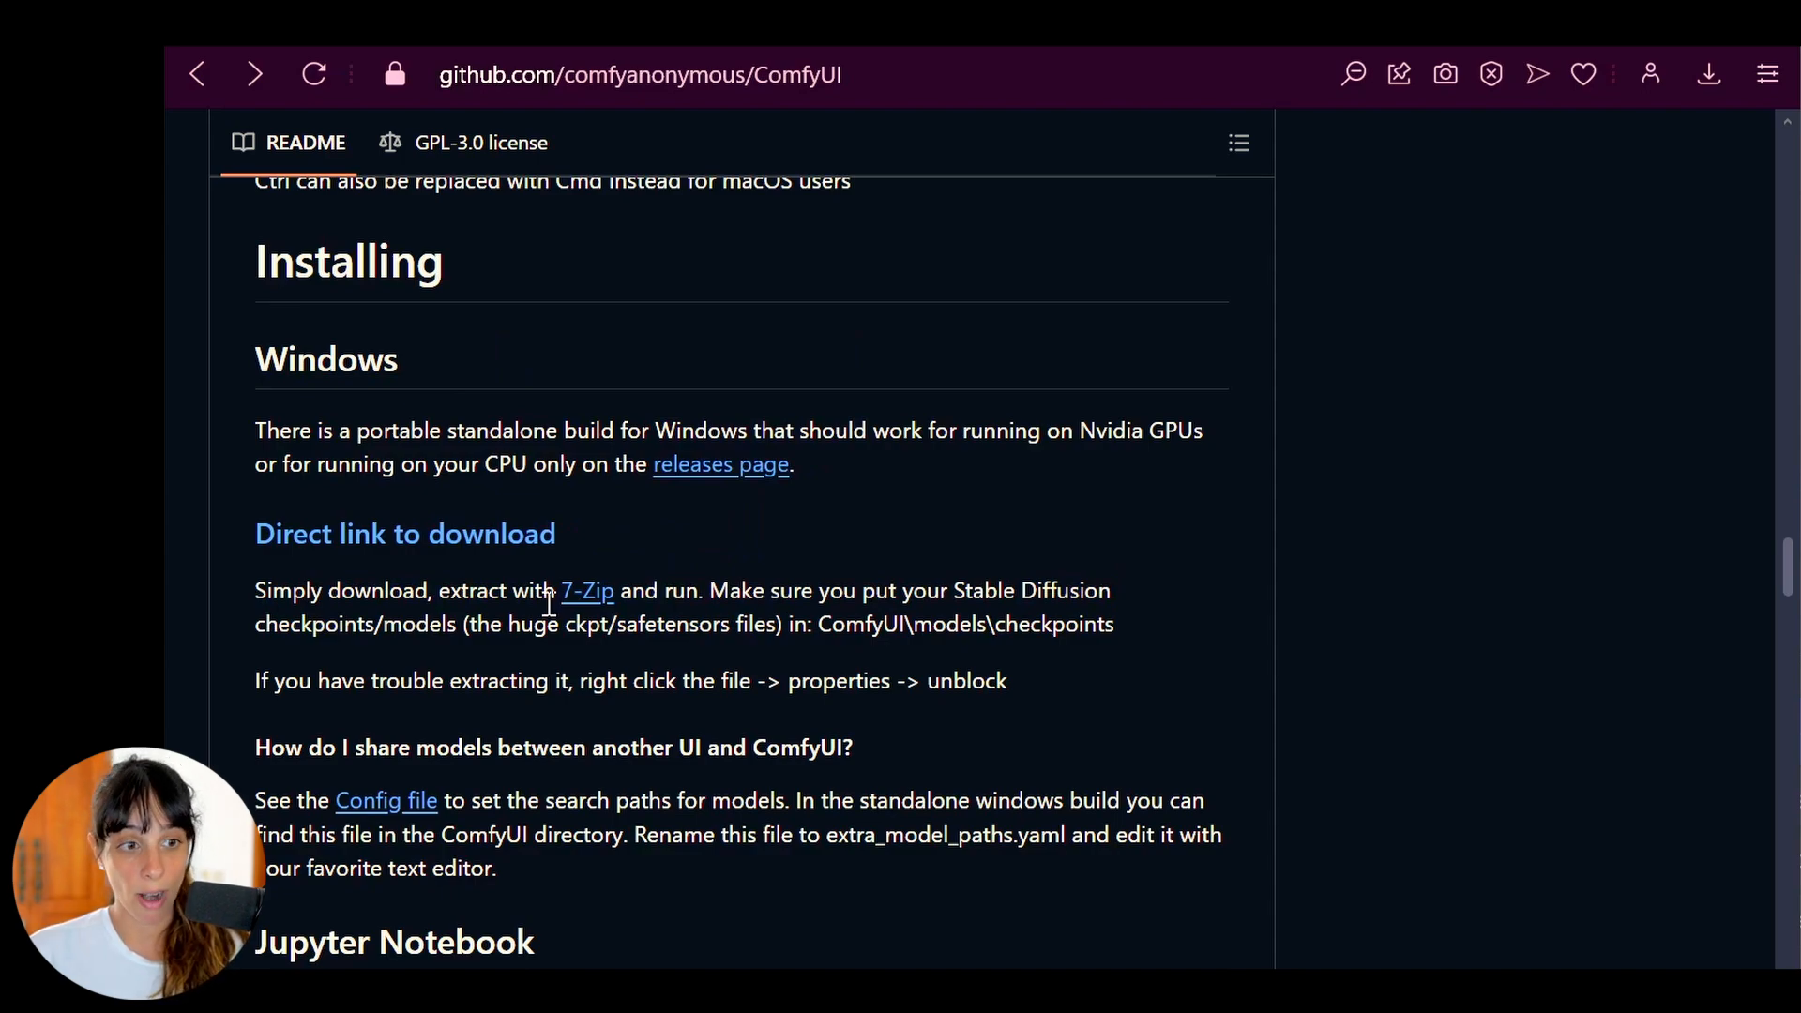
pyautogui.moveTo(715, 591); pyautogui.dragTo(1086, 591)
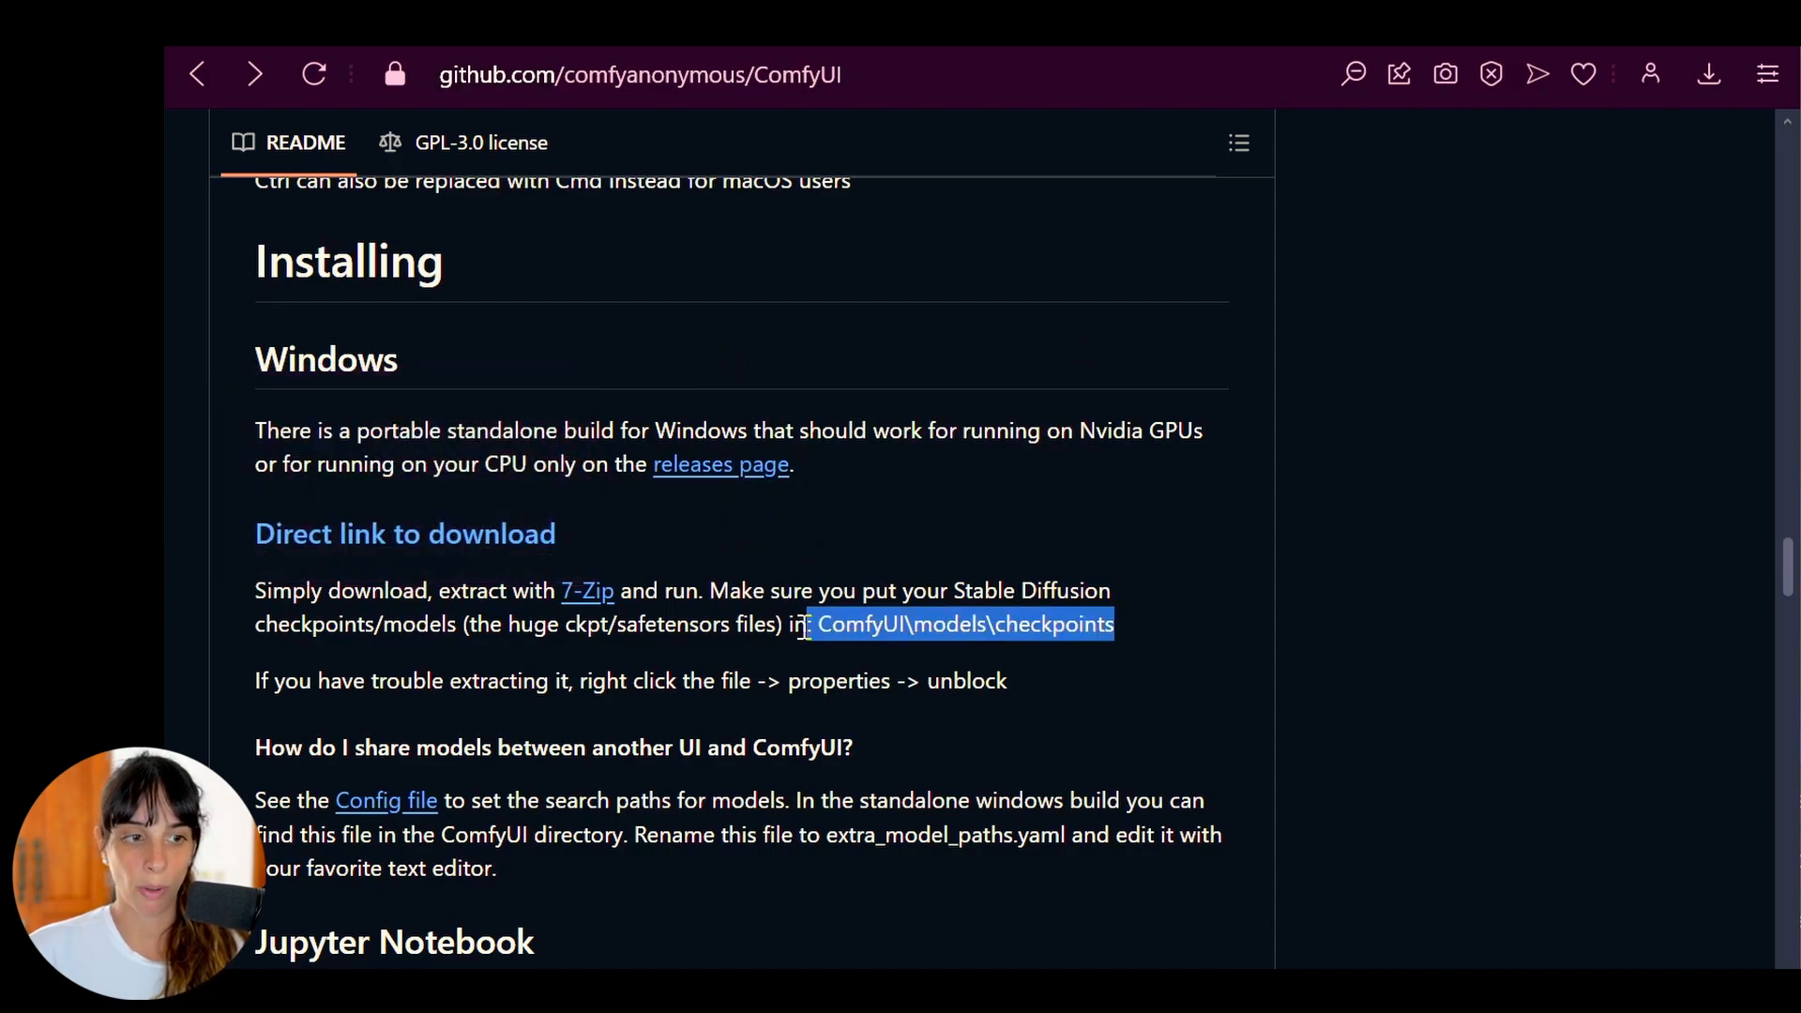
pyautogui.click(822, 664)
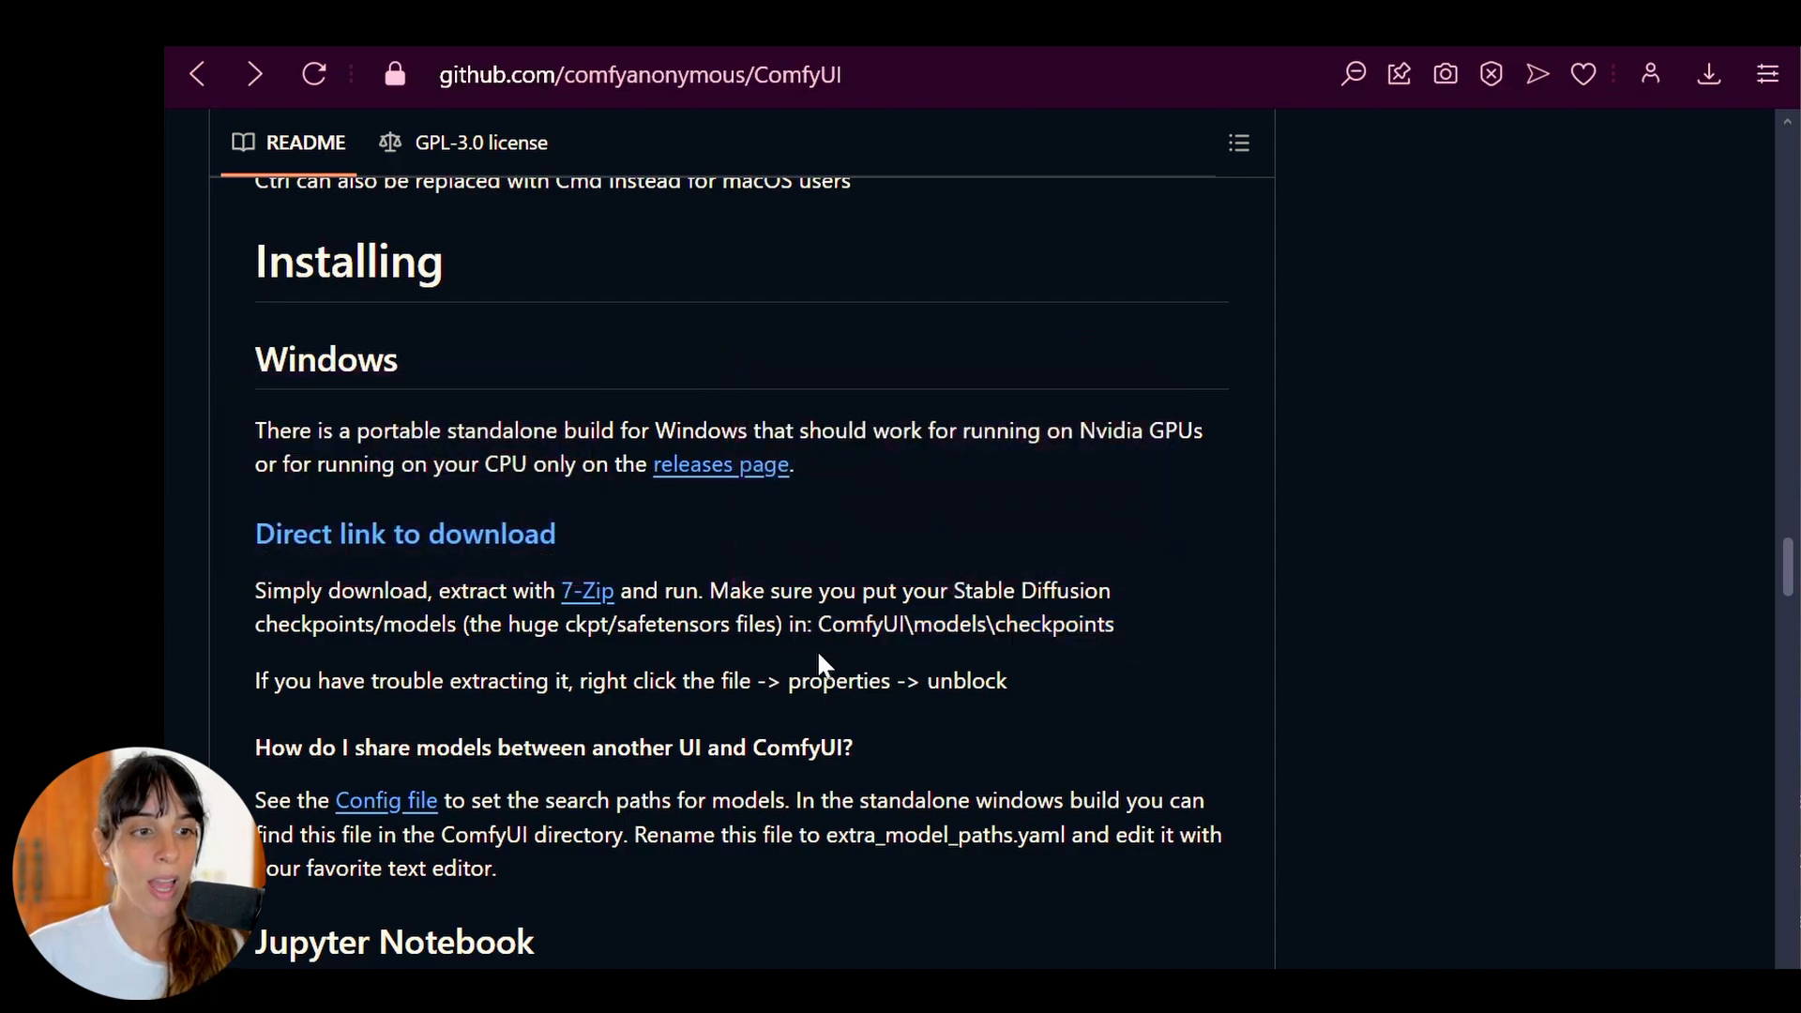
pyautogui.moveTo(939, 930)
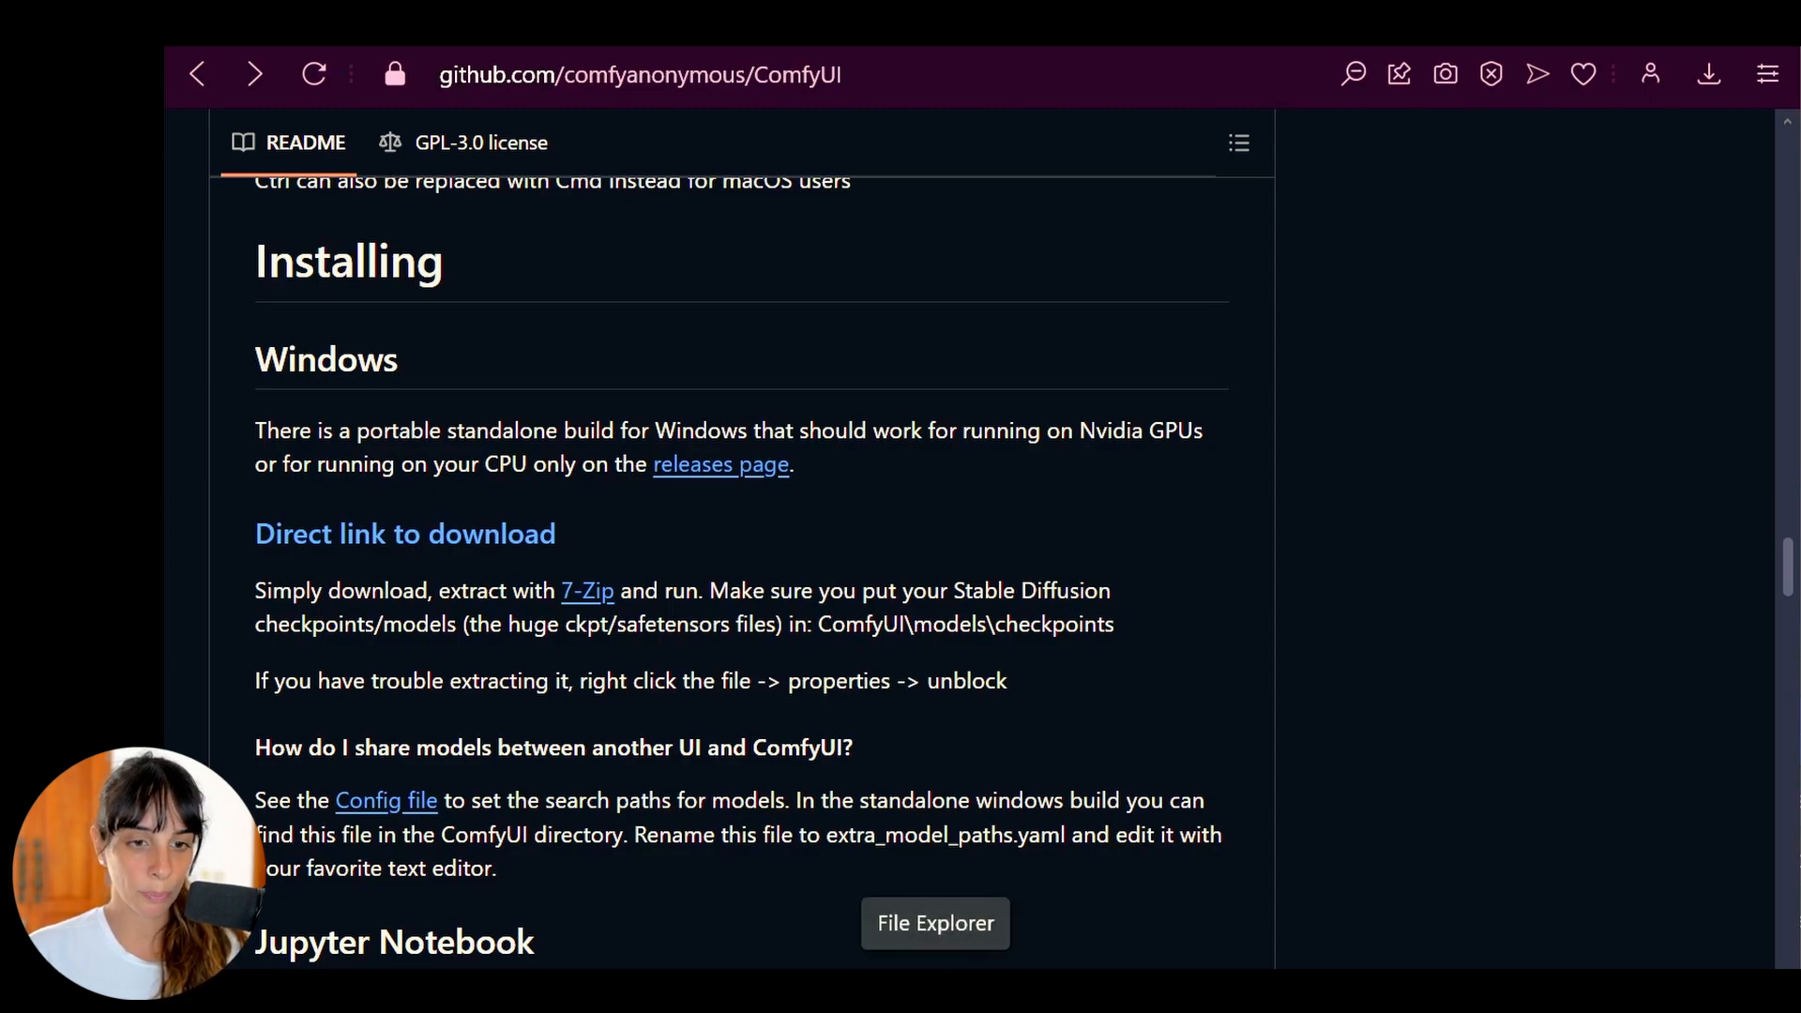
# Browse to ComfyUI > models > checkpoints and confirm the SD3 medium checkpoint is there.
pyautogui.click(934, 923)
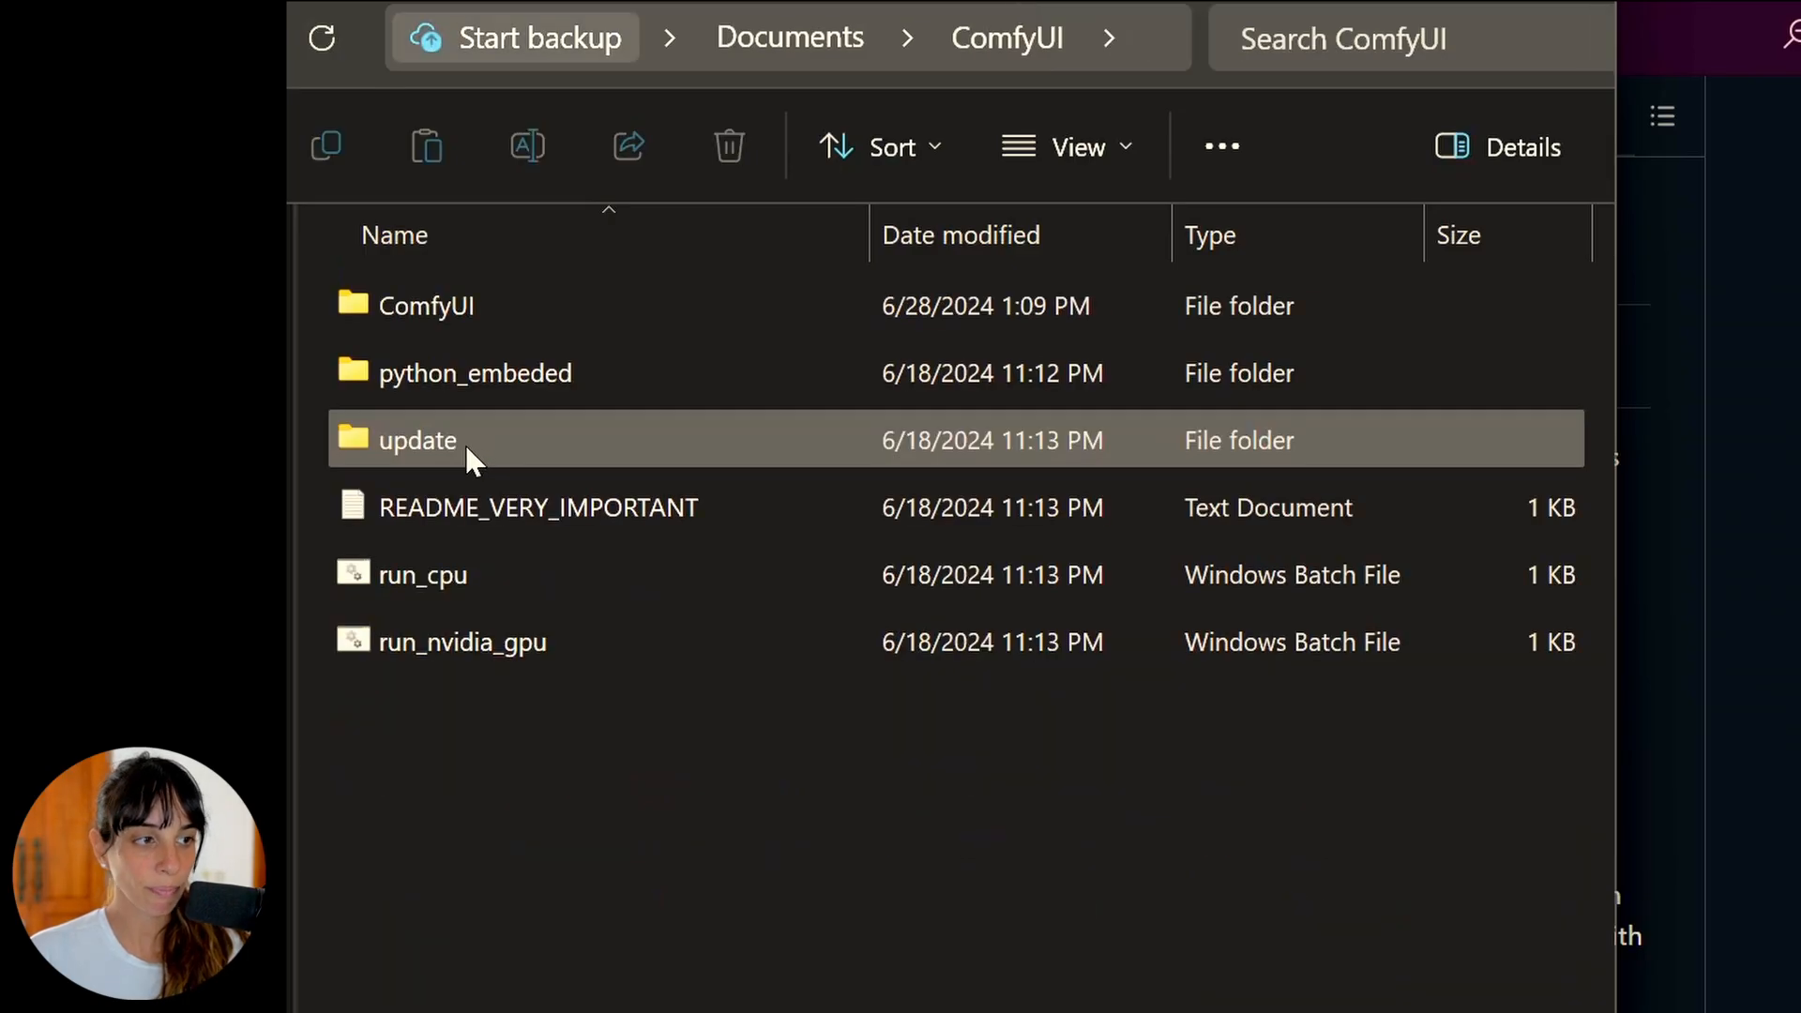
pyautogui.click(463, 306)
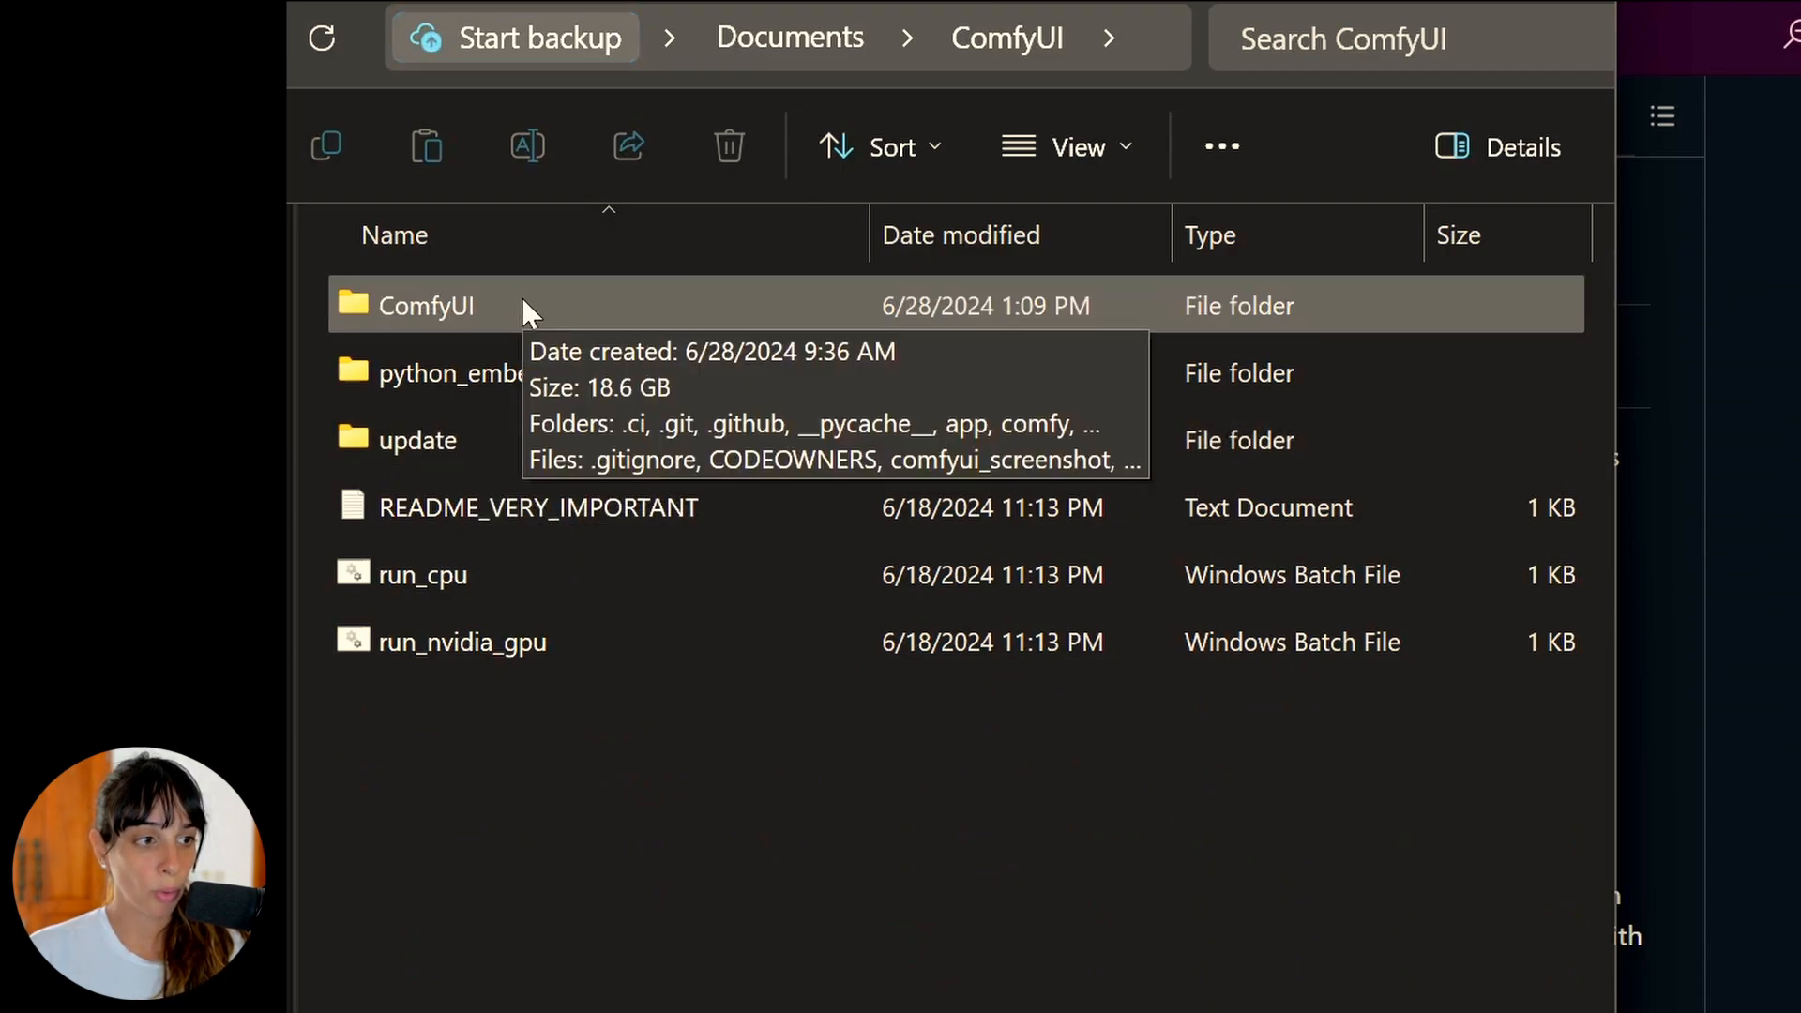
pyautogui.doubleClick(426, 306)
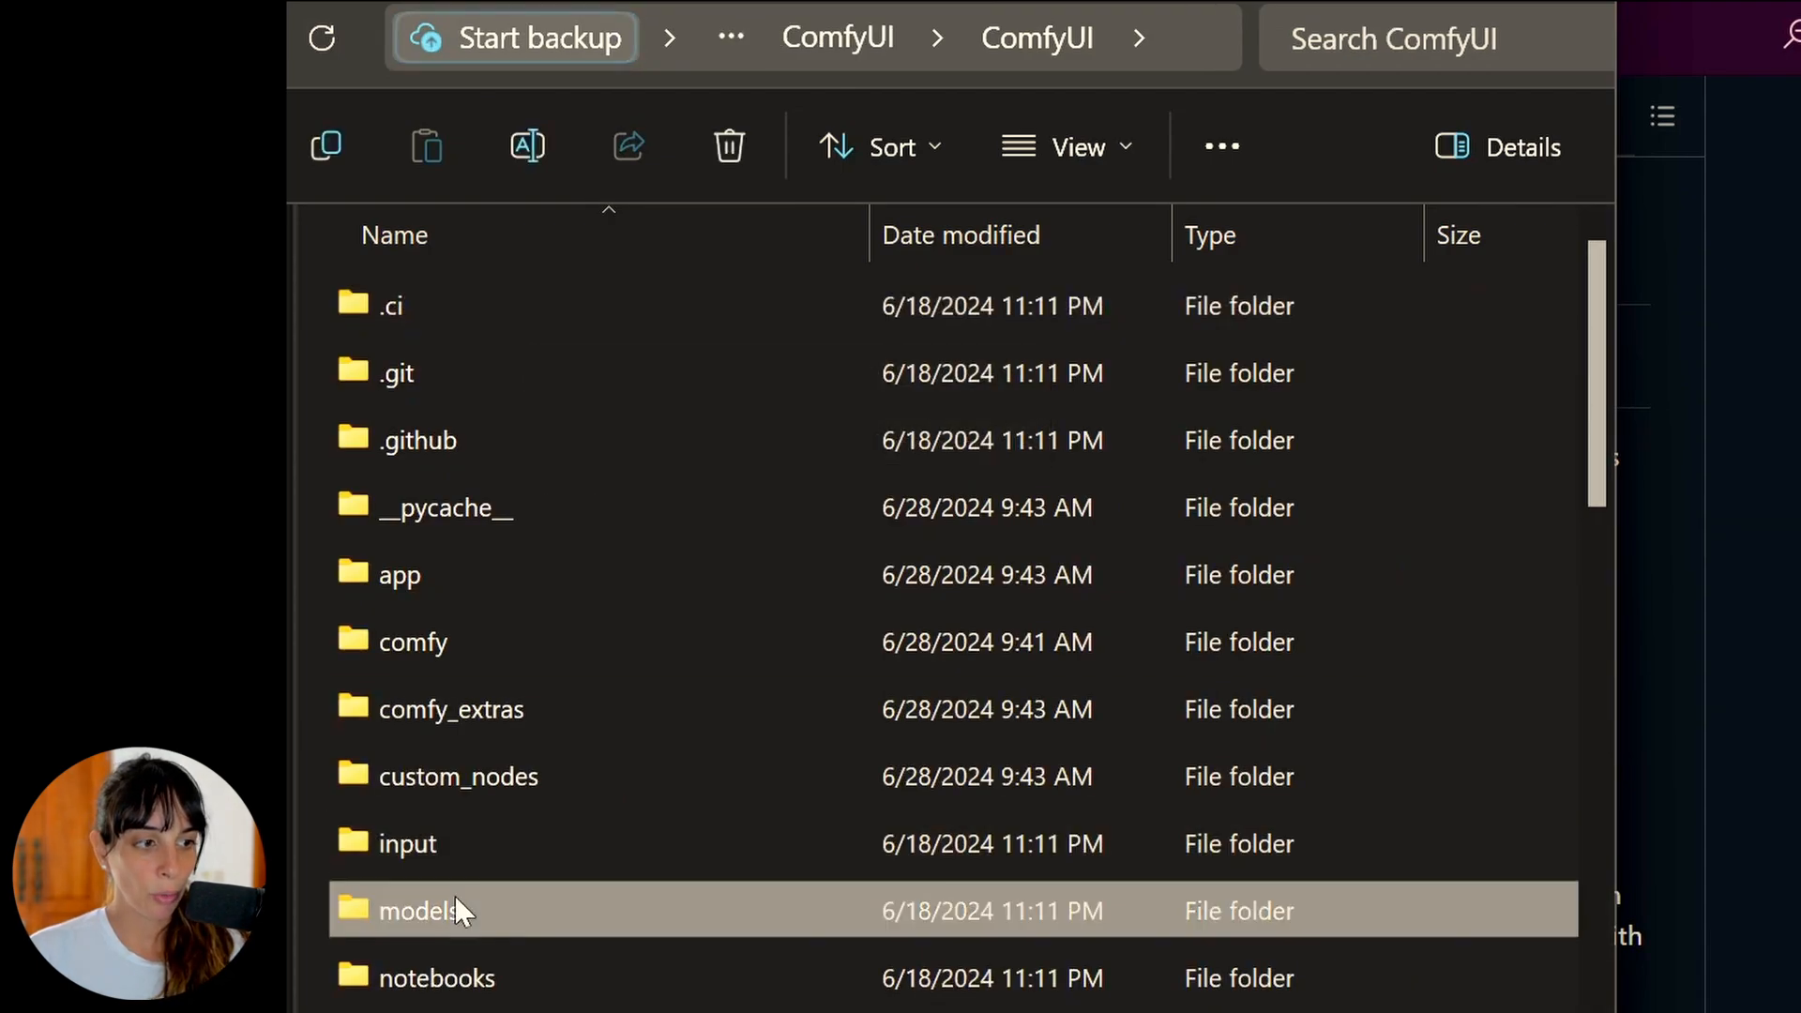
pyautogui.doubleClick(416, 910)
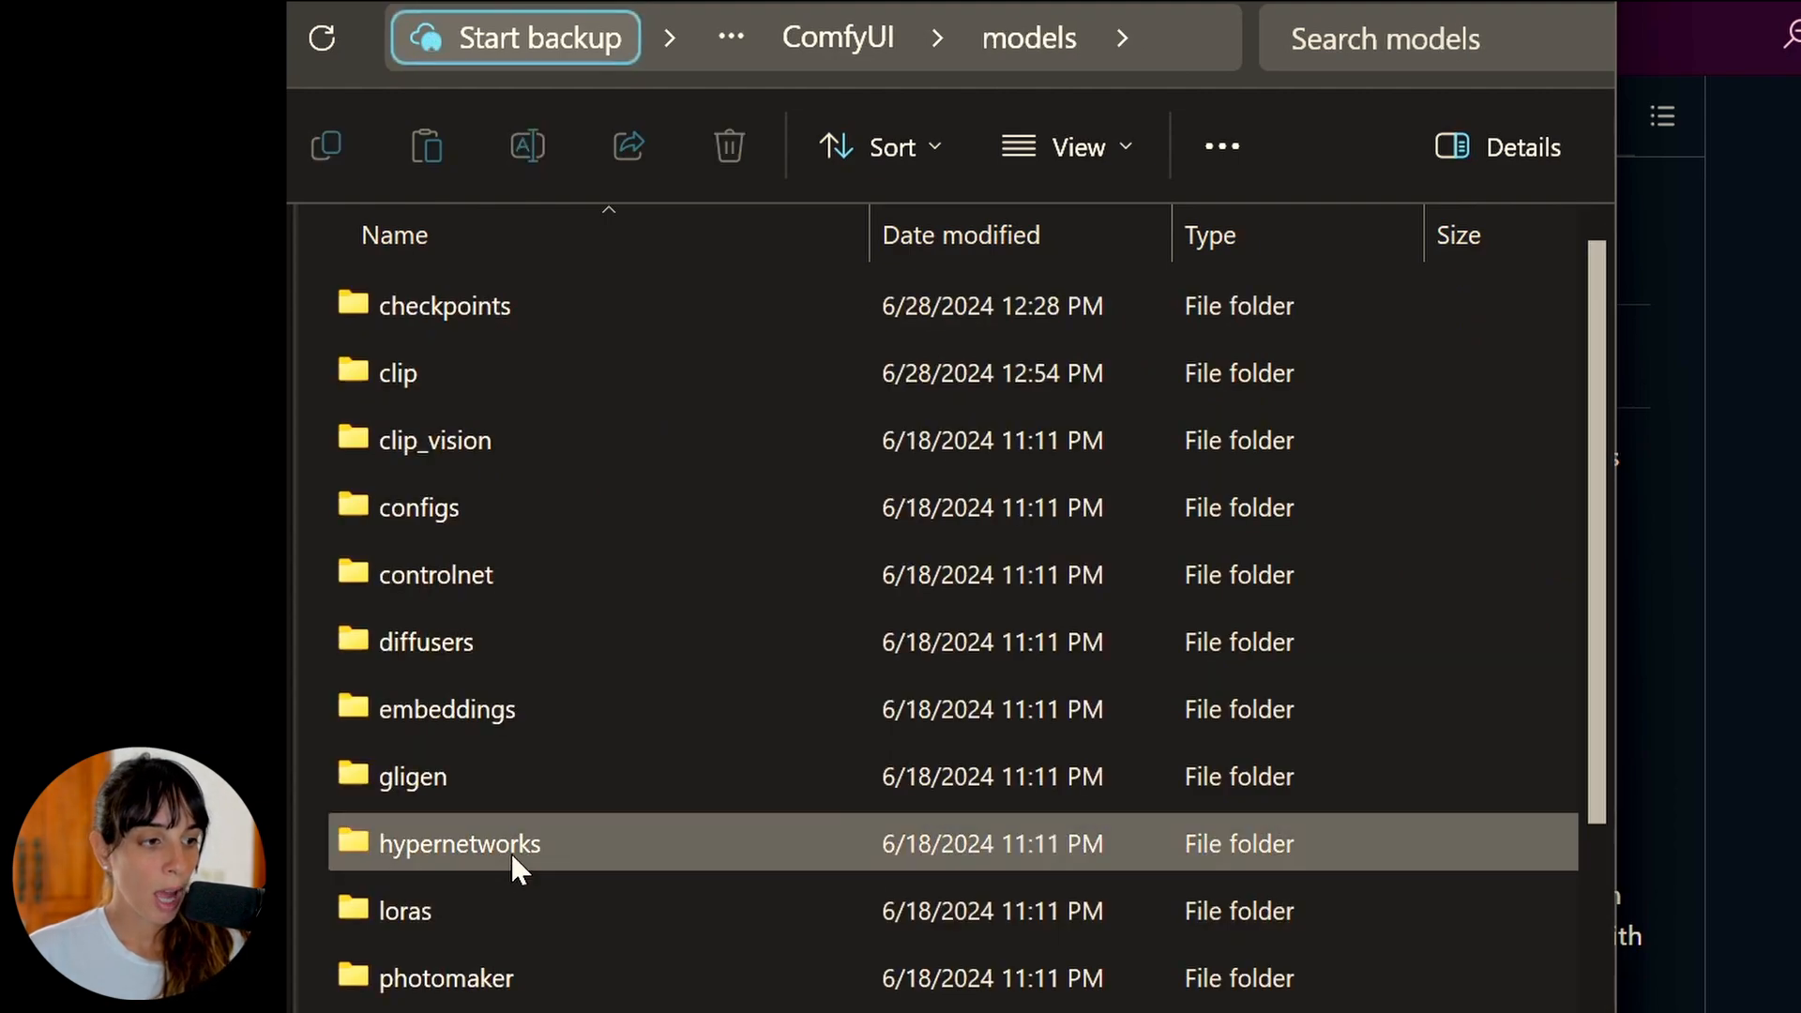
pyautogui.doubleClick(442, 304)
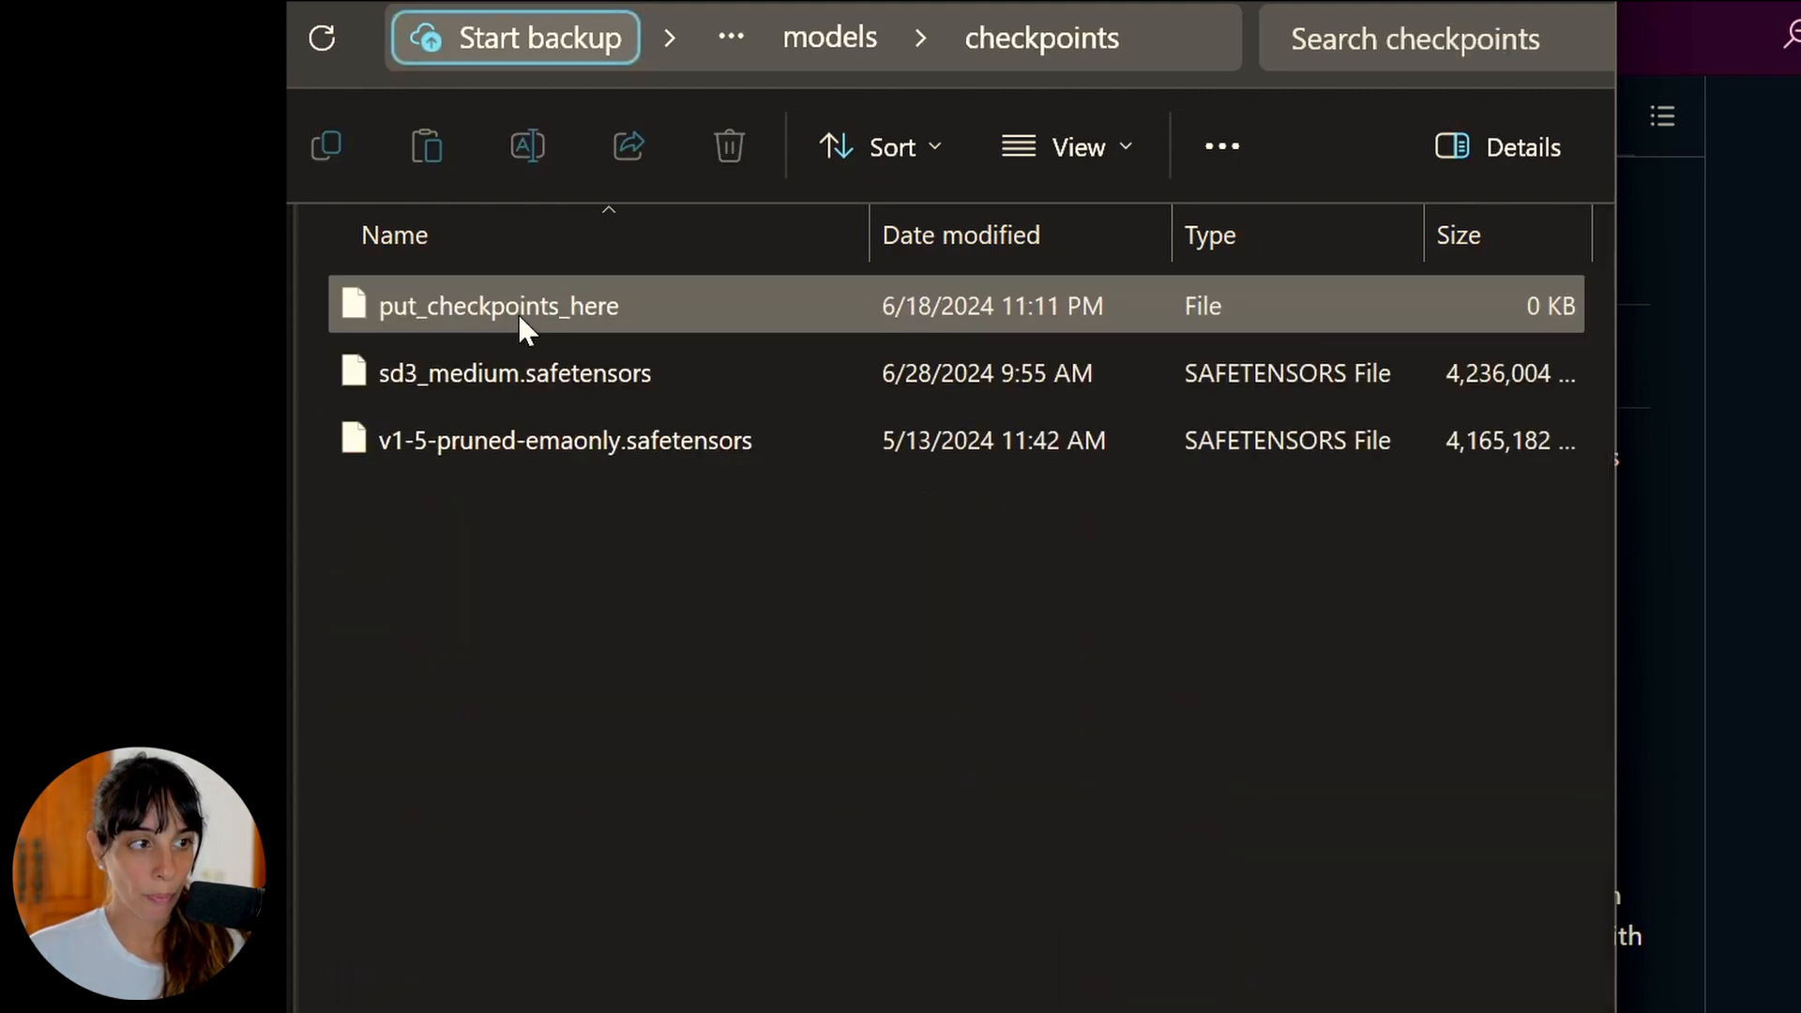
pyautogui.click(513, 373)
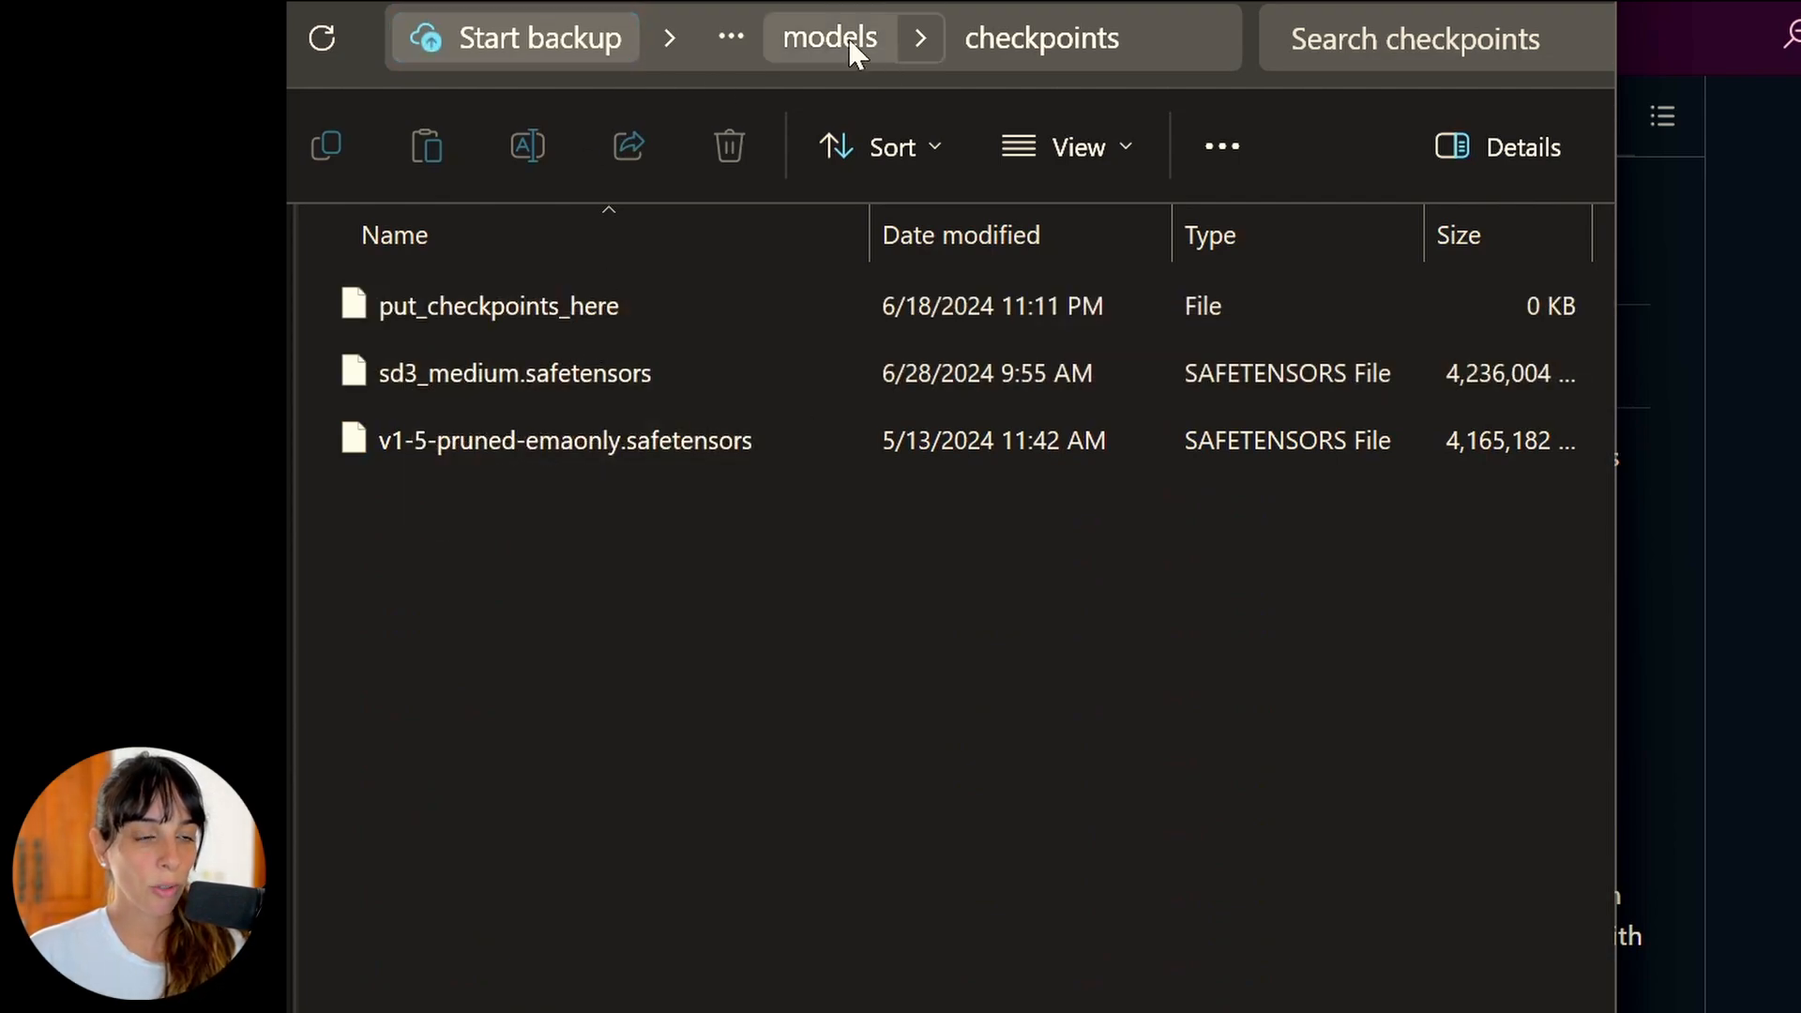
# Check the models > clip folder for the clip and t5xxl text encoder files.
pyautogui.click(829, 38)
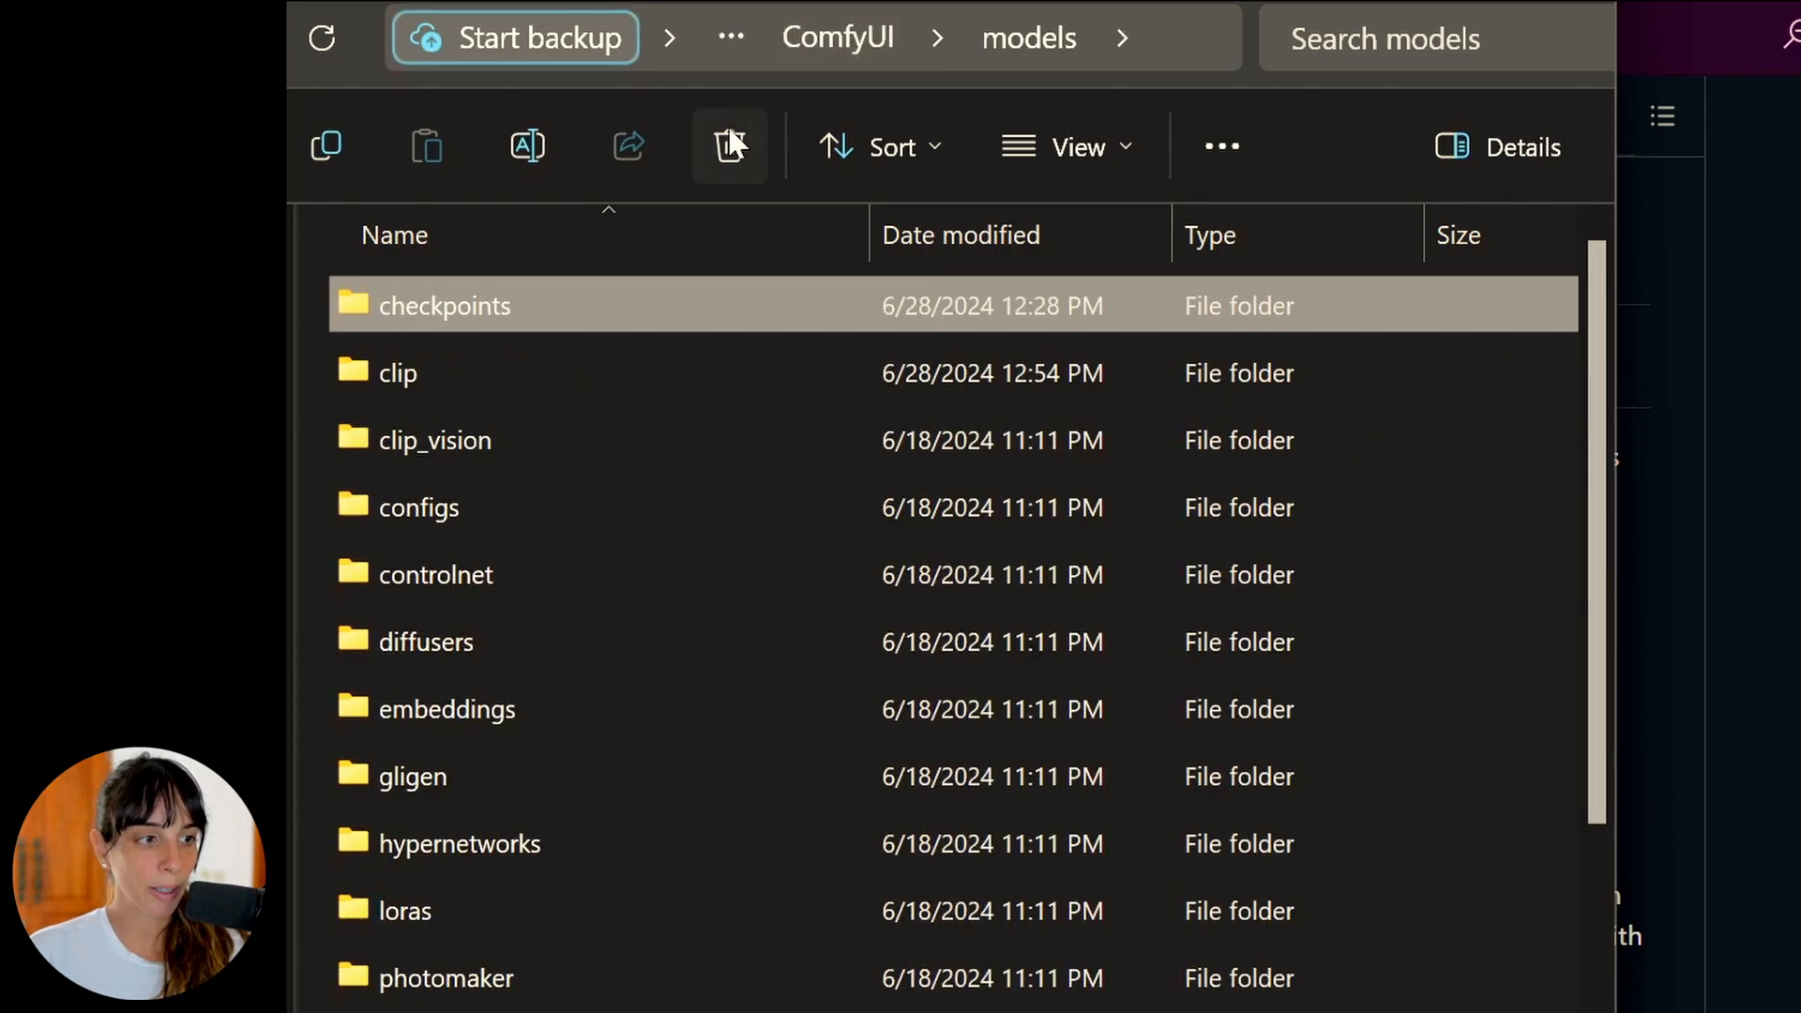
pyautogui.click(398, 373)
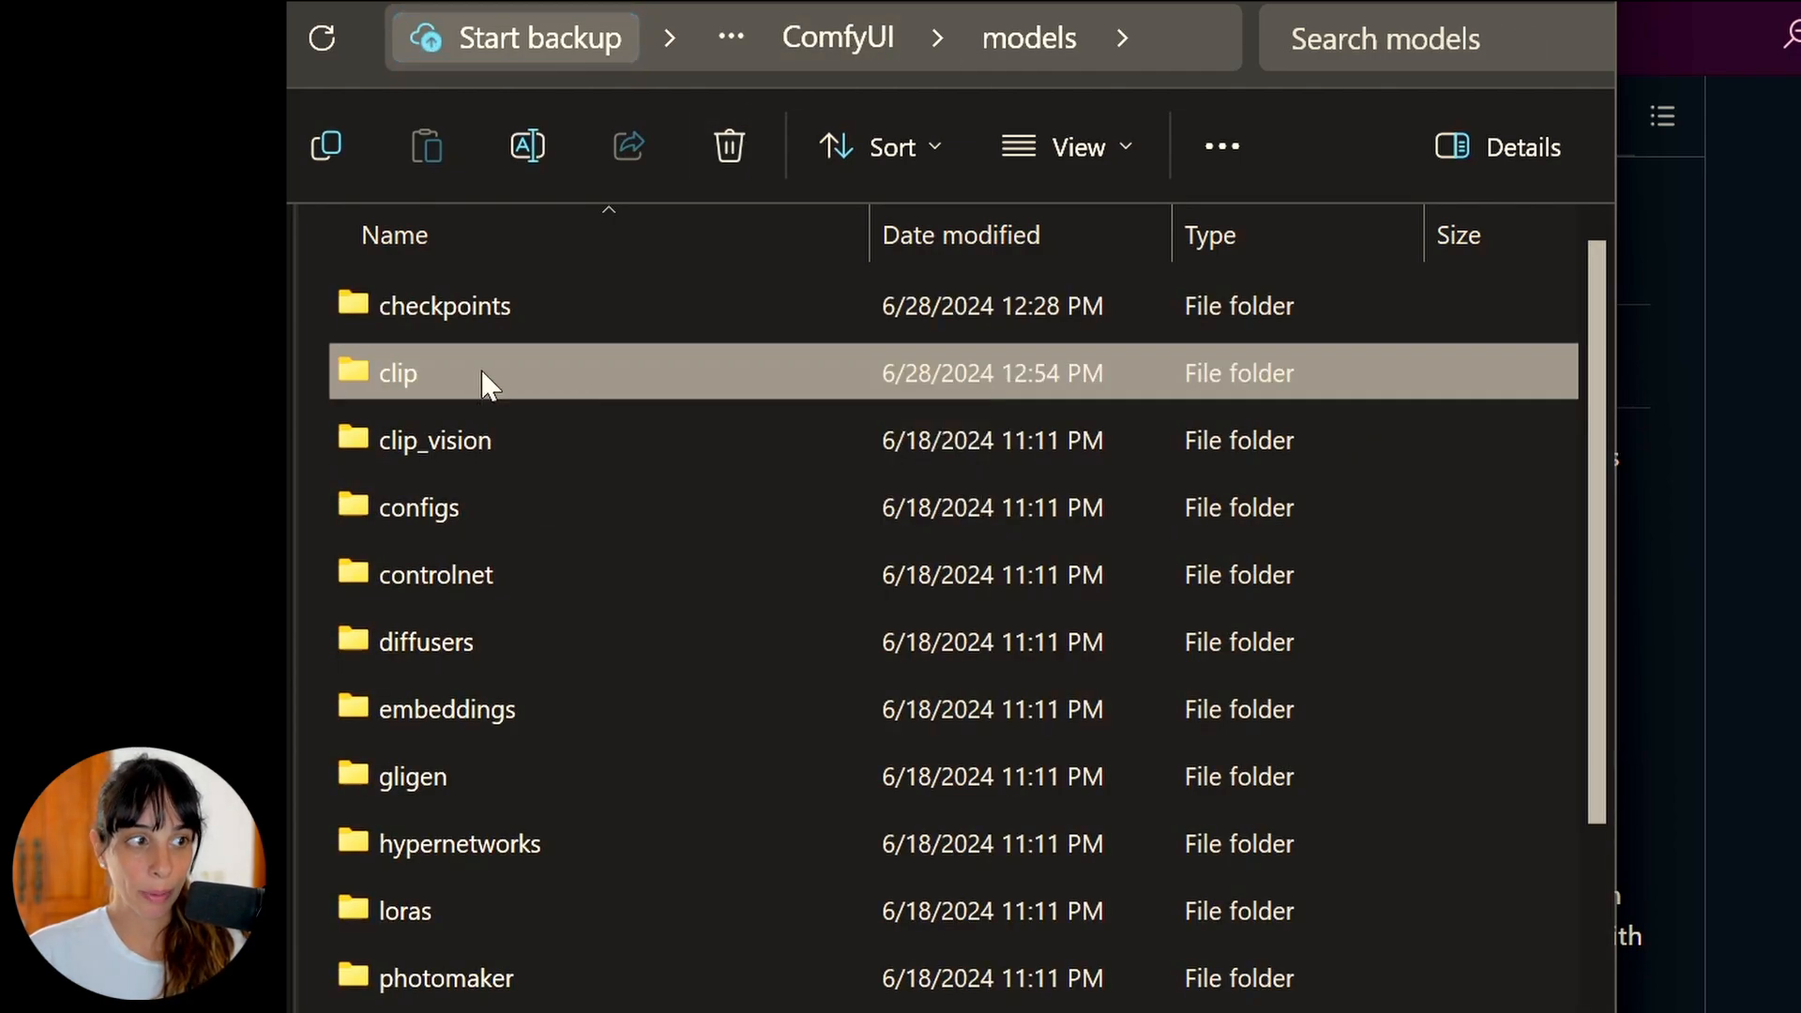
pyautogui.doubleClick(398, 373)
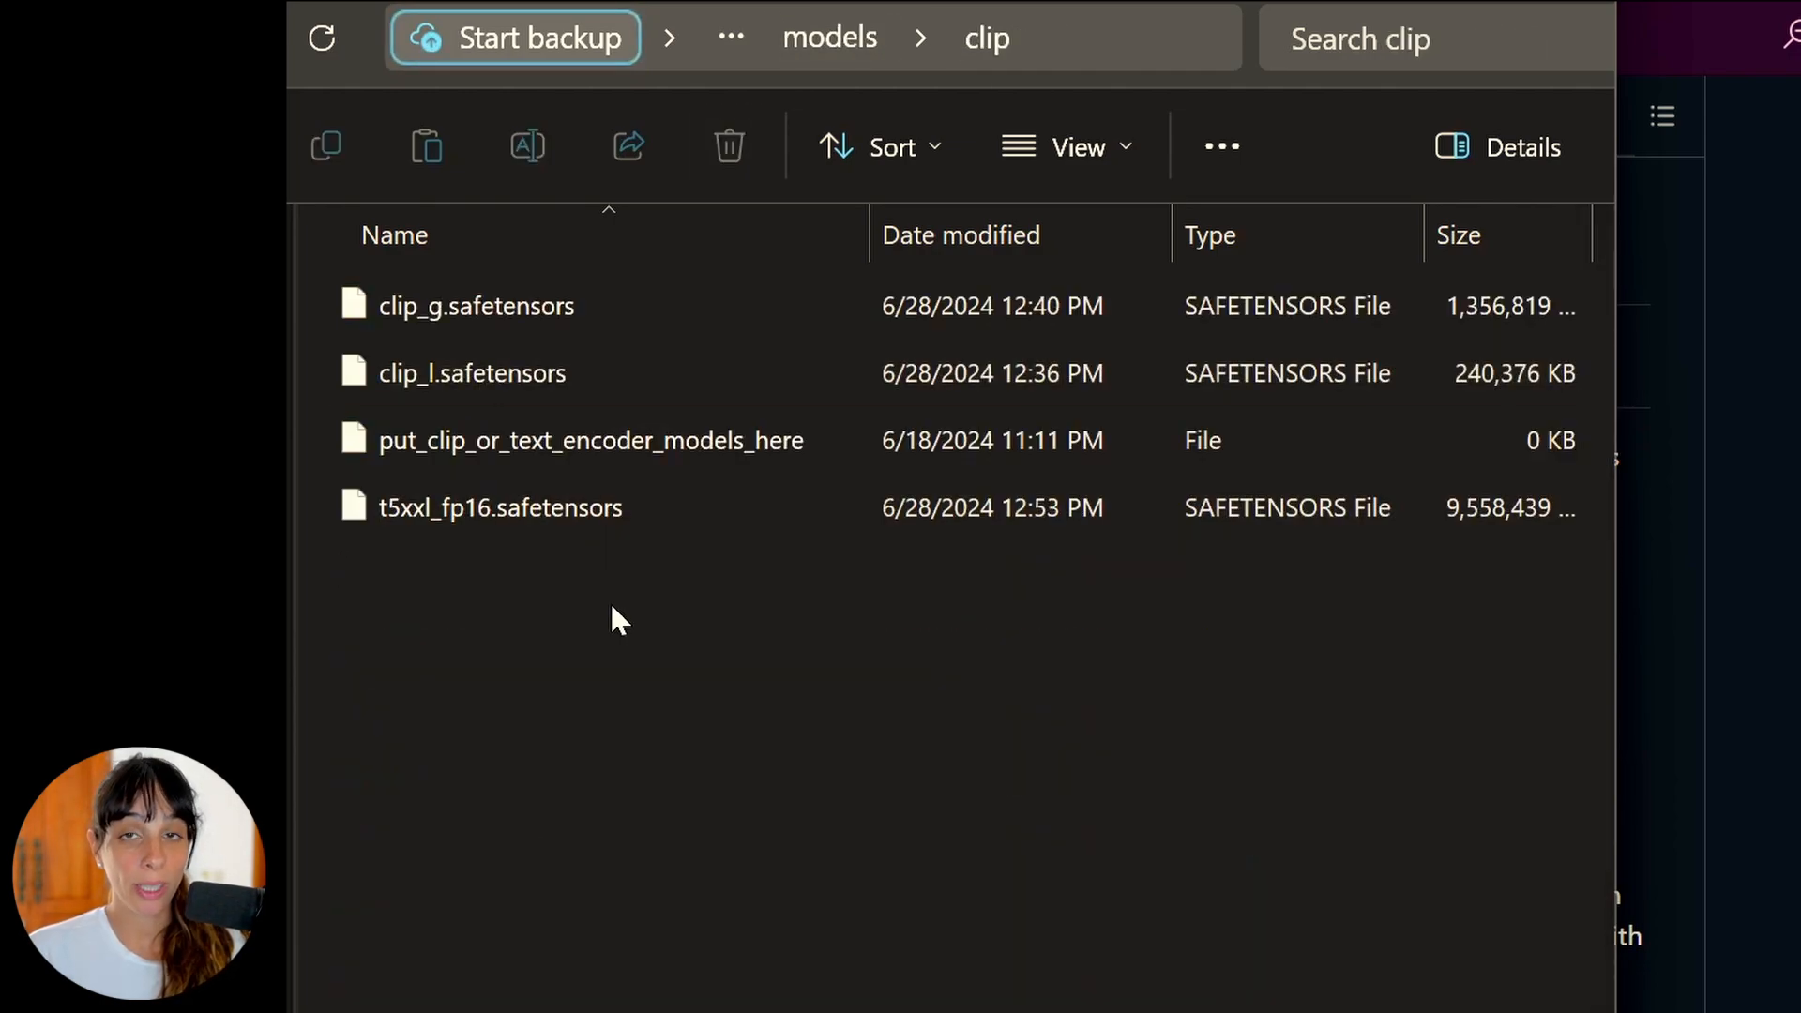
pyautogui.click(461, 308)
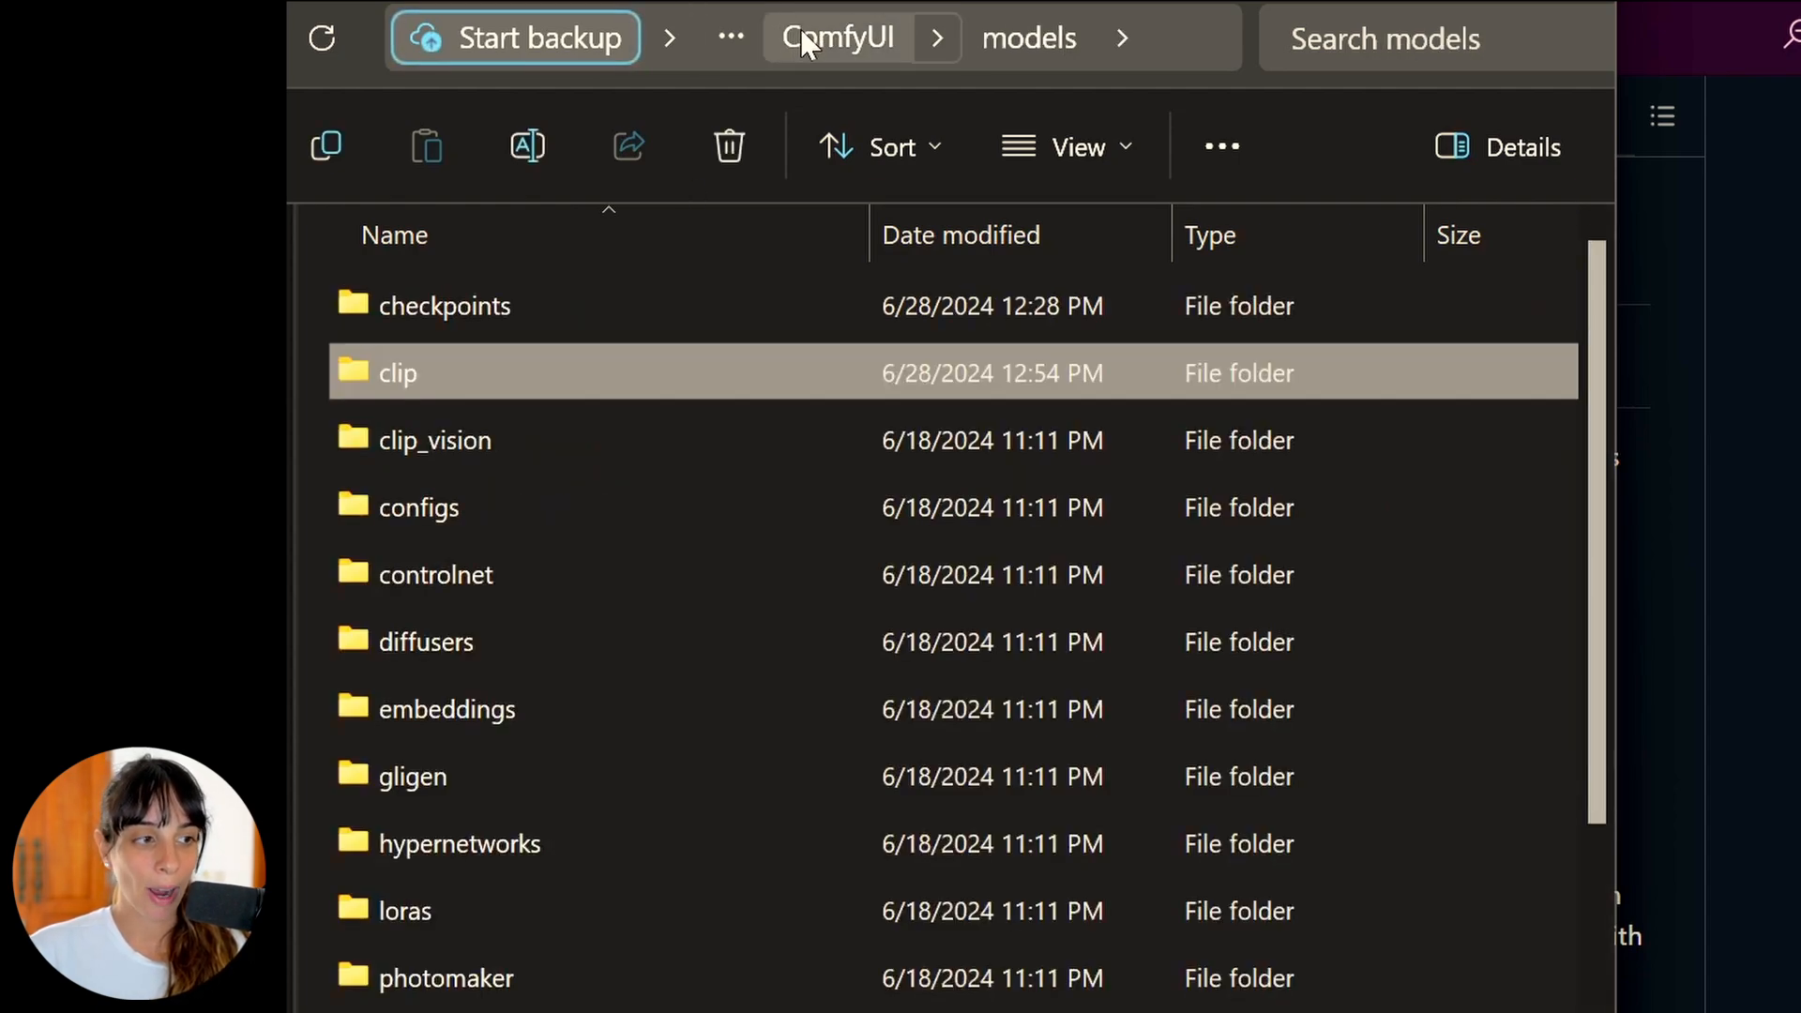
# Return to the top ComfyUI folder and launch run_nvidia_gpu to start ComfyUI.
pyautogui.click(837, 37)
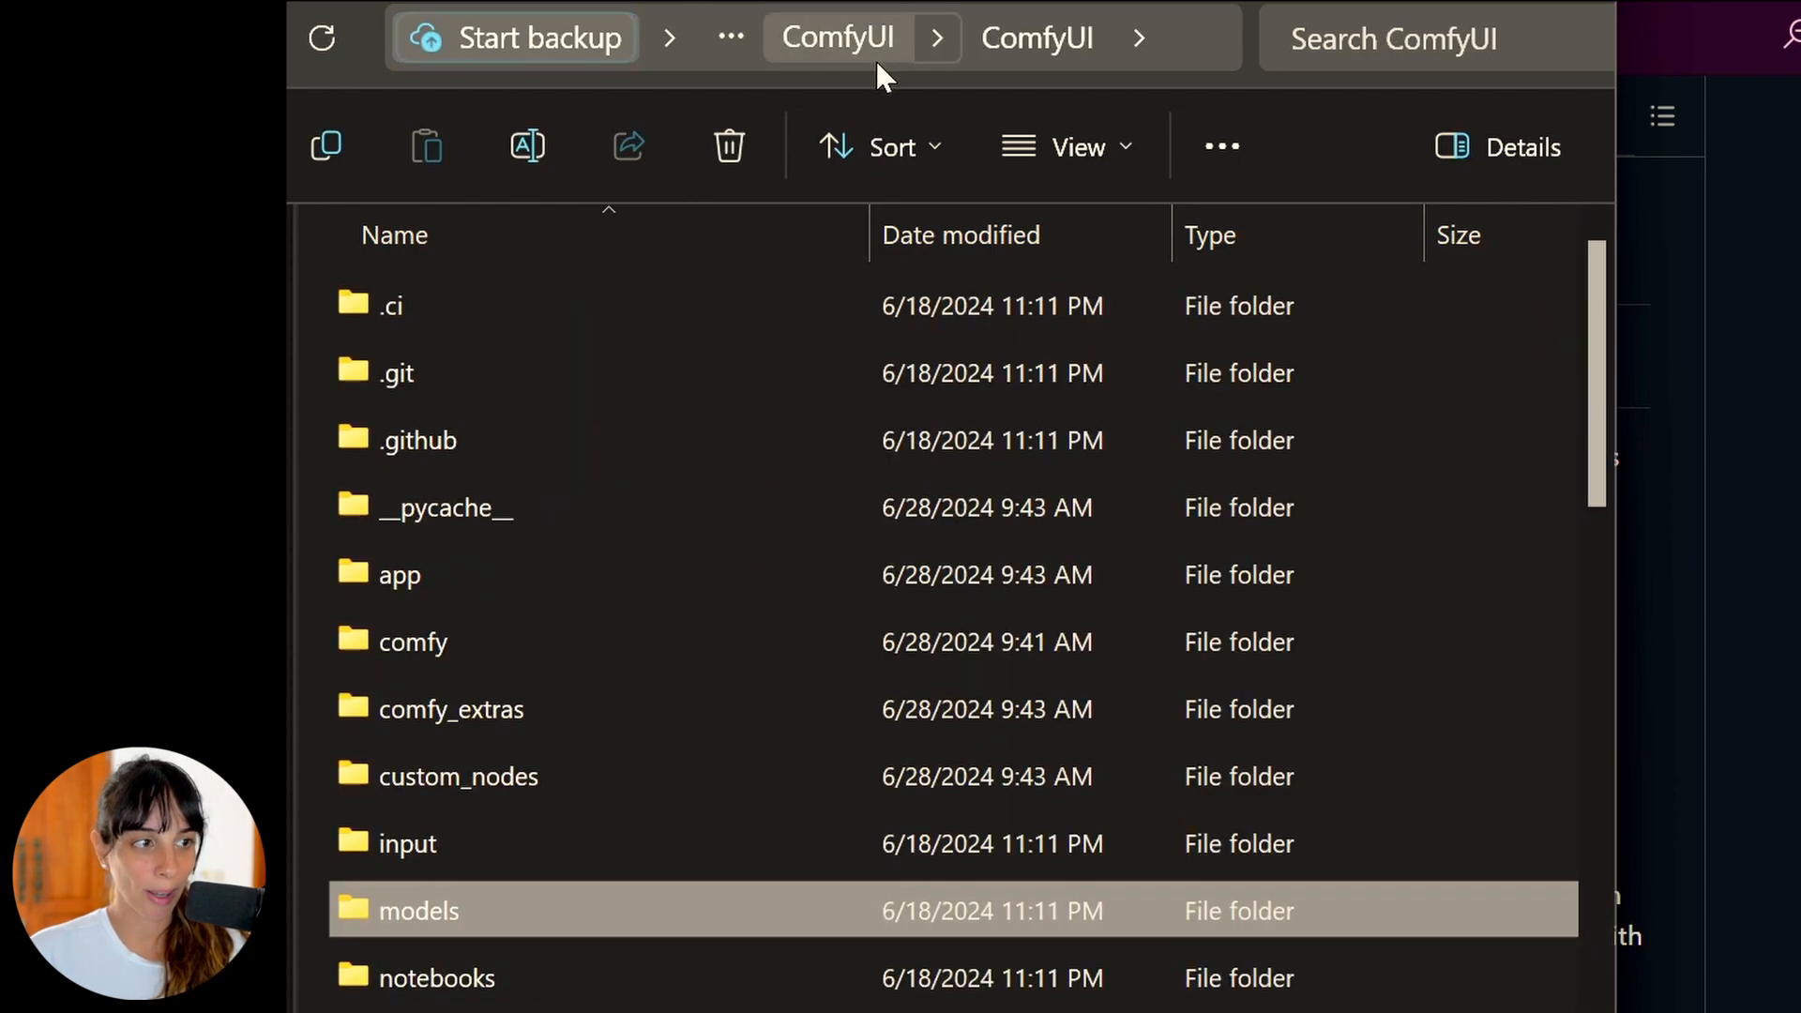
pyautogui.click(837, 37)
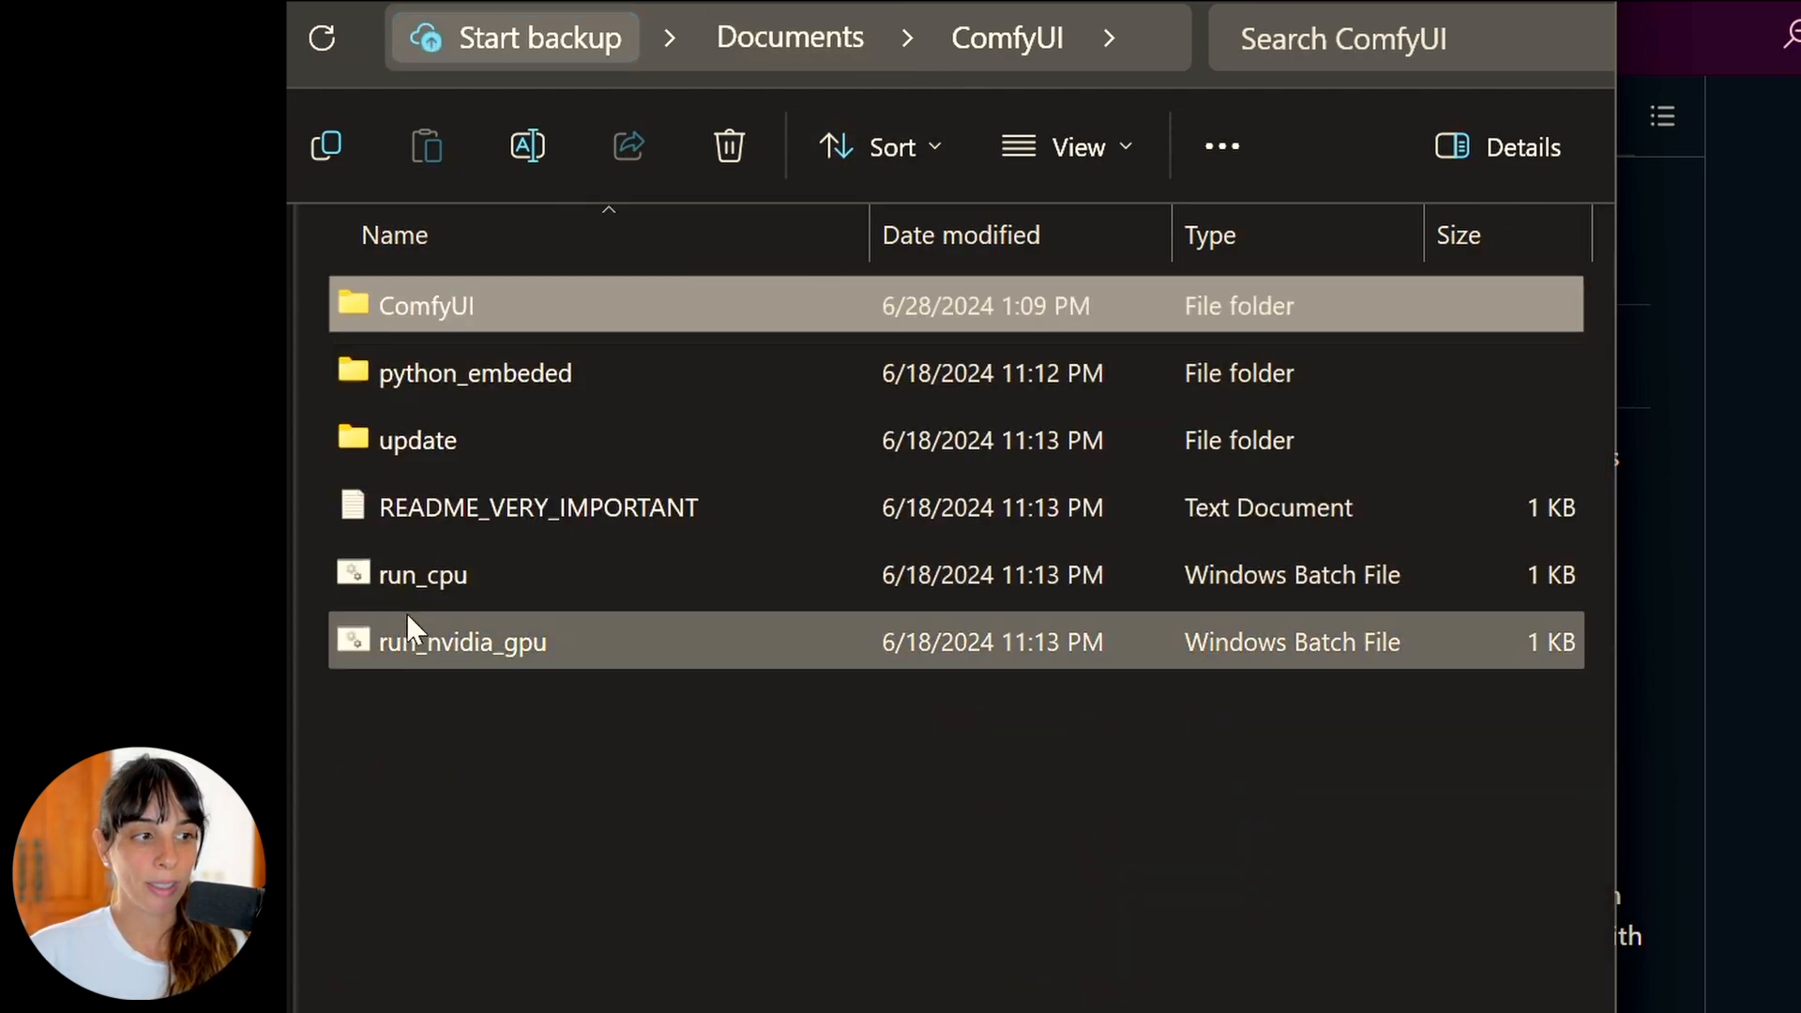
pyautogui.moveTo(482, 664)
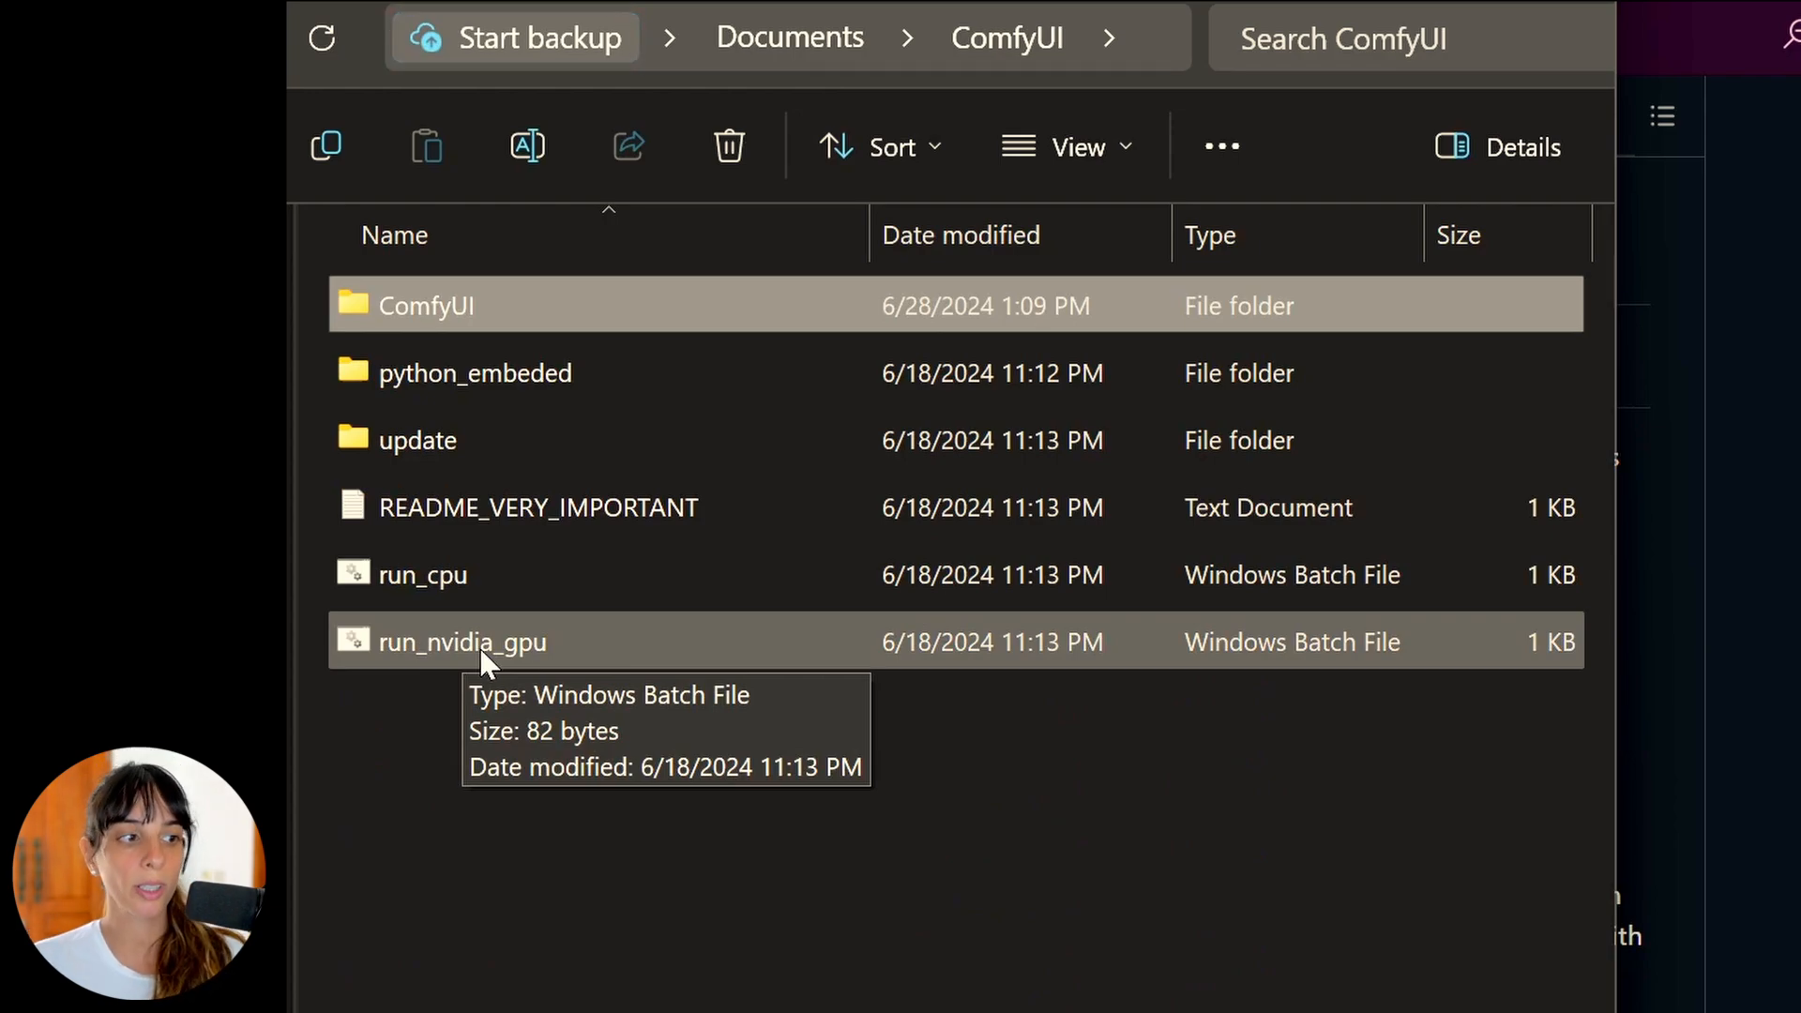
pyautogui.doubleClick(482, 642)
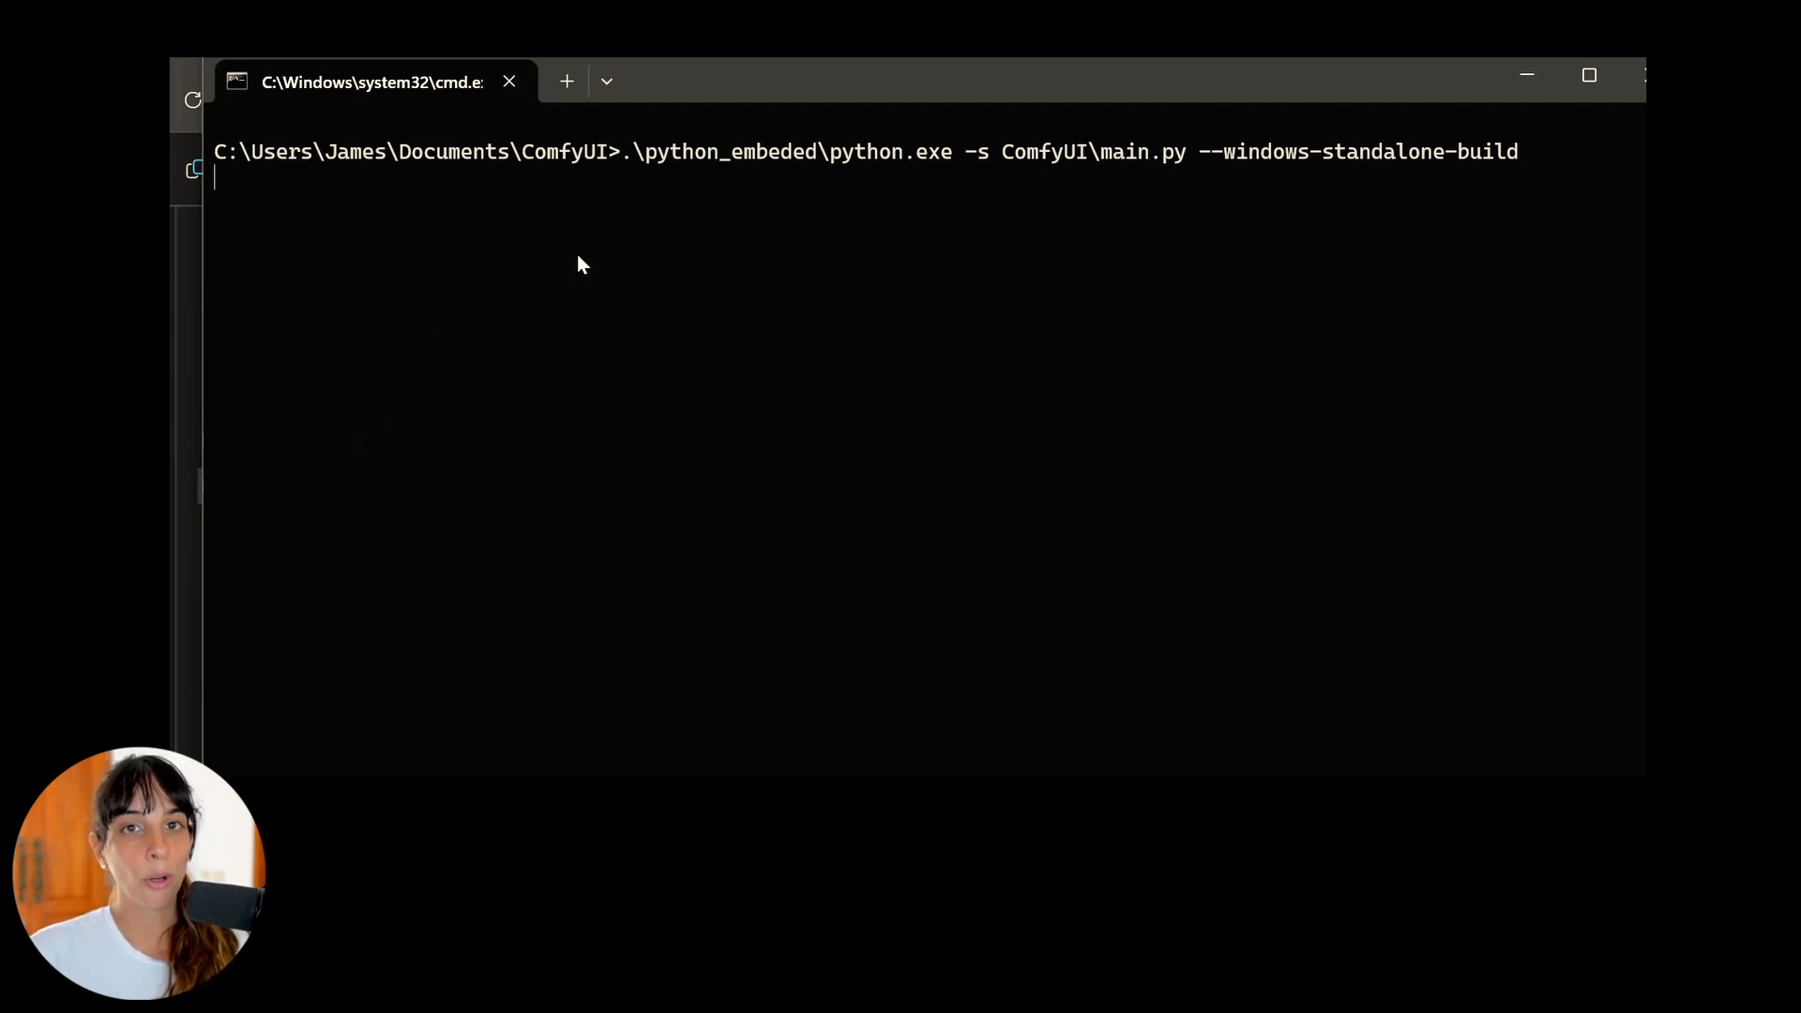
pyautogui.moveTo(585, 356)
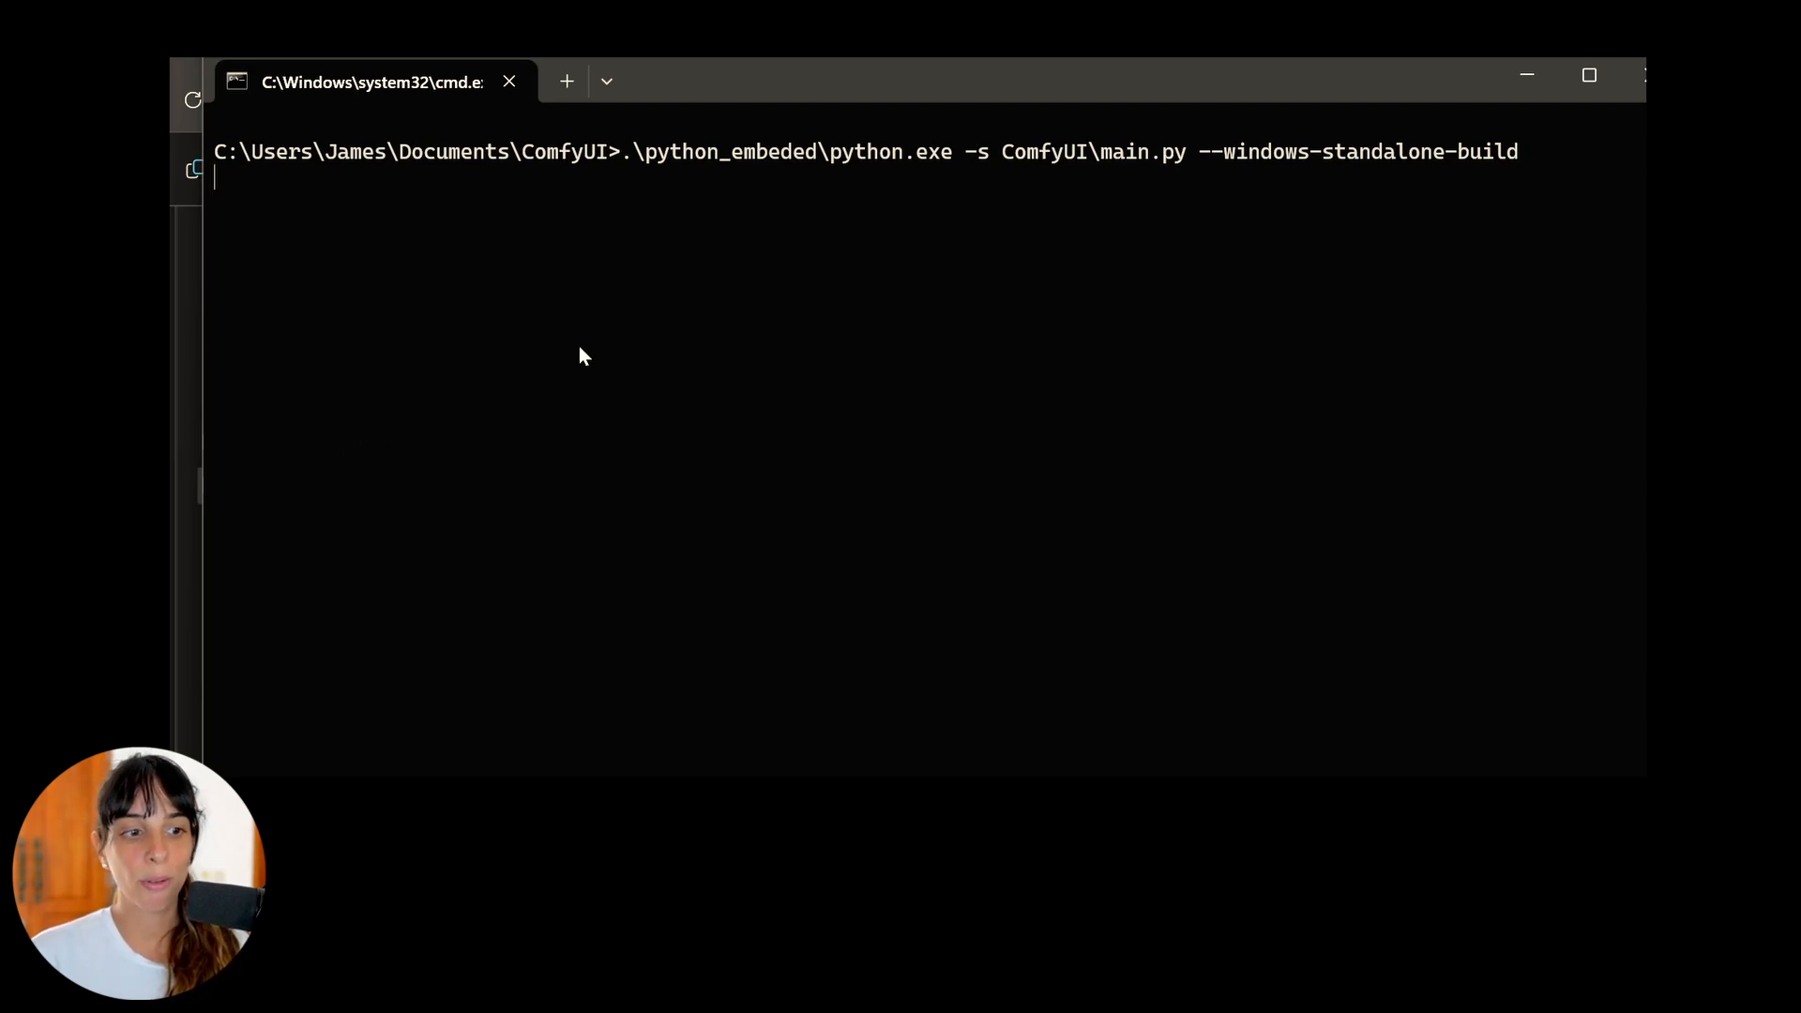
pyautogui.moveTo(796, 537)
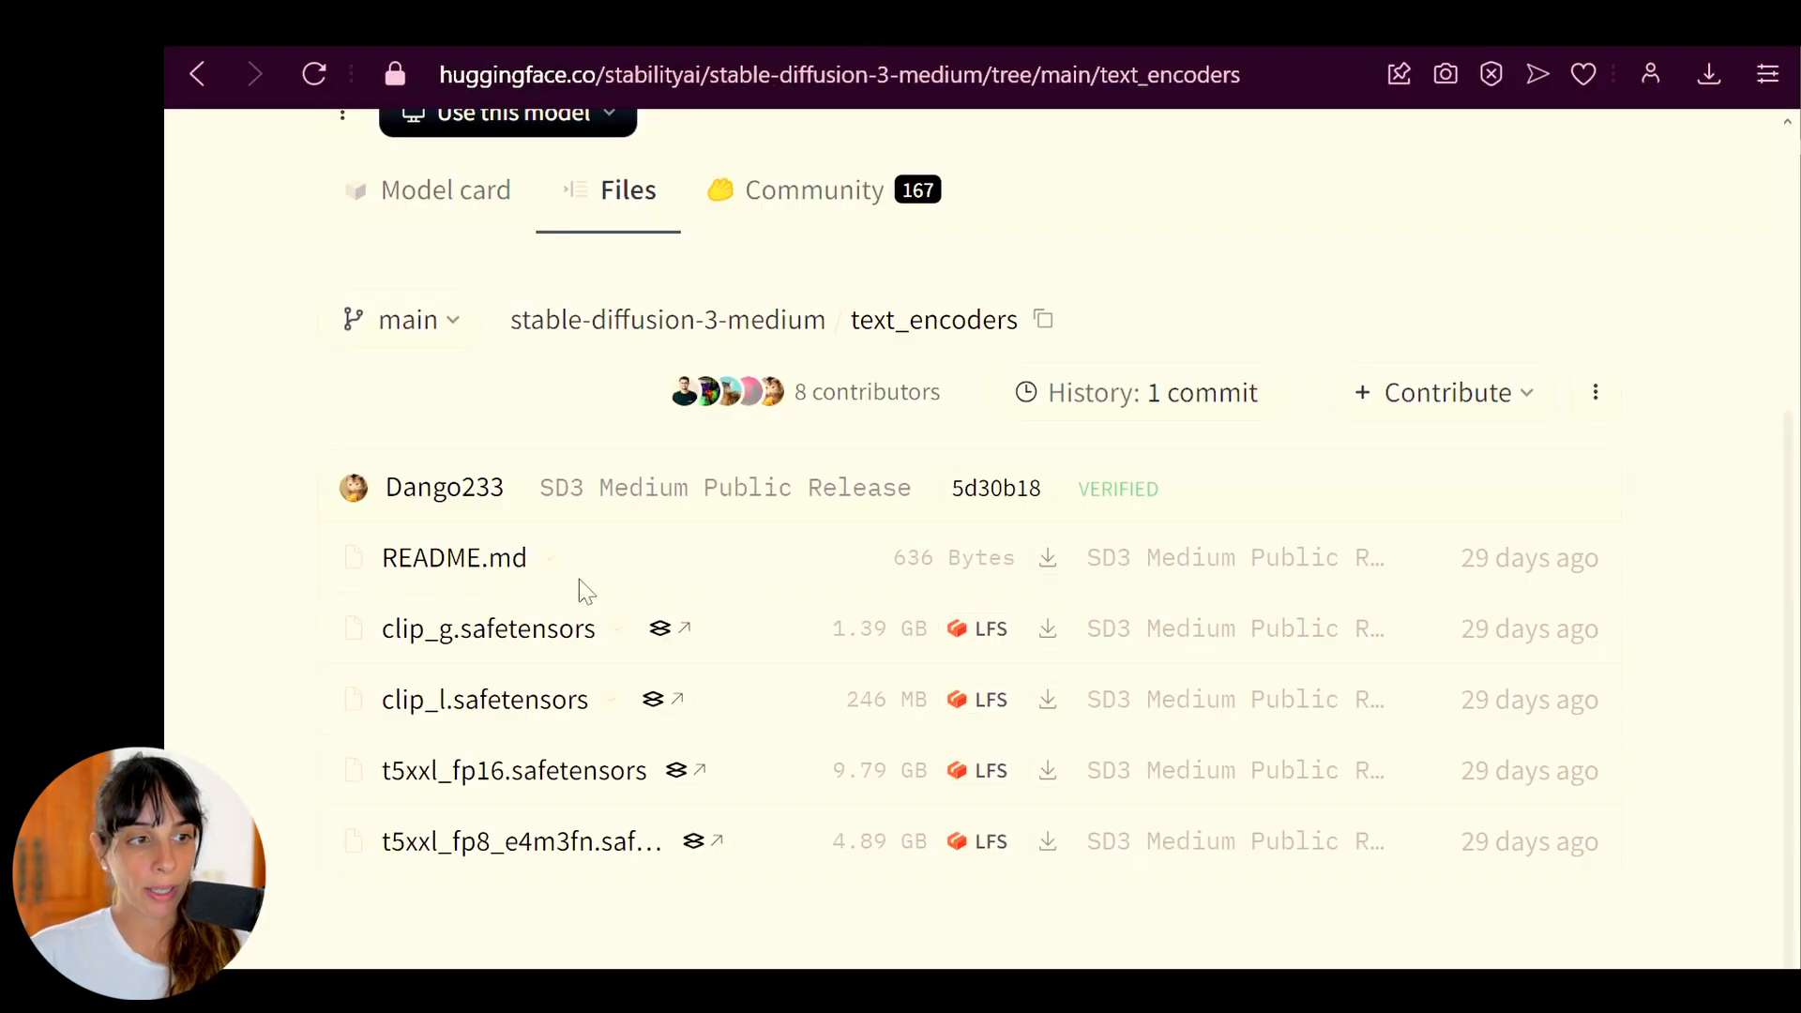
pyautogui.moveTo(585, 188)
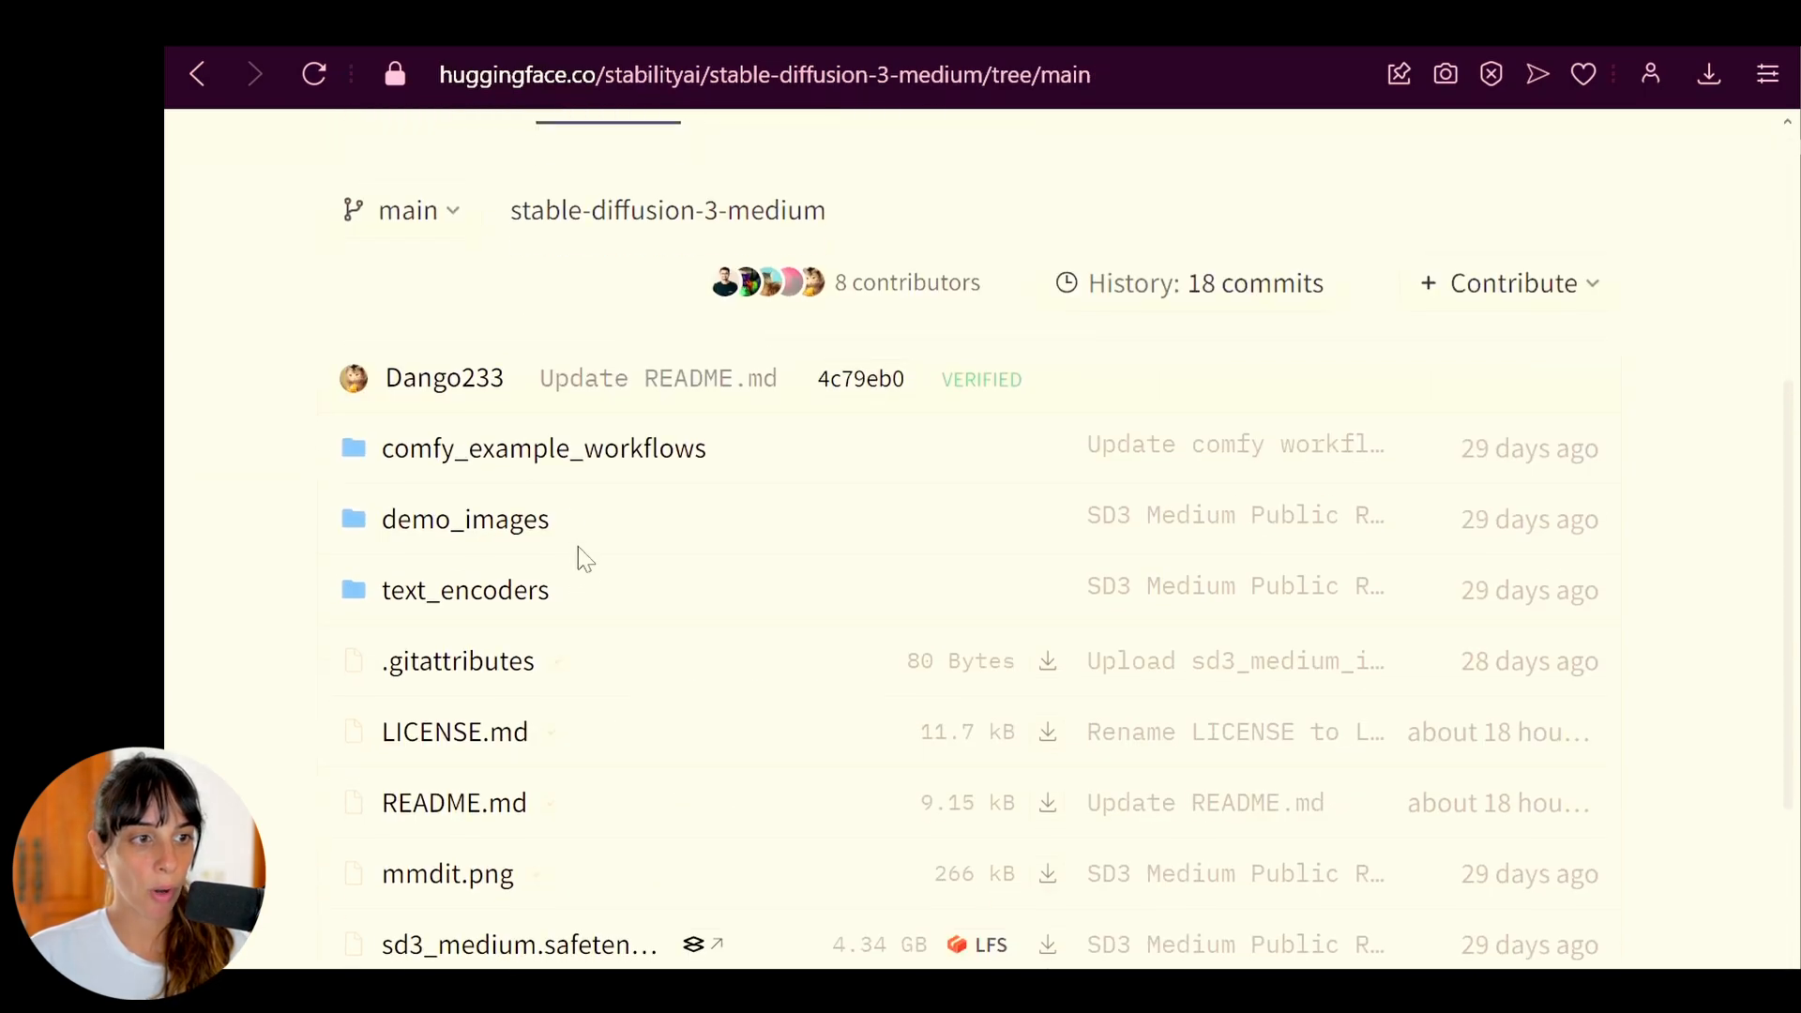
# Locate an sd3_medium example workflow JSON in comfy_example_workflows to download.
pyautogui.scroll(-3)
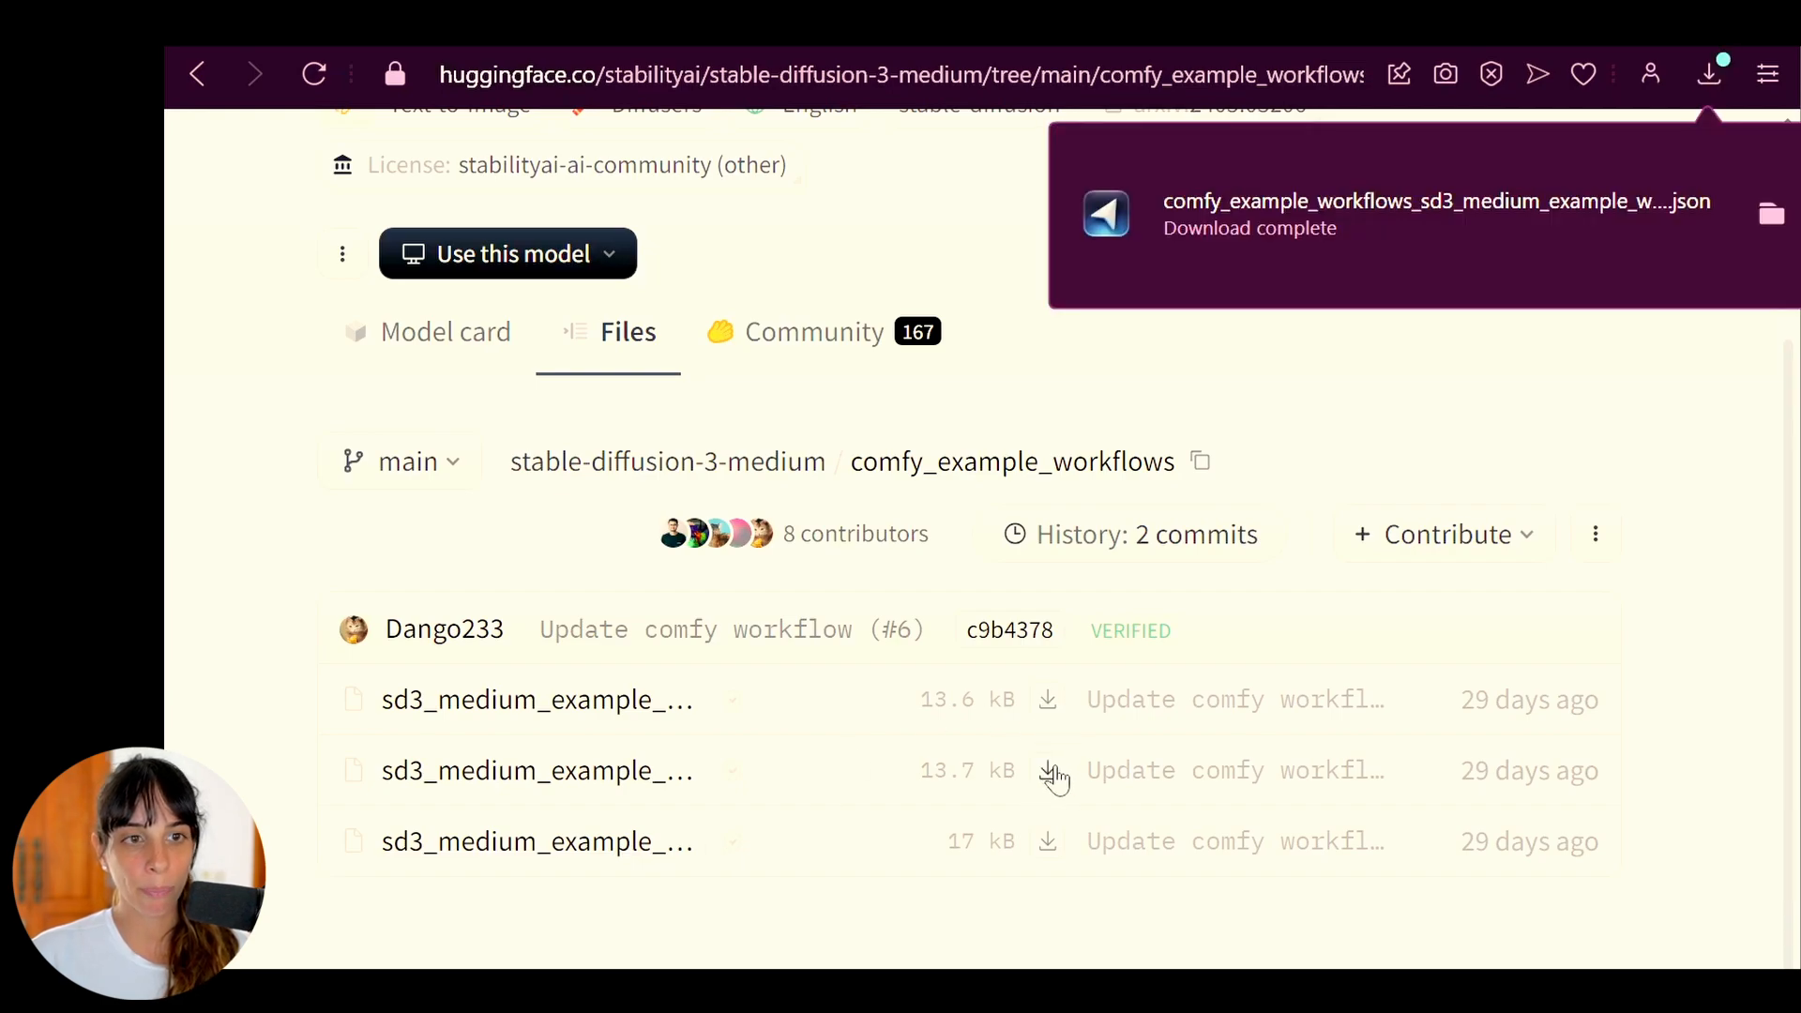
pyautogui.moveTo(1048, 846)
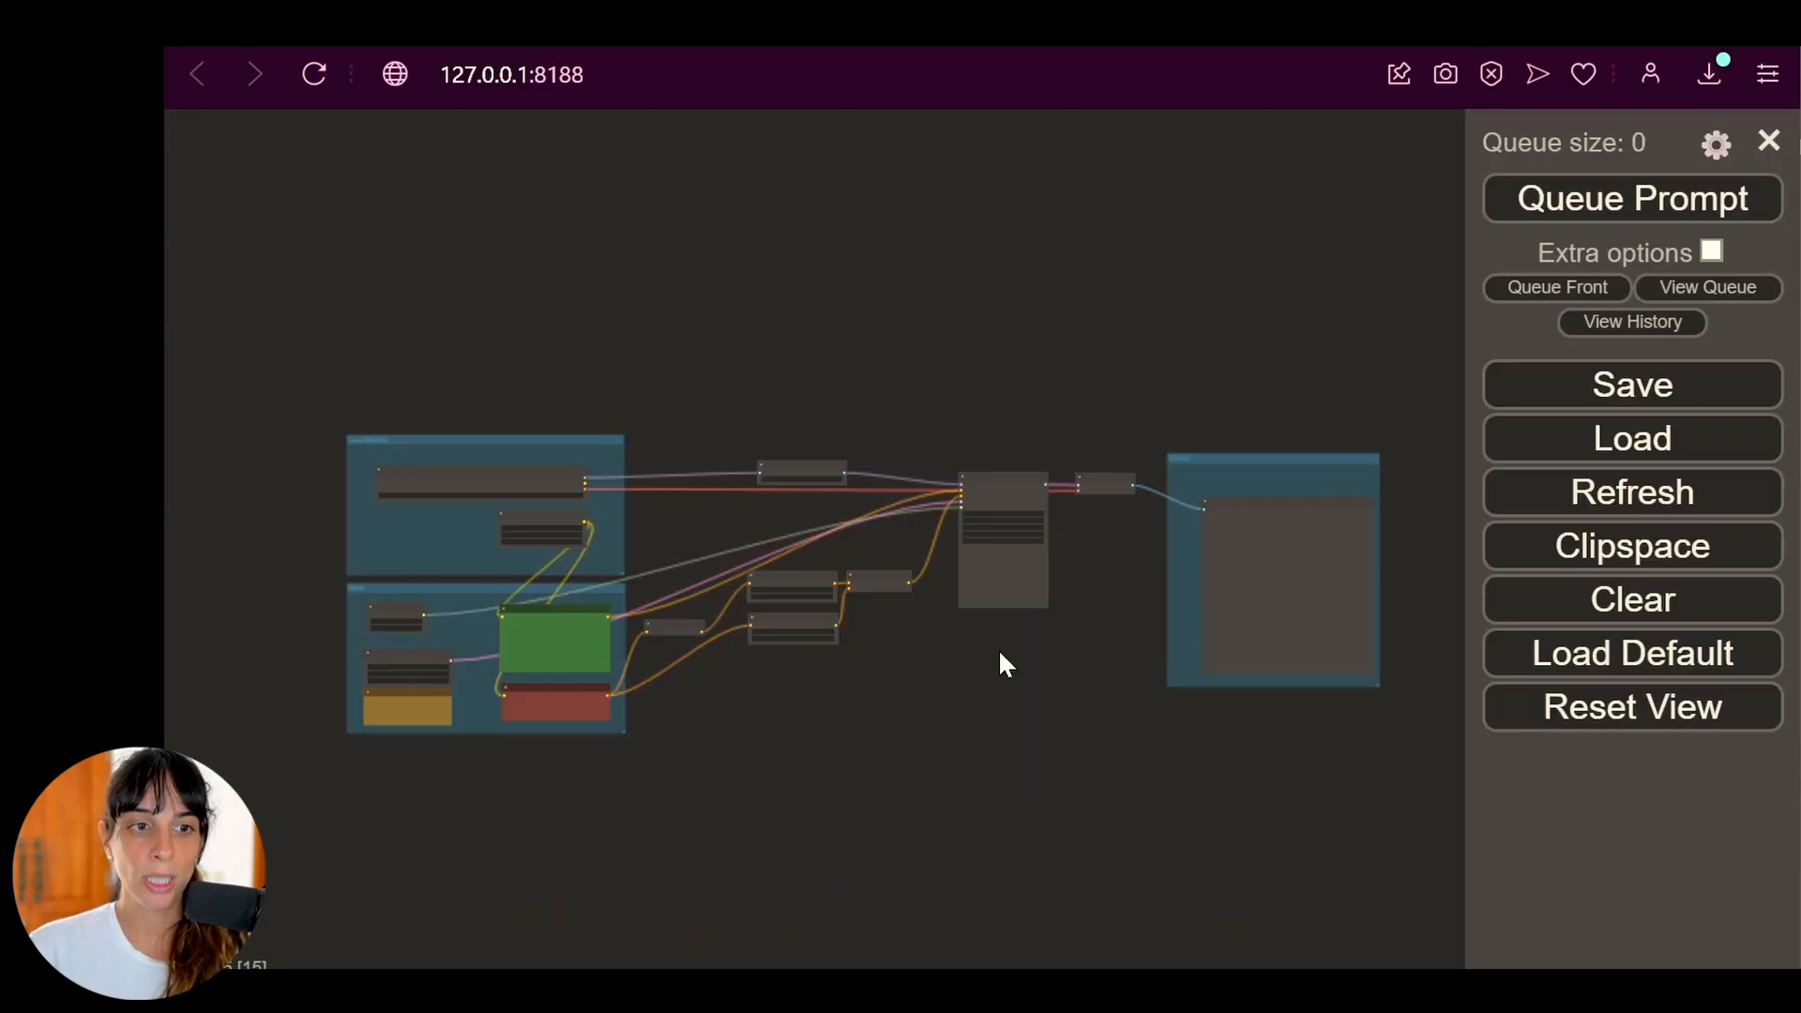
pyautogui.moveTo(948, 391)
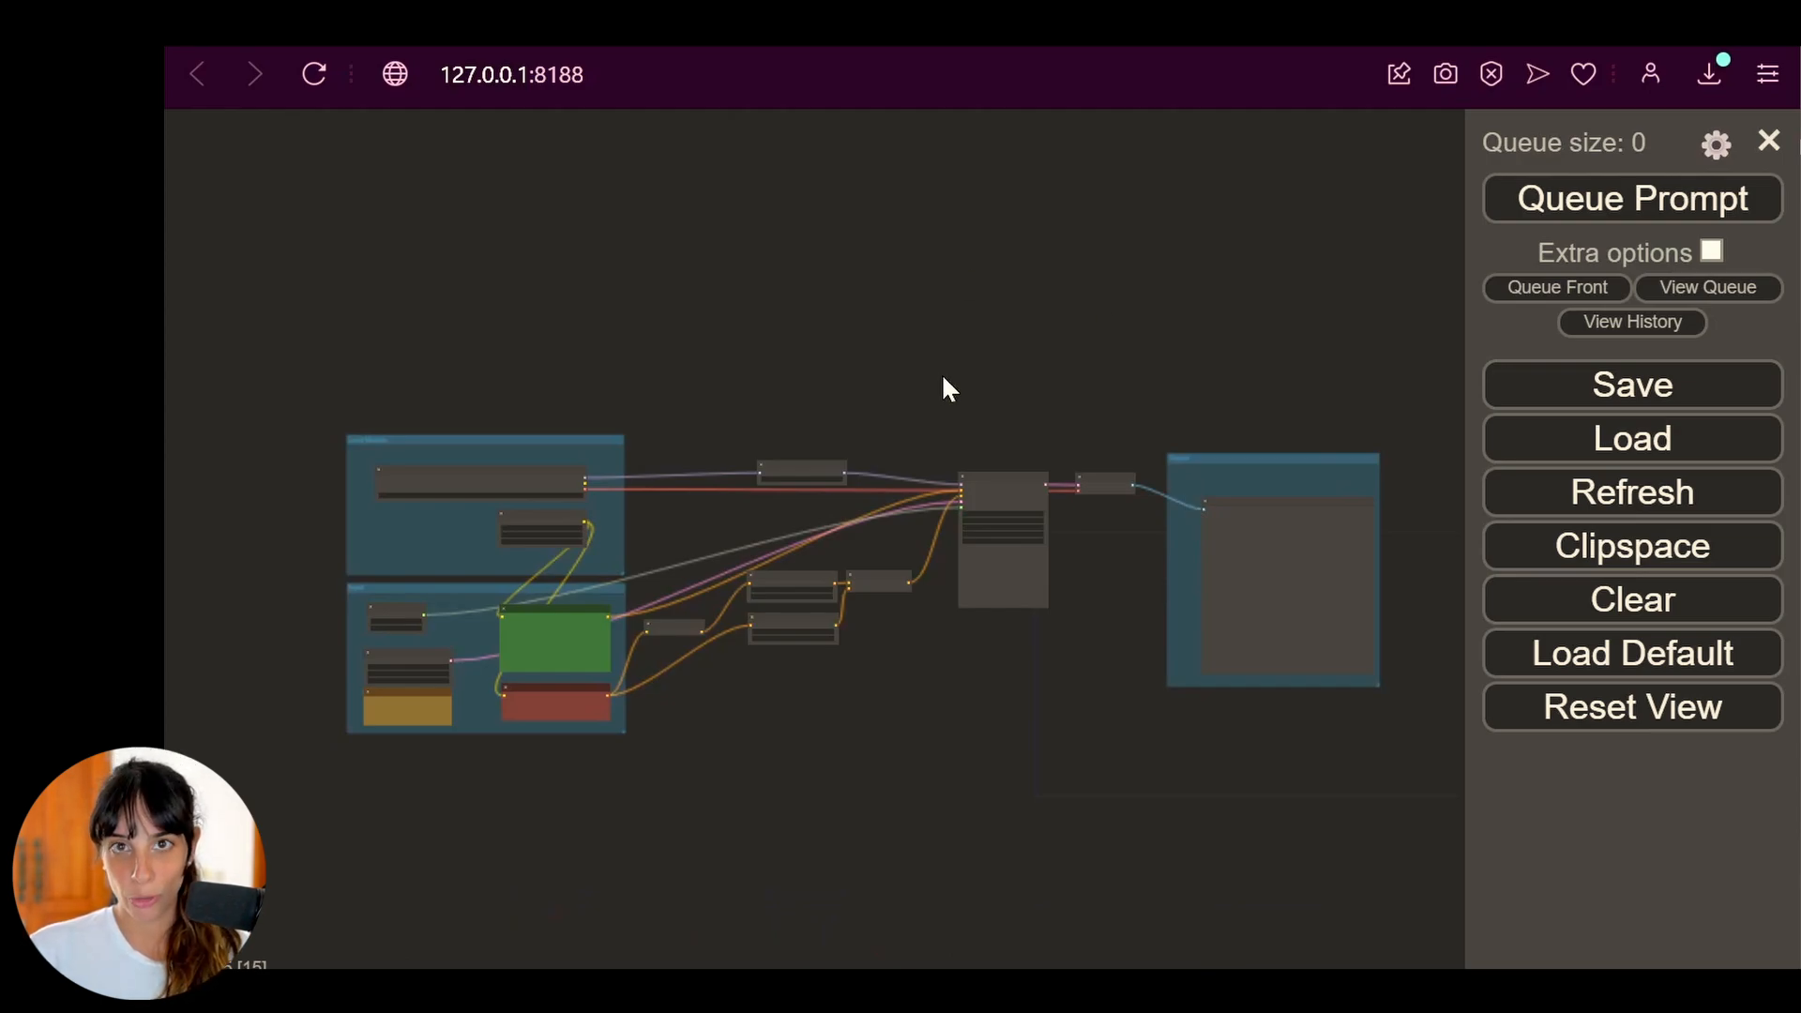
pyautogui.moveTo(811, 575)
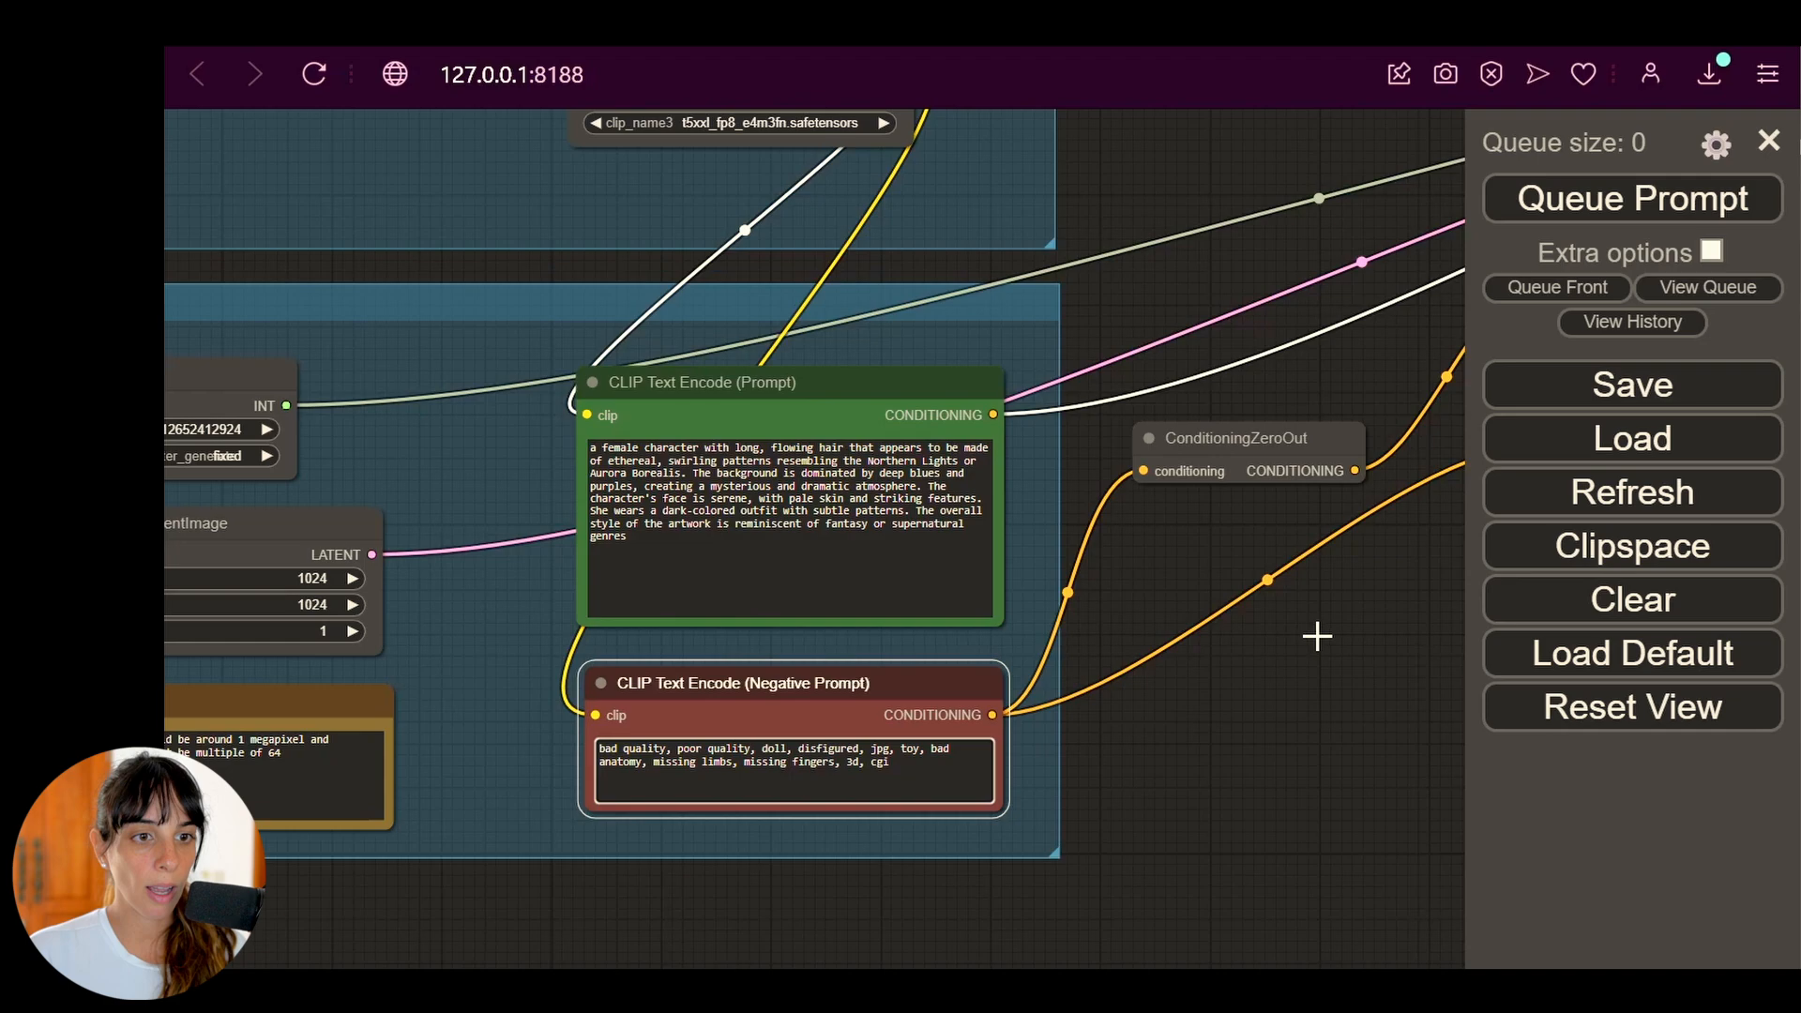
# Bring the checkpoint and TripleCLIPLoader nodes into view to check their model files.
pyautogui.moveTo(1317, 638); pyautogui.dragTo(1139, 180)
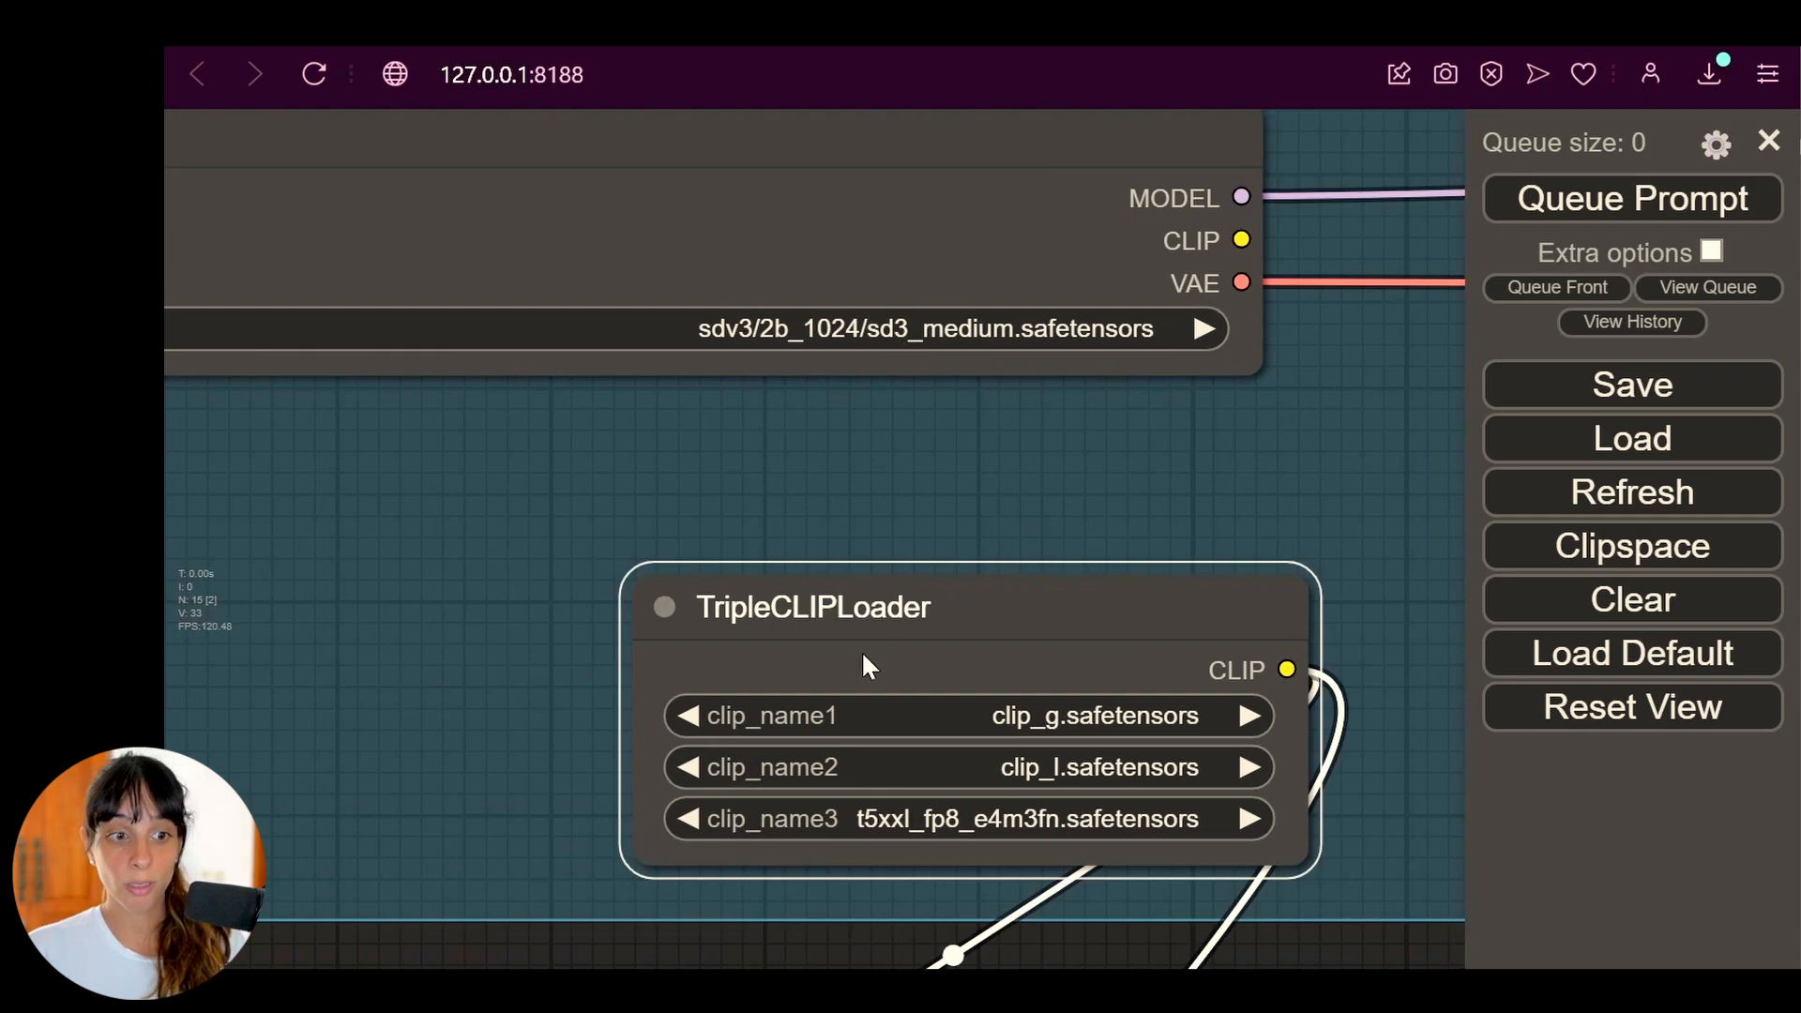
pyautogui.moveTo(759, 773)
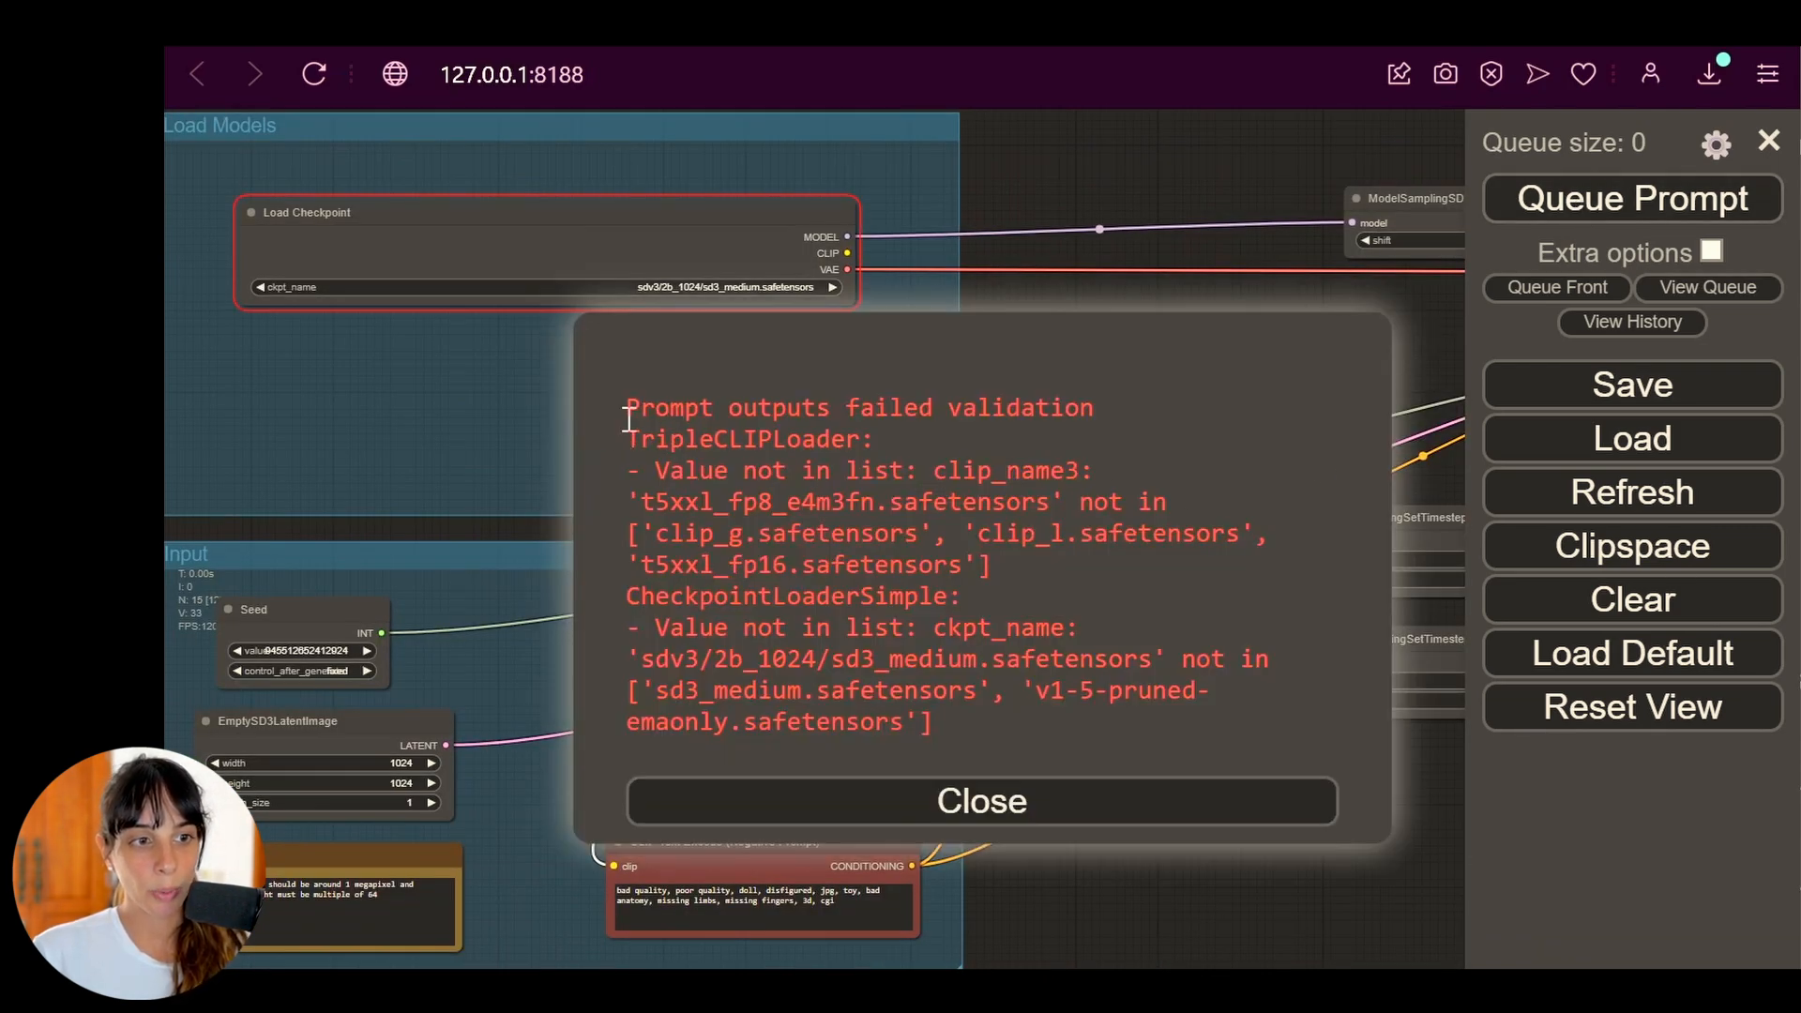
# Dismiss the ckpt_name and clip_name3 validation errors, set sd3_medium.safetensors and a valid third encoder, and requeue.
pyautogui.moveTo(626, 407); pyautogui.dragTo(1081, 659)
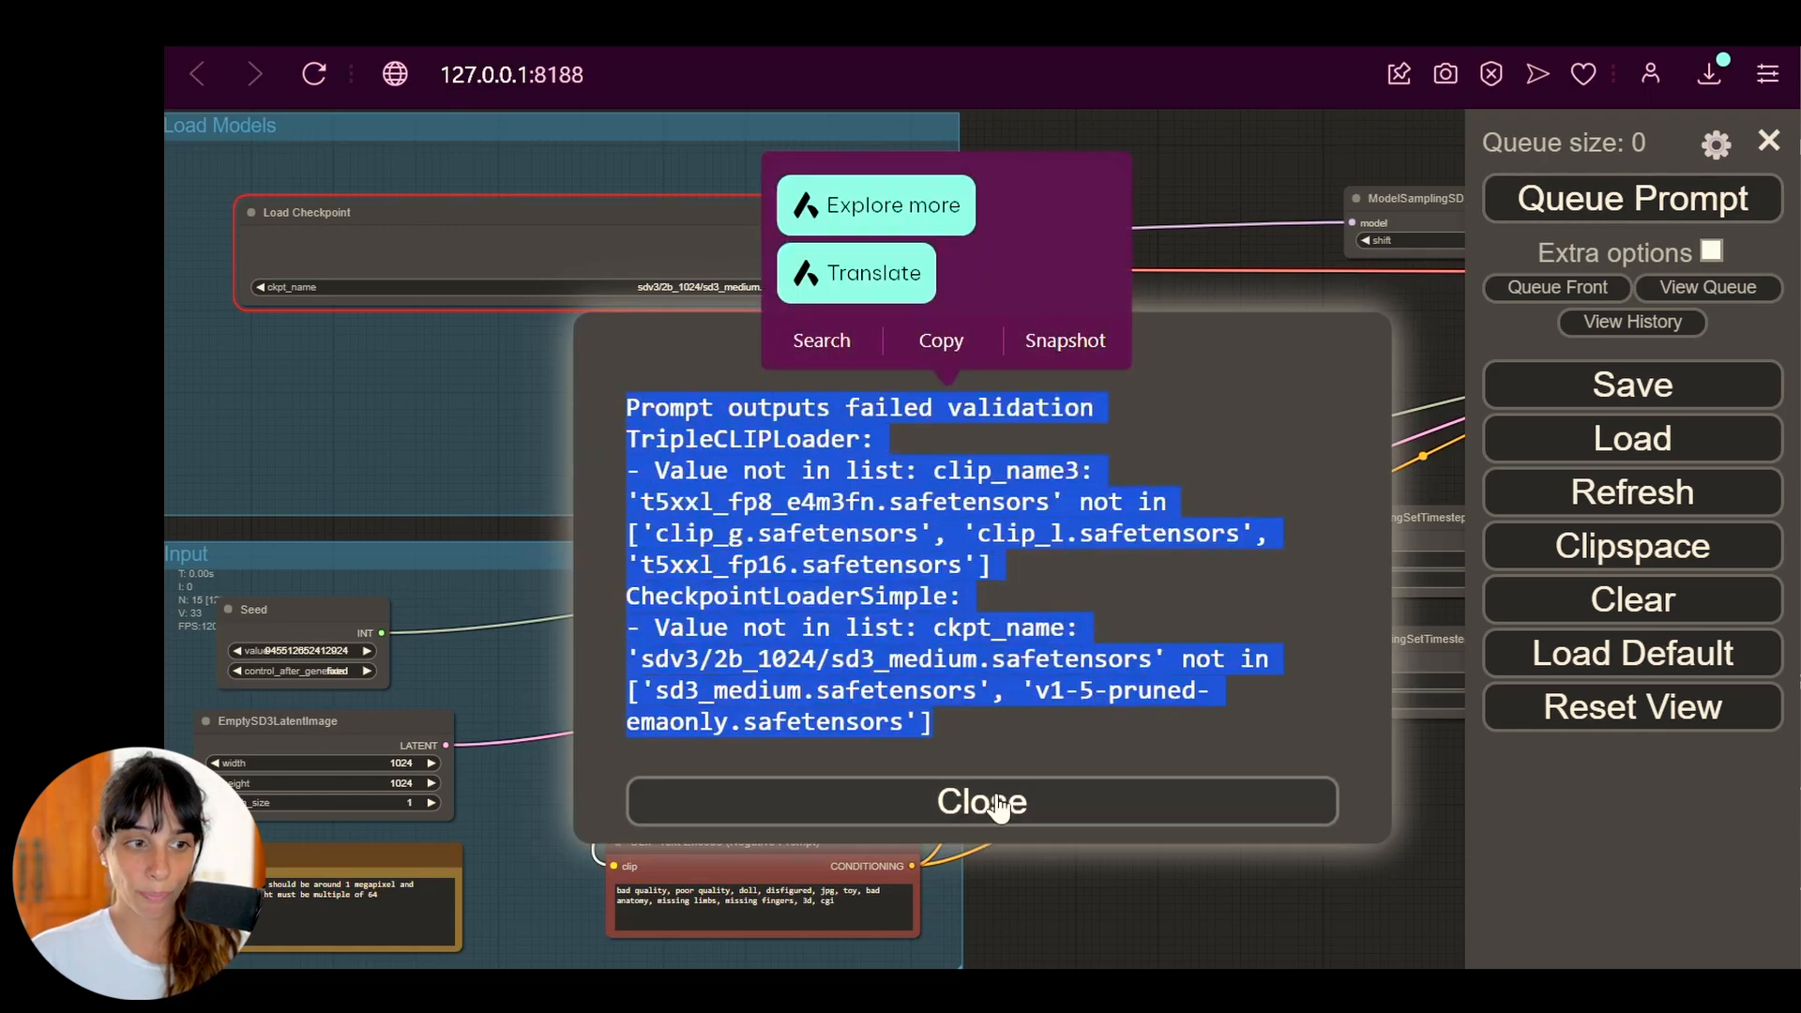
pyautogui.click(982, 803)
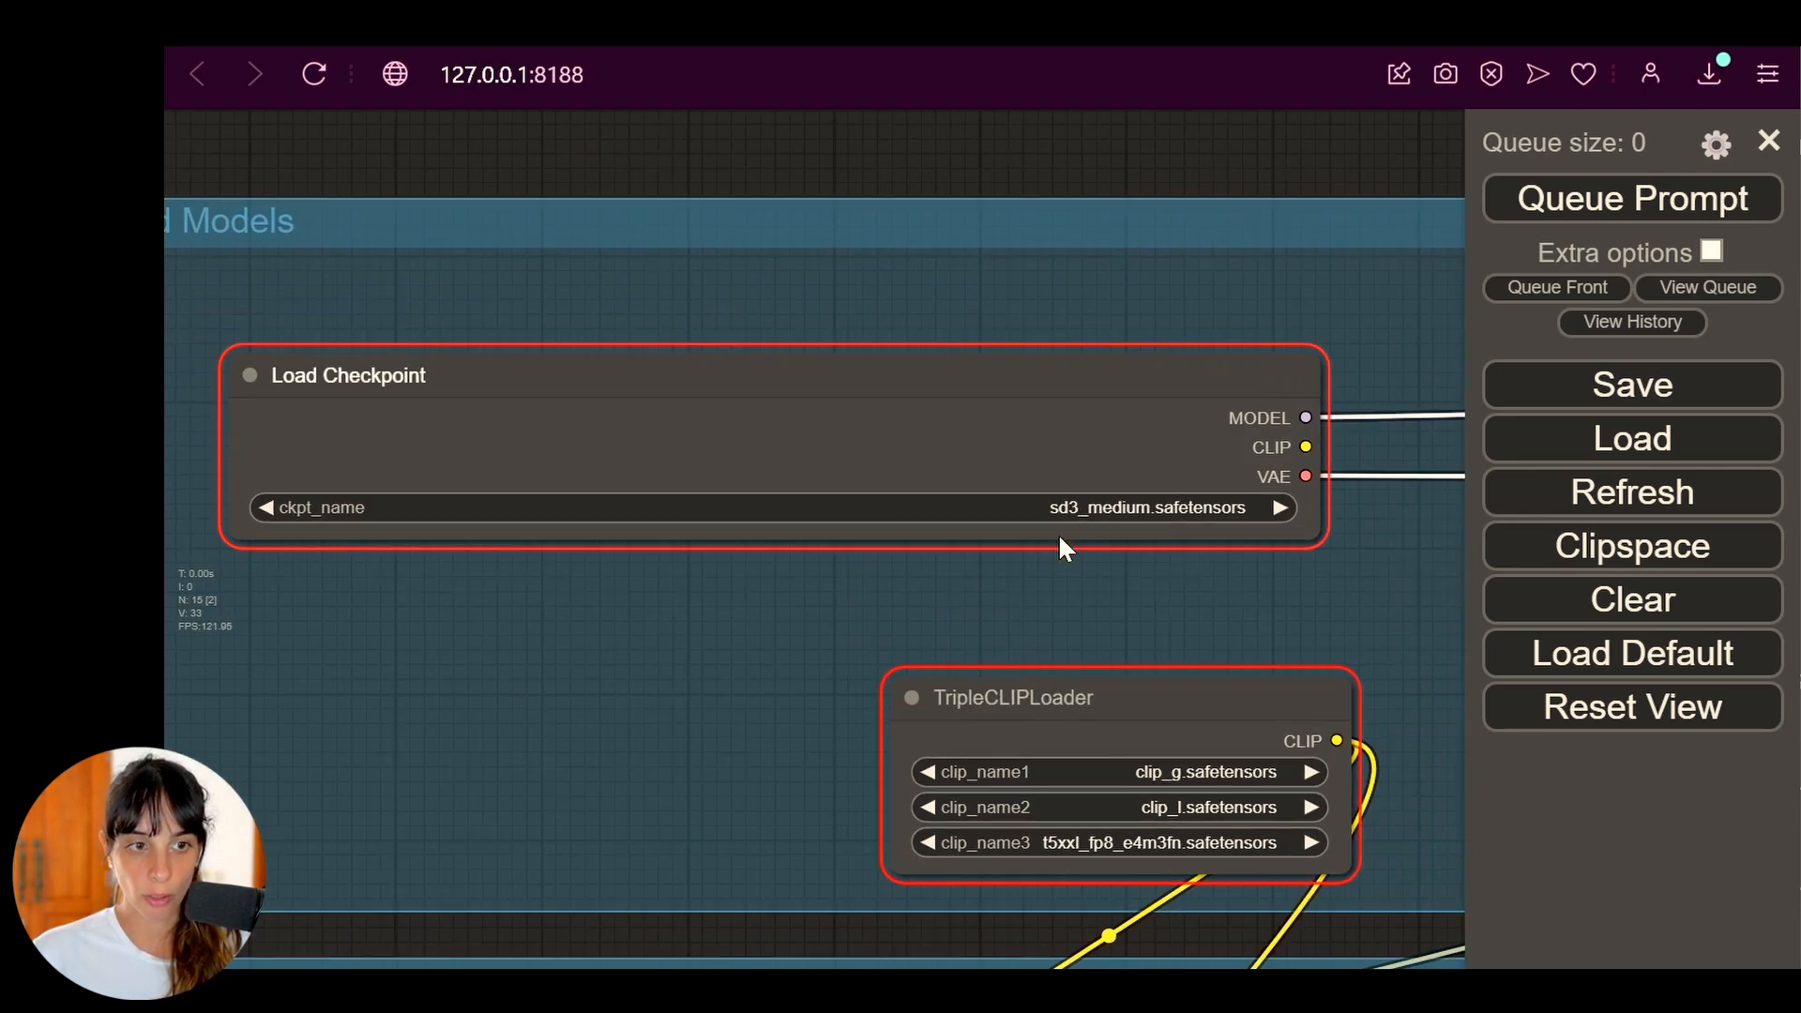
pyautogui.moveTo(1092, 526)
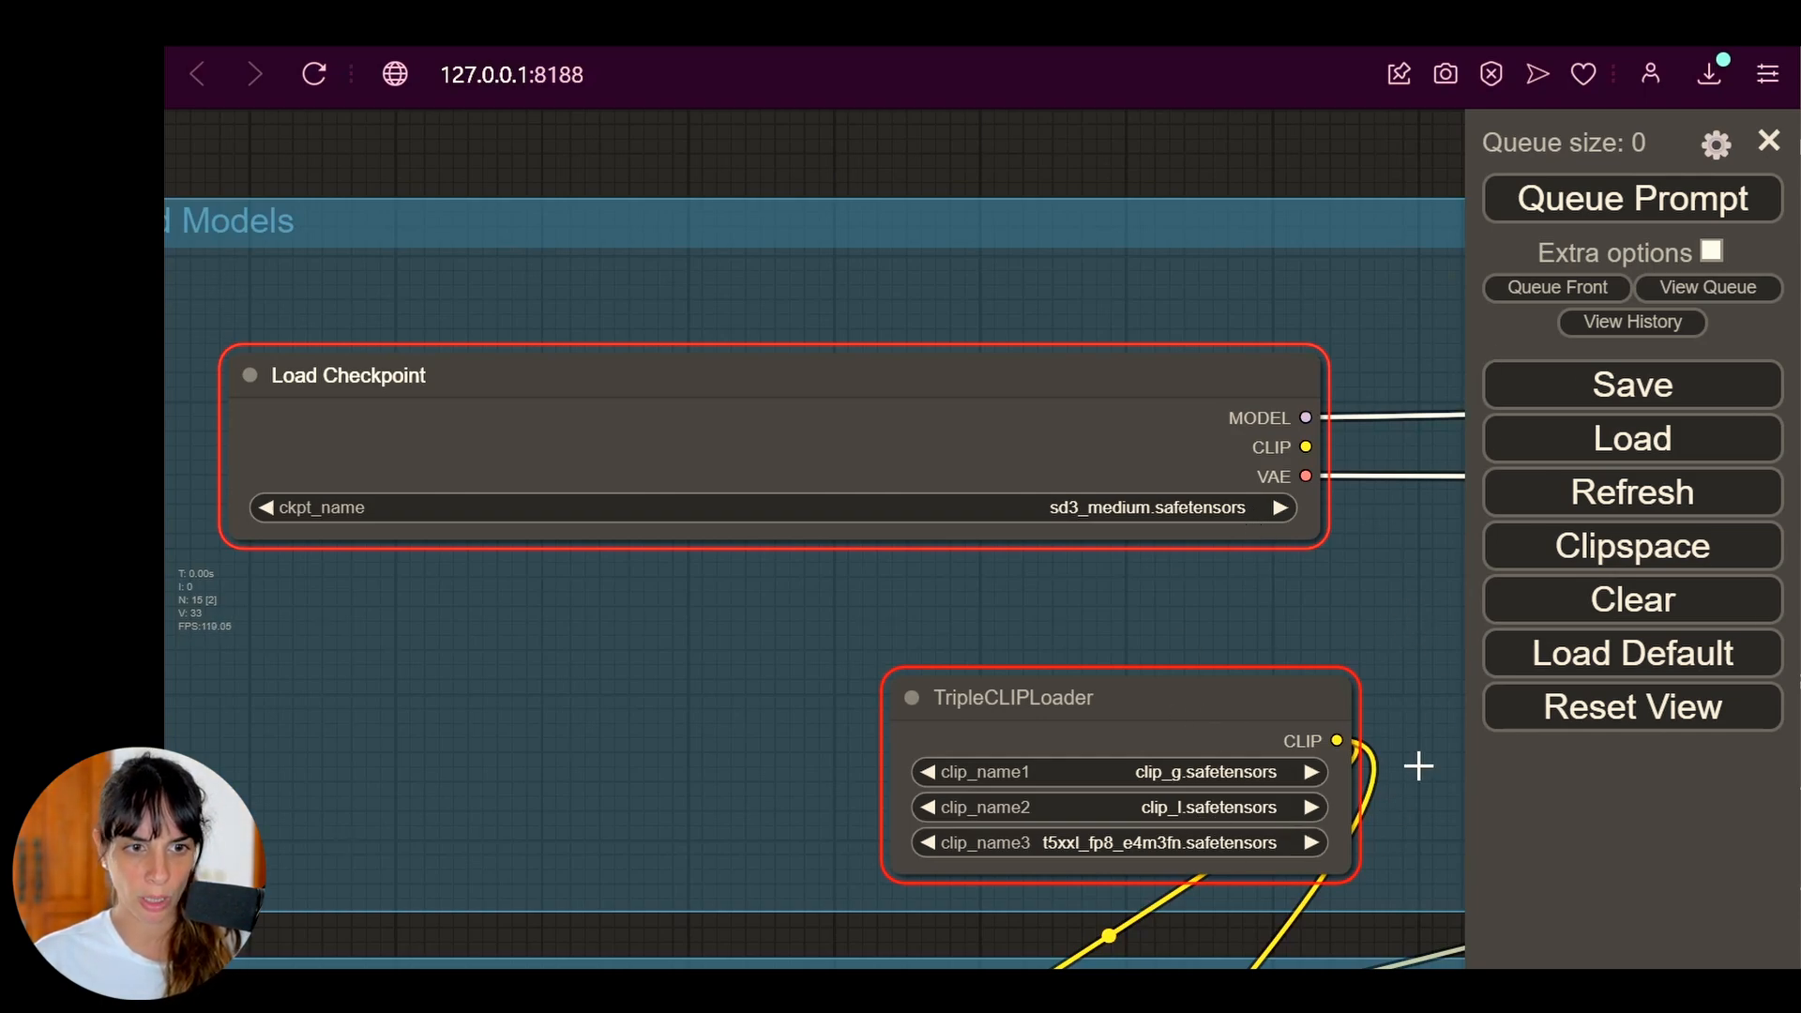
pyautogui.click(1632, 199)
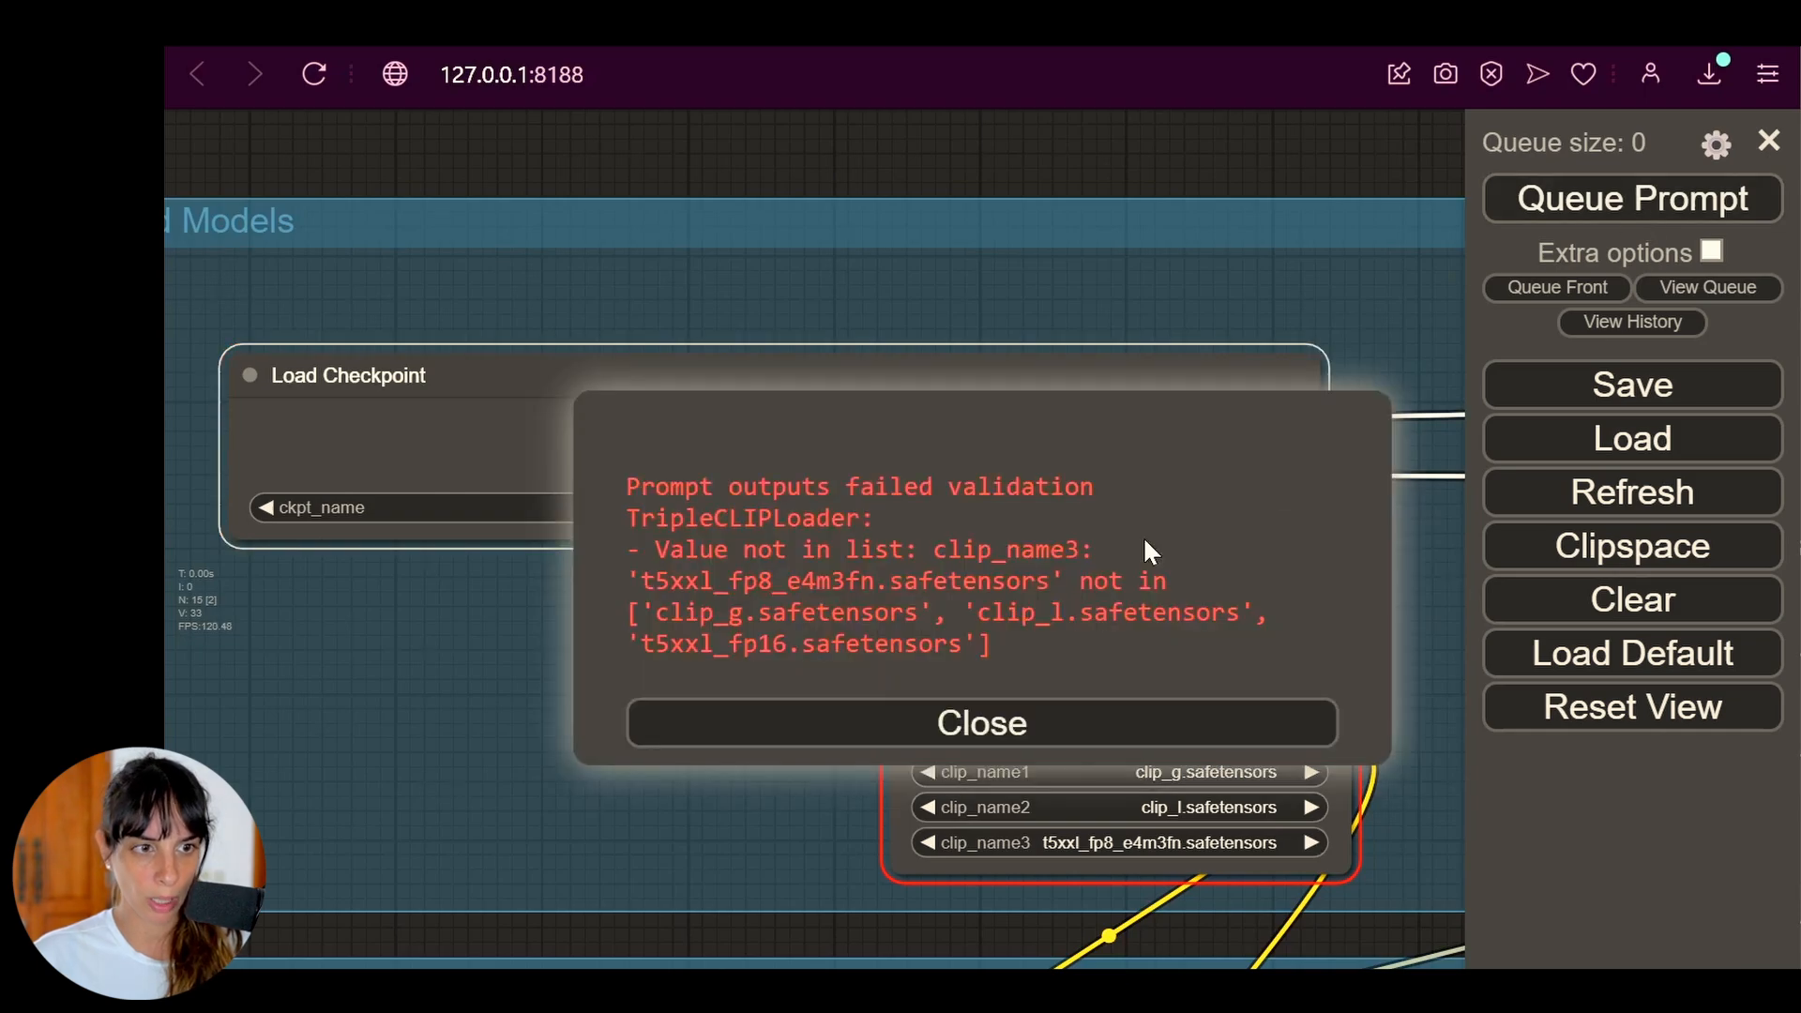
pyautogui.click(981, 724)
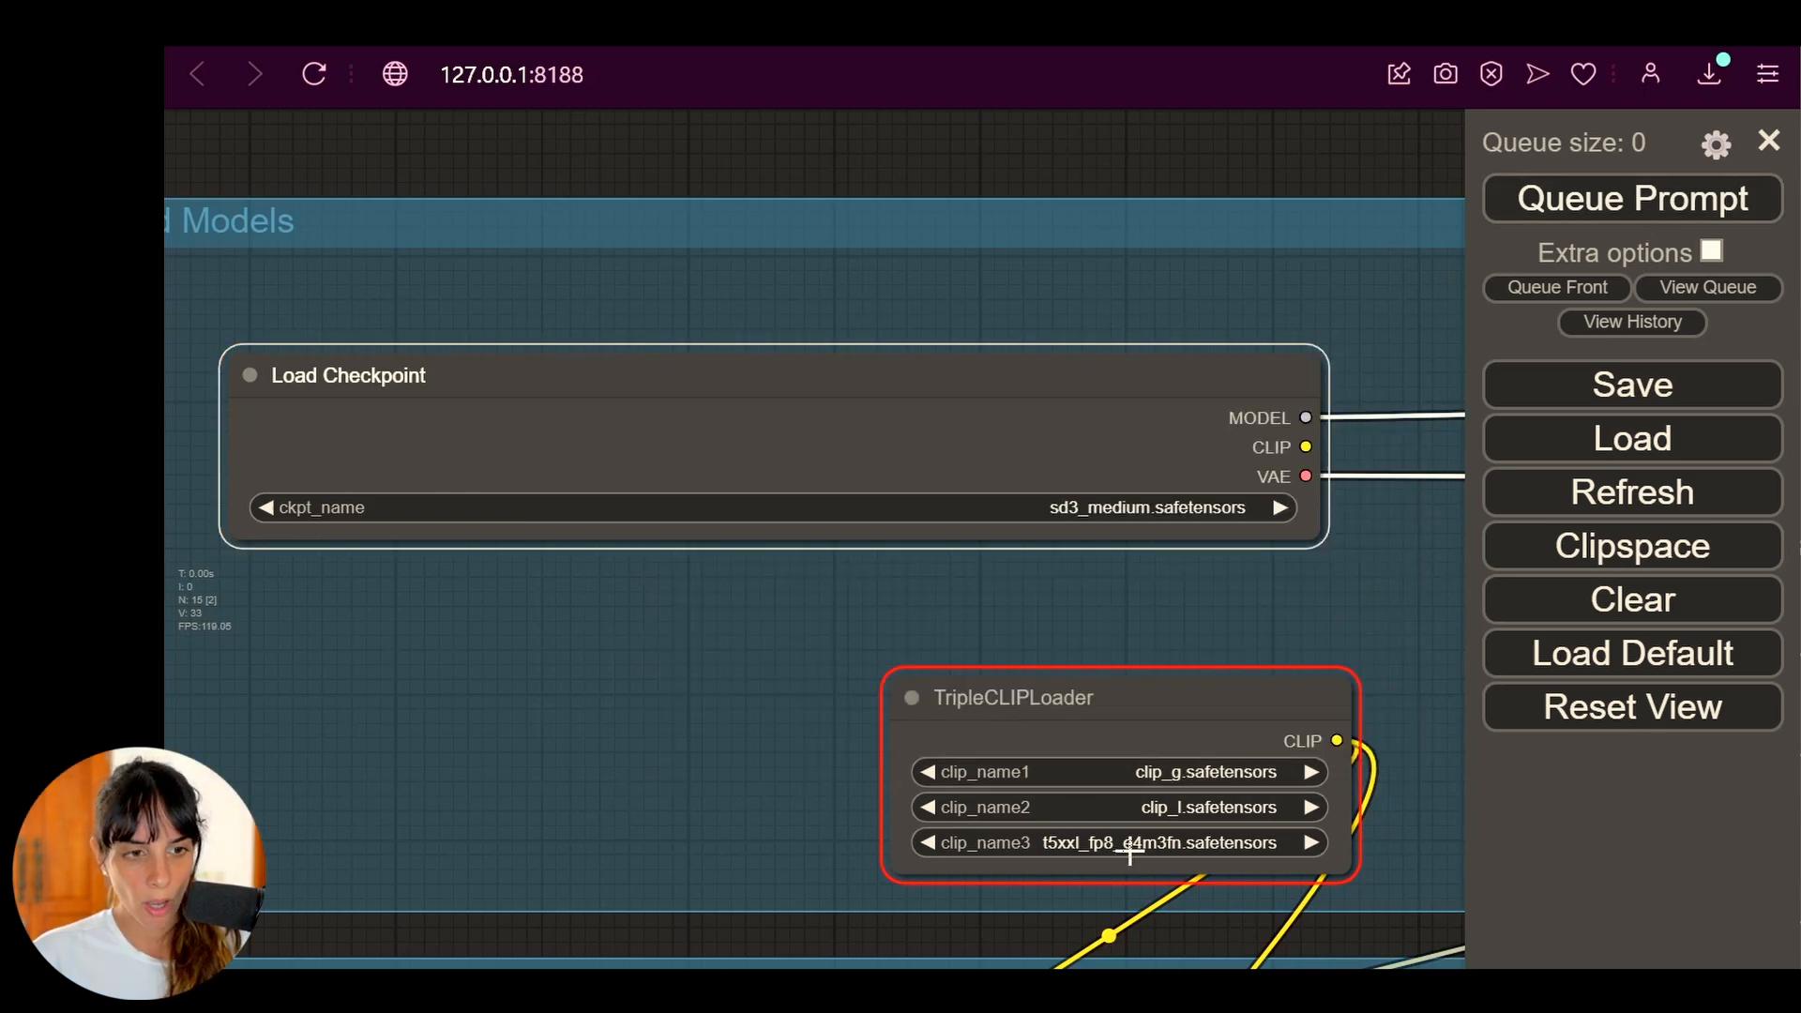
pyautogui.click(1154, 842)
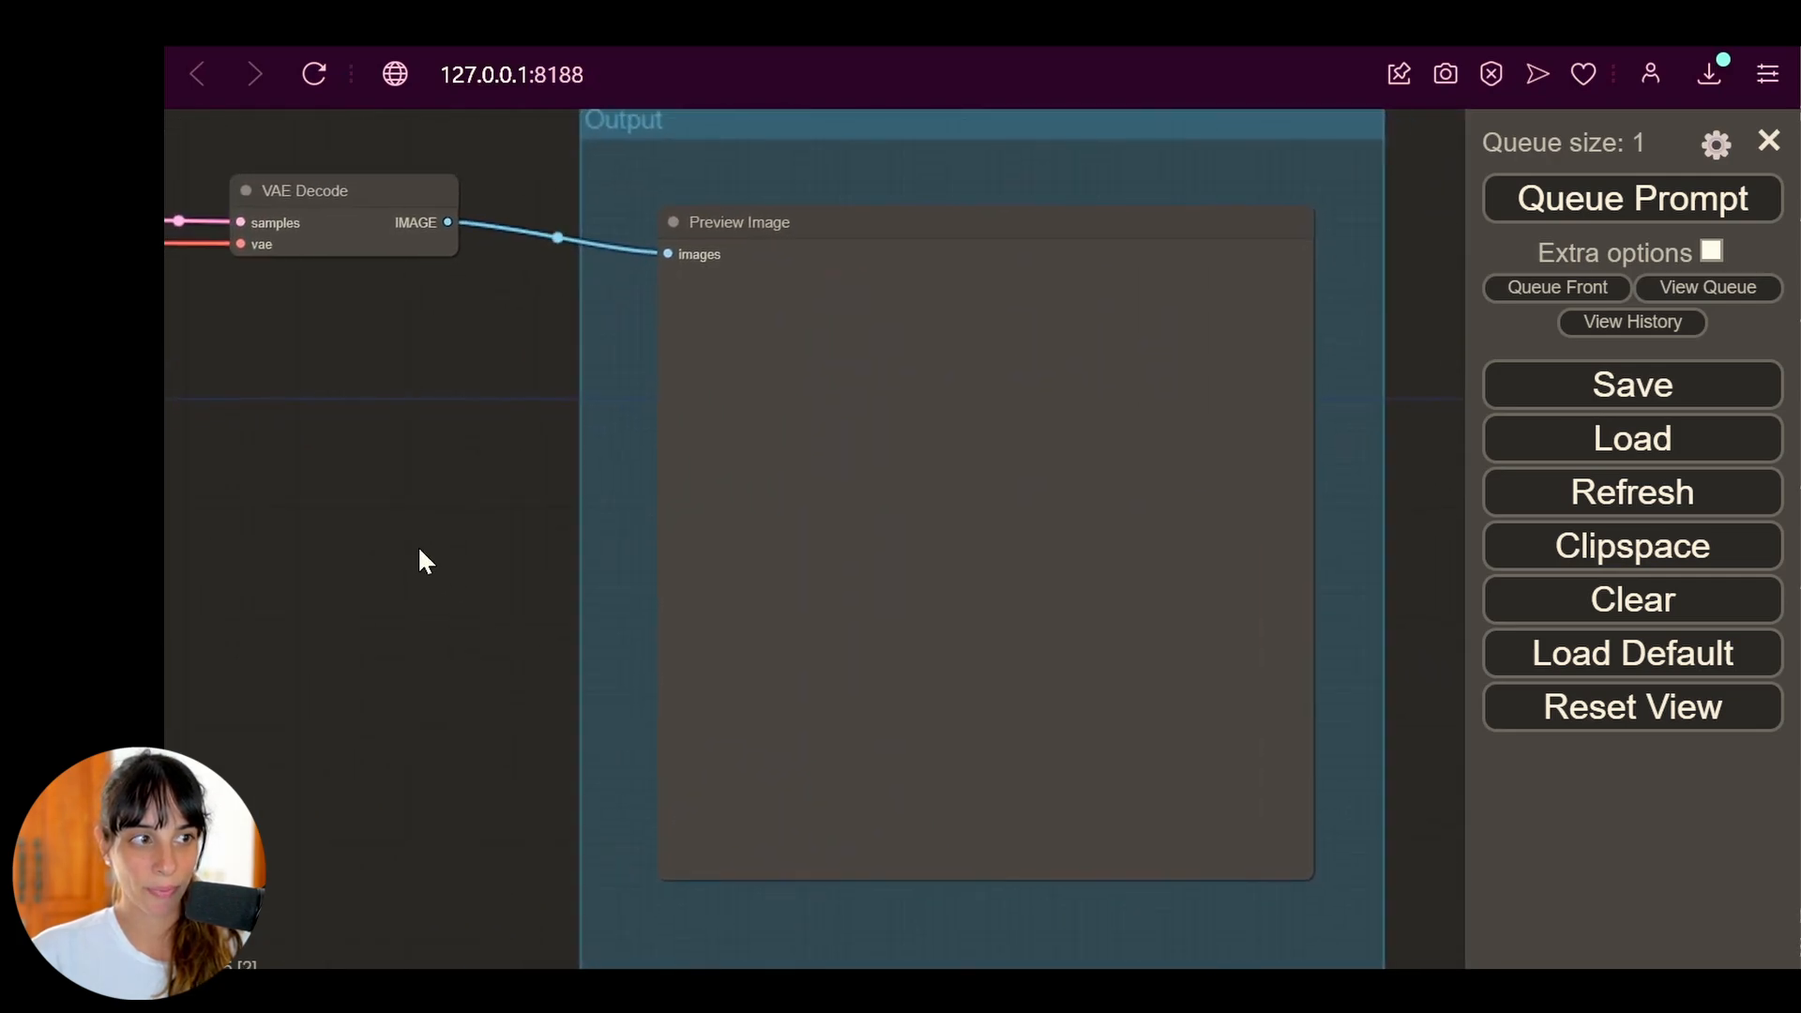
pyautogui.moveTo(405, 547)
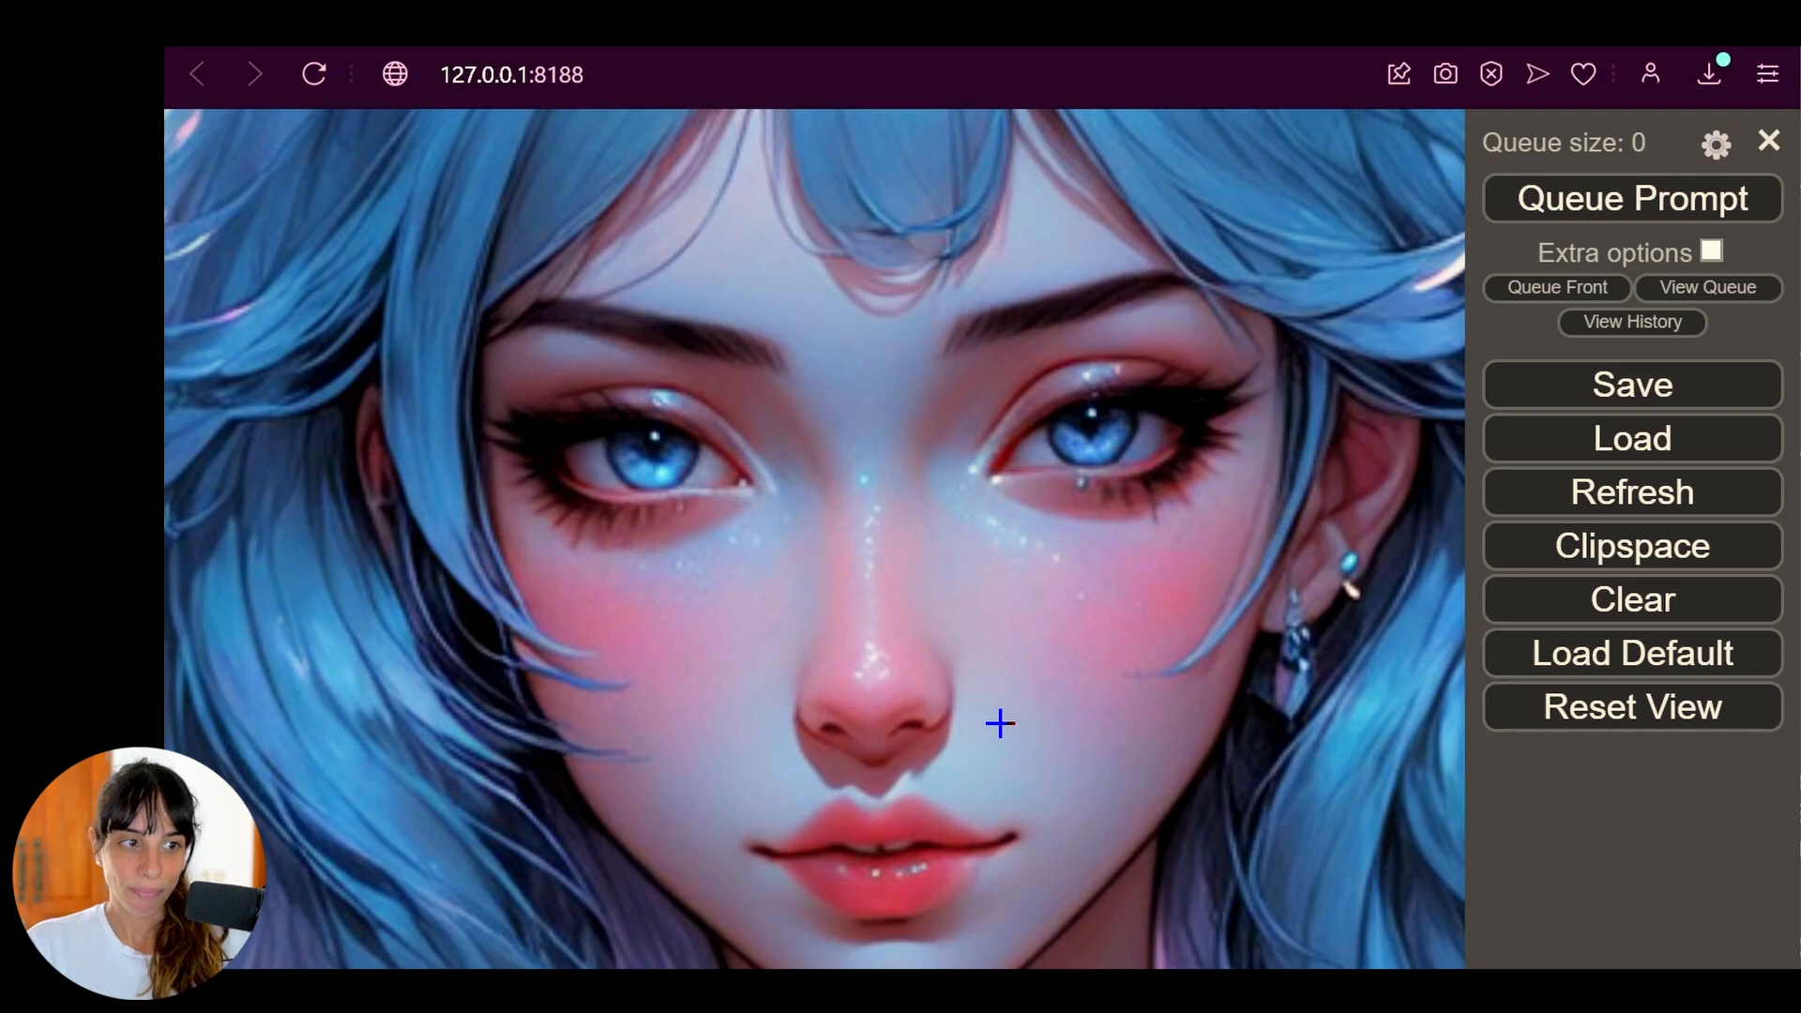
pyautogui.moveTo(1655, 421)
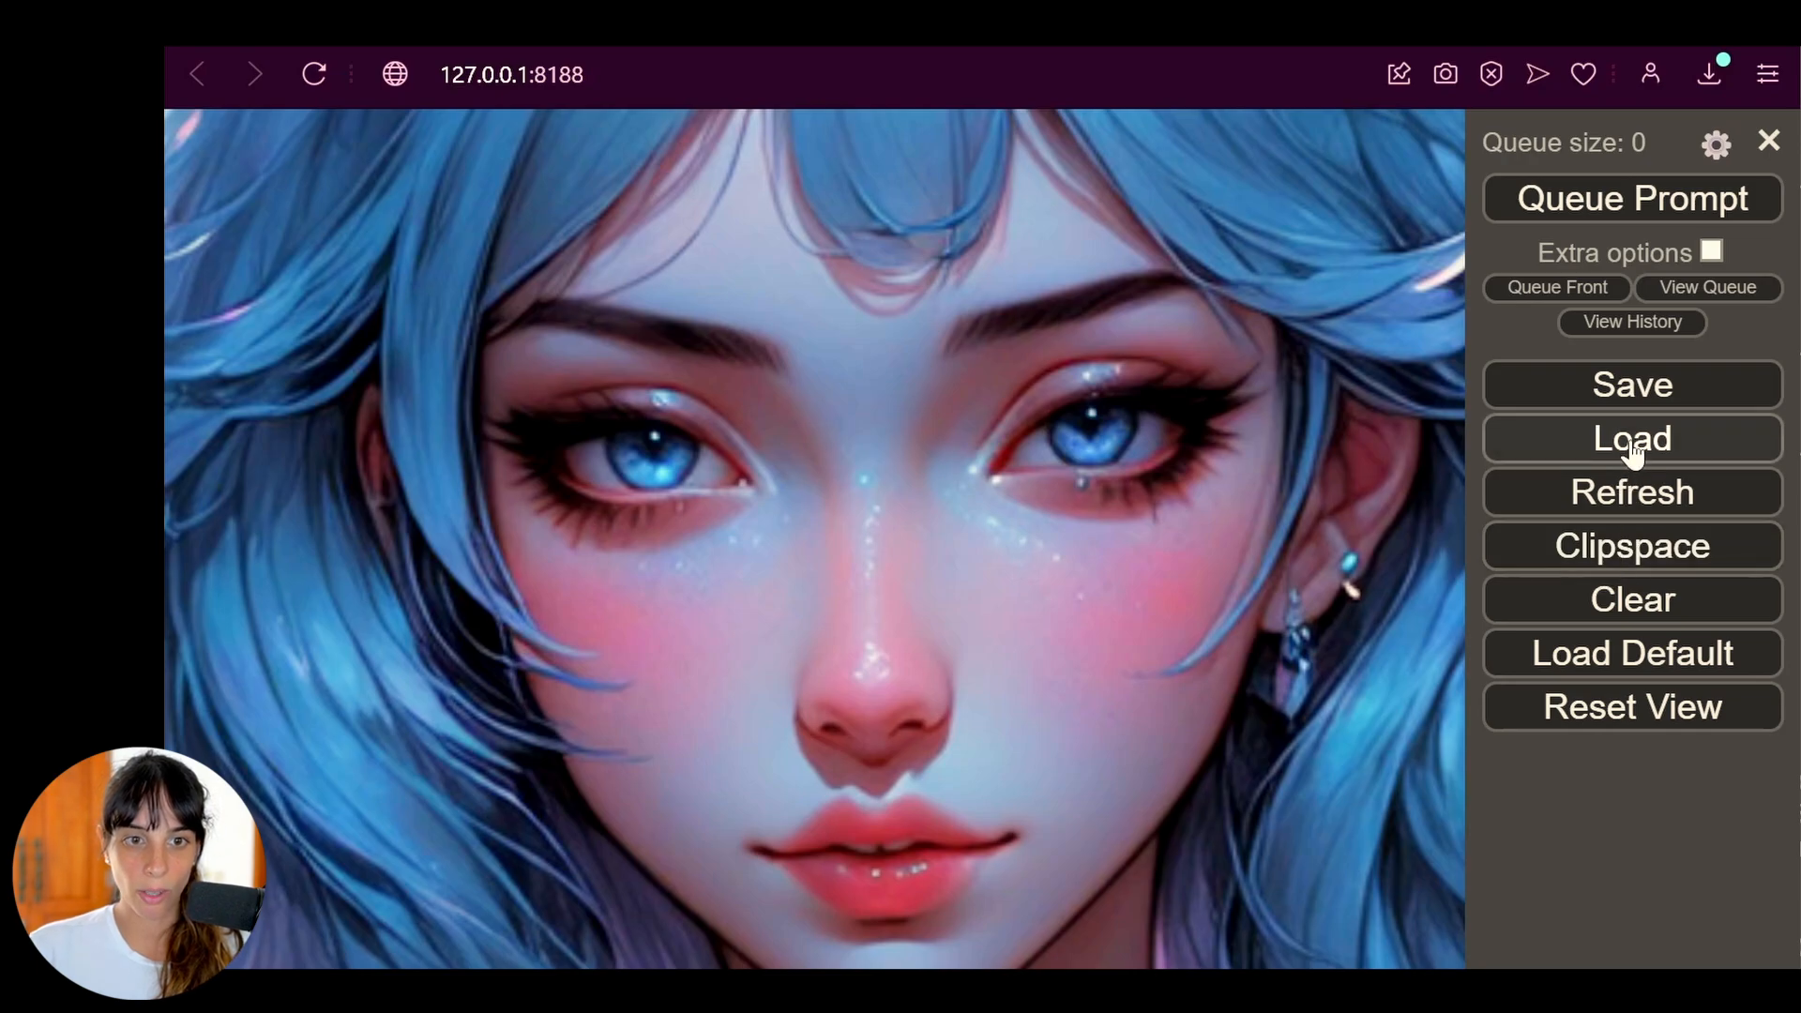
# Load the SD3 text encoder configurations workflow JSON from the downloaded files.
pyautogui.click(1633, 439)
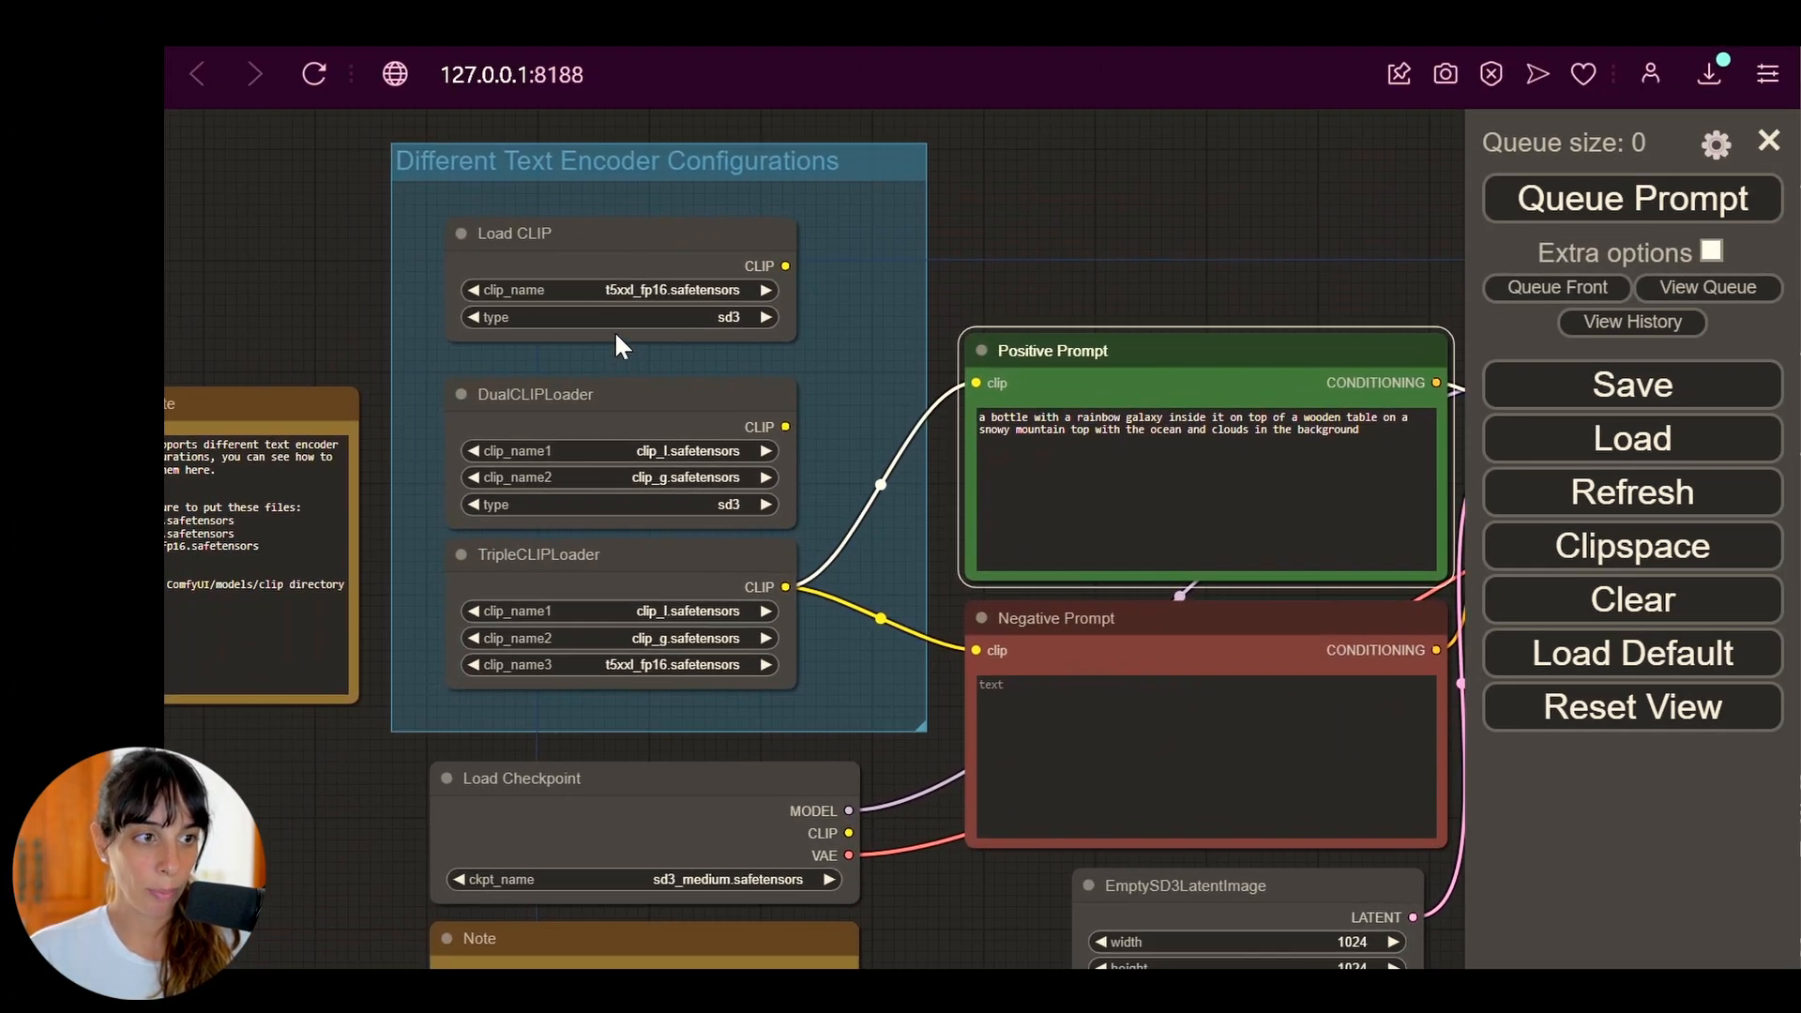
pyautogui.moveTo(787, 668)
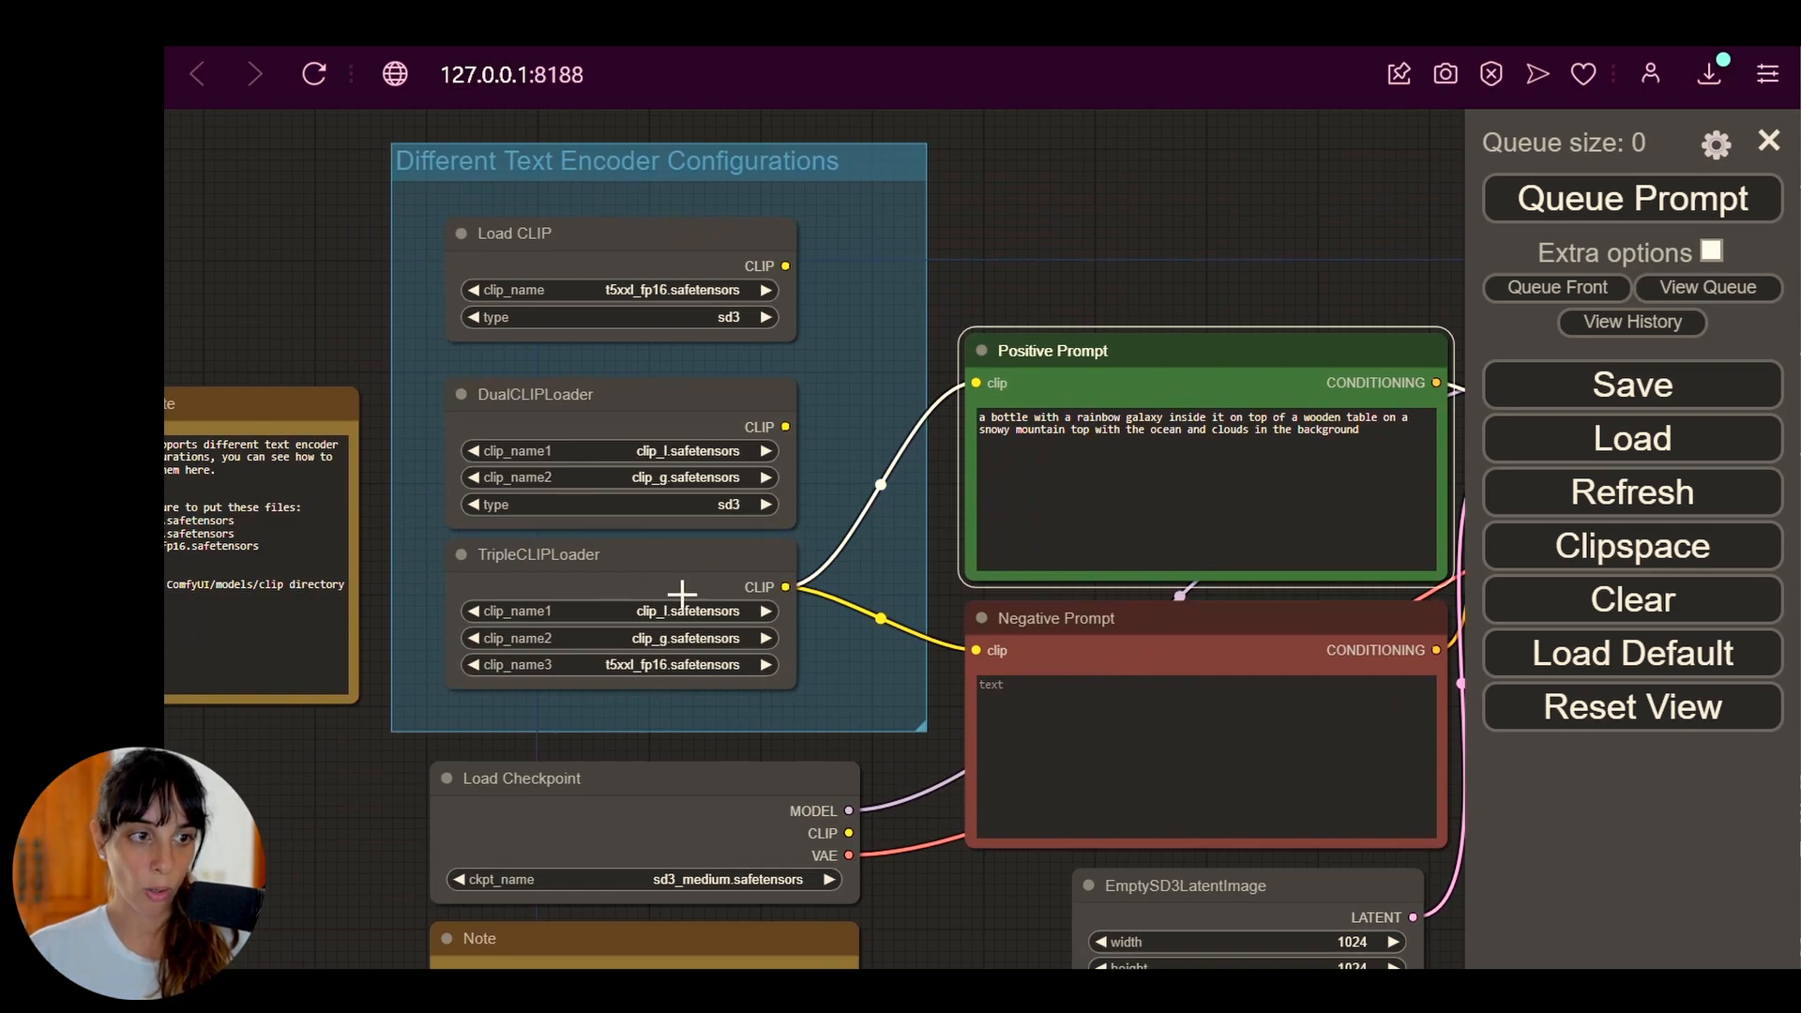
pyautogui.moveTo(674, 298)
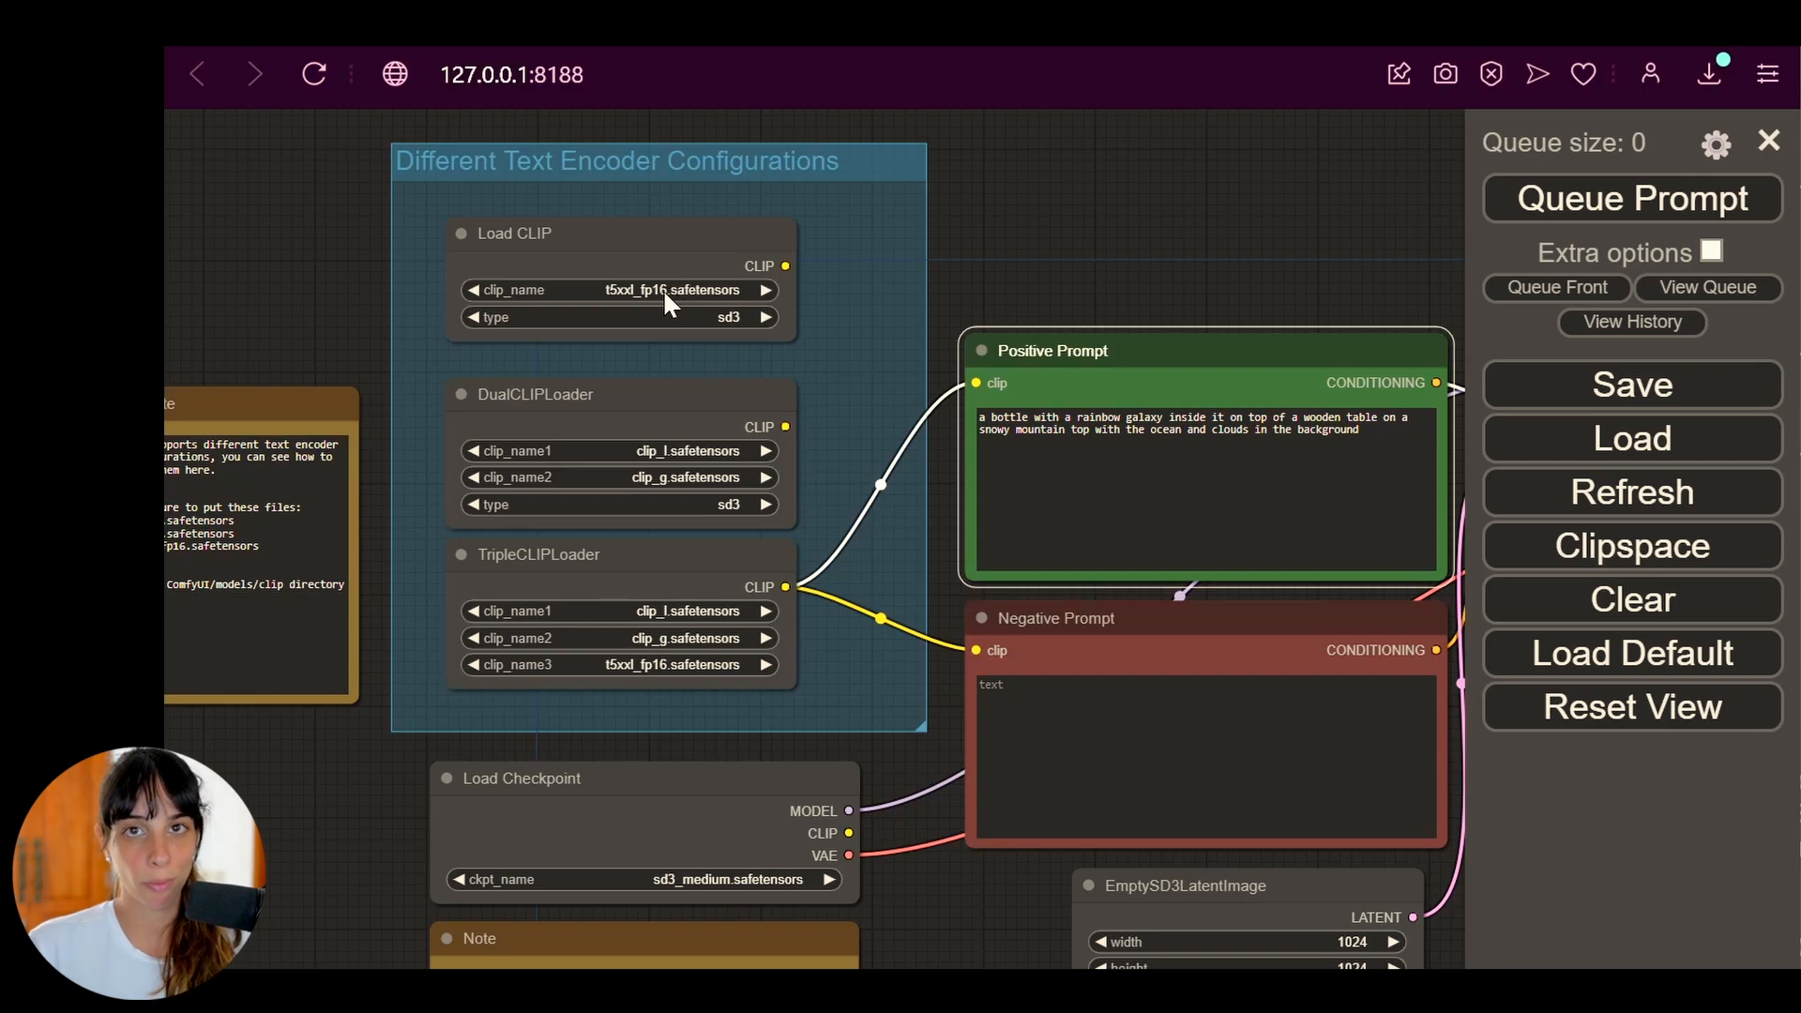
pyautogui.moveTo(1633, 206)
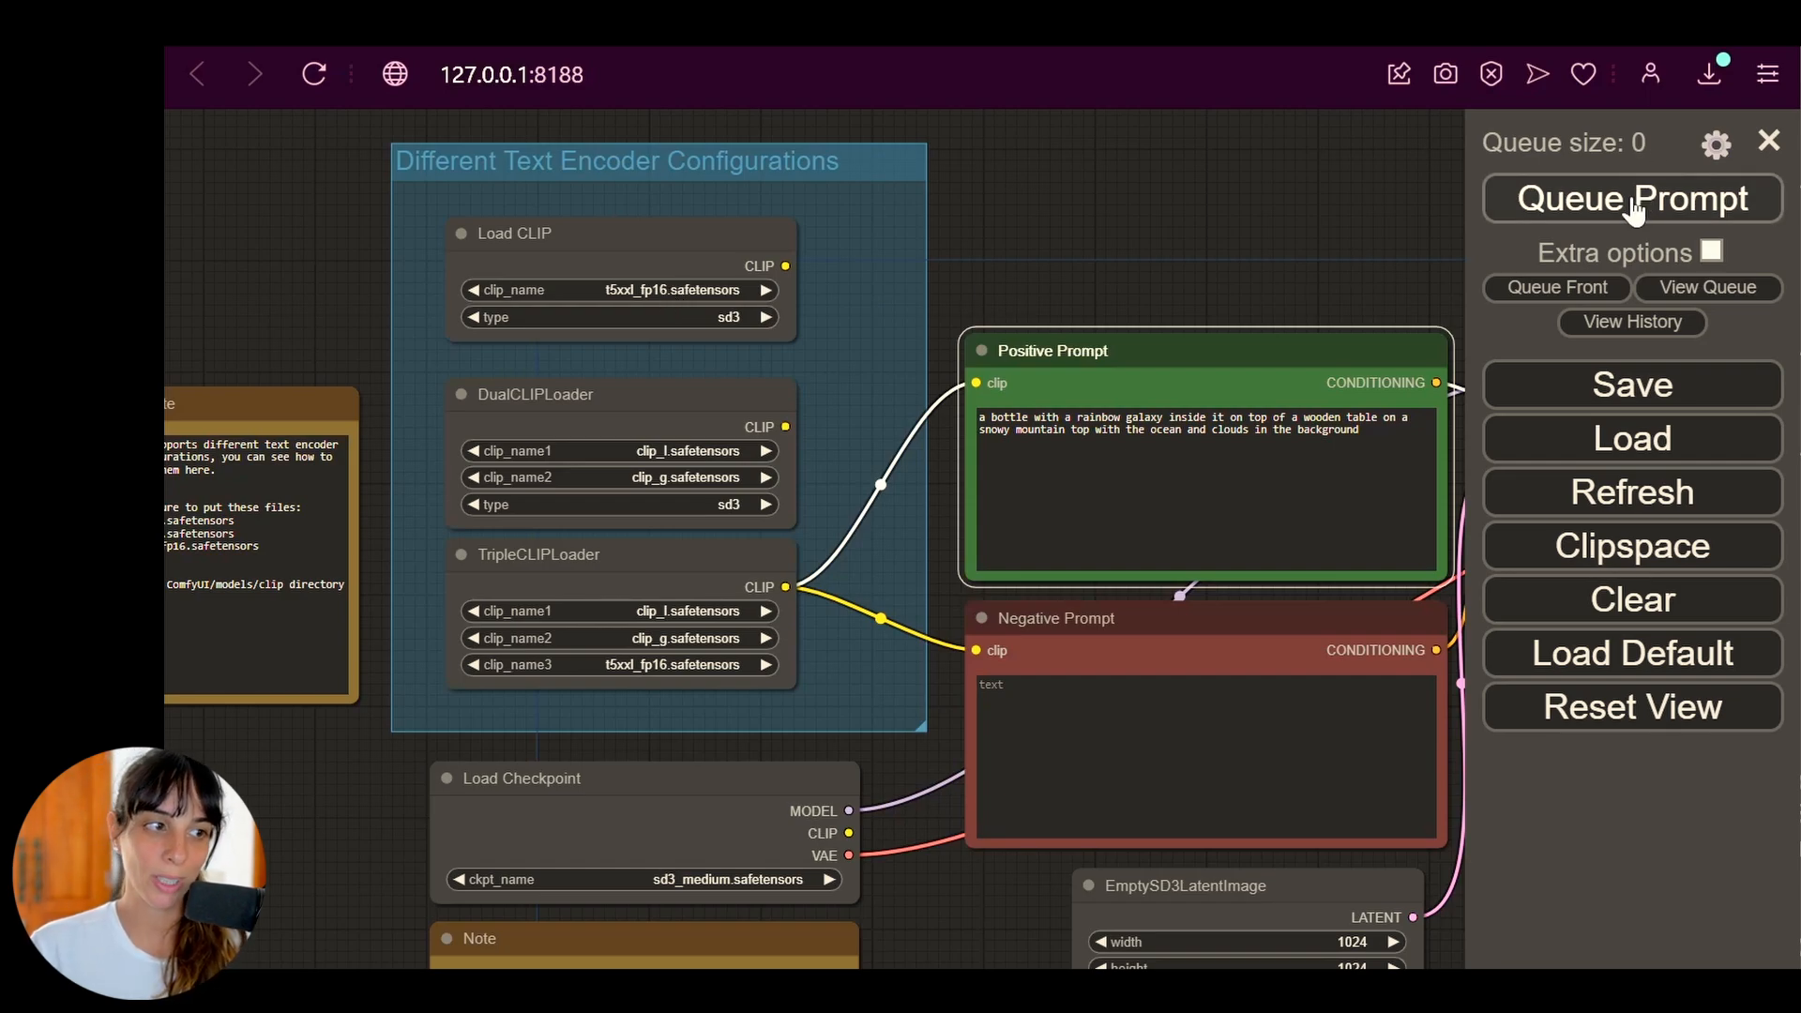
# Queue the galaxy-bottle workflow for generation before editing its positive prompt.
pyautogui.click(1632, 199)
pyautogui.write(', bottle label saying "Laura"')
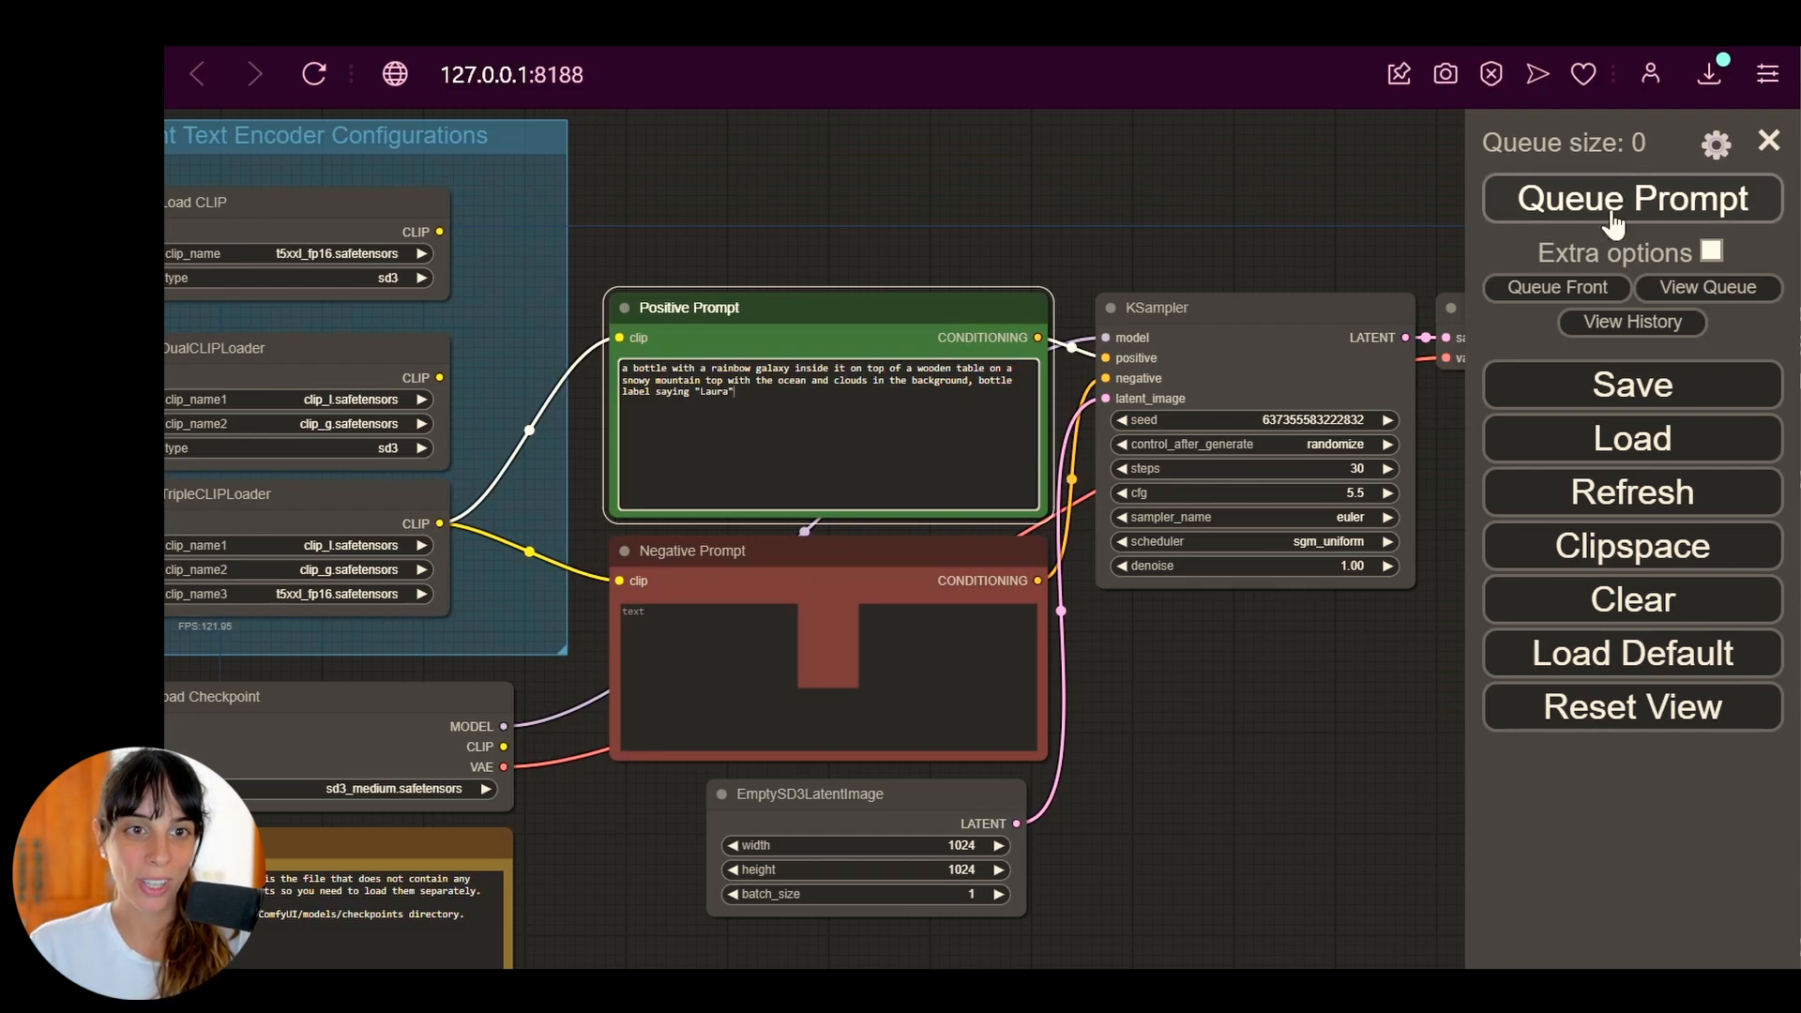
# Queue the prompt and generate the galaxy bottle labelled LAURA on a wooden table before snowy mountains.
pyautogui.click(1632, 199)
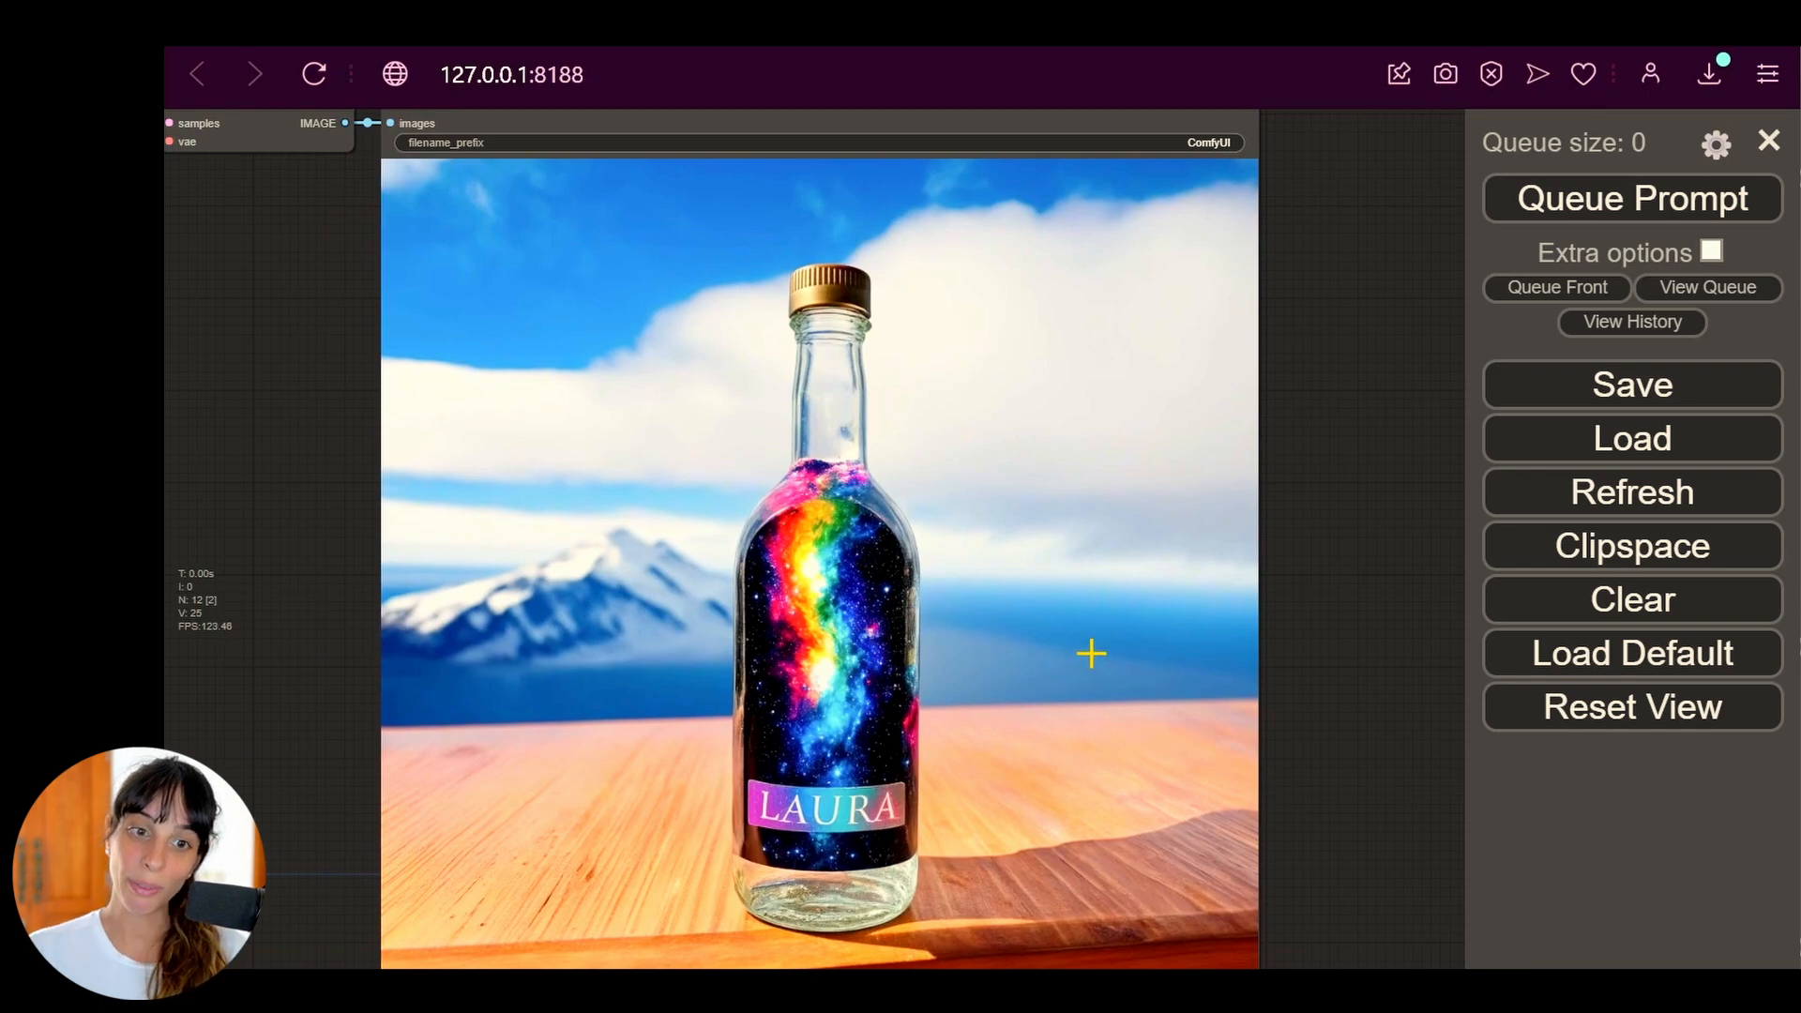
pyautogui.moveTo(1085, 638)
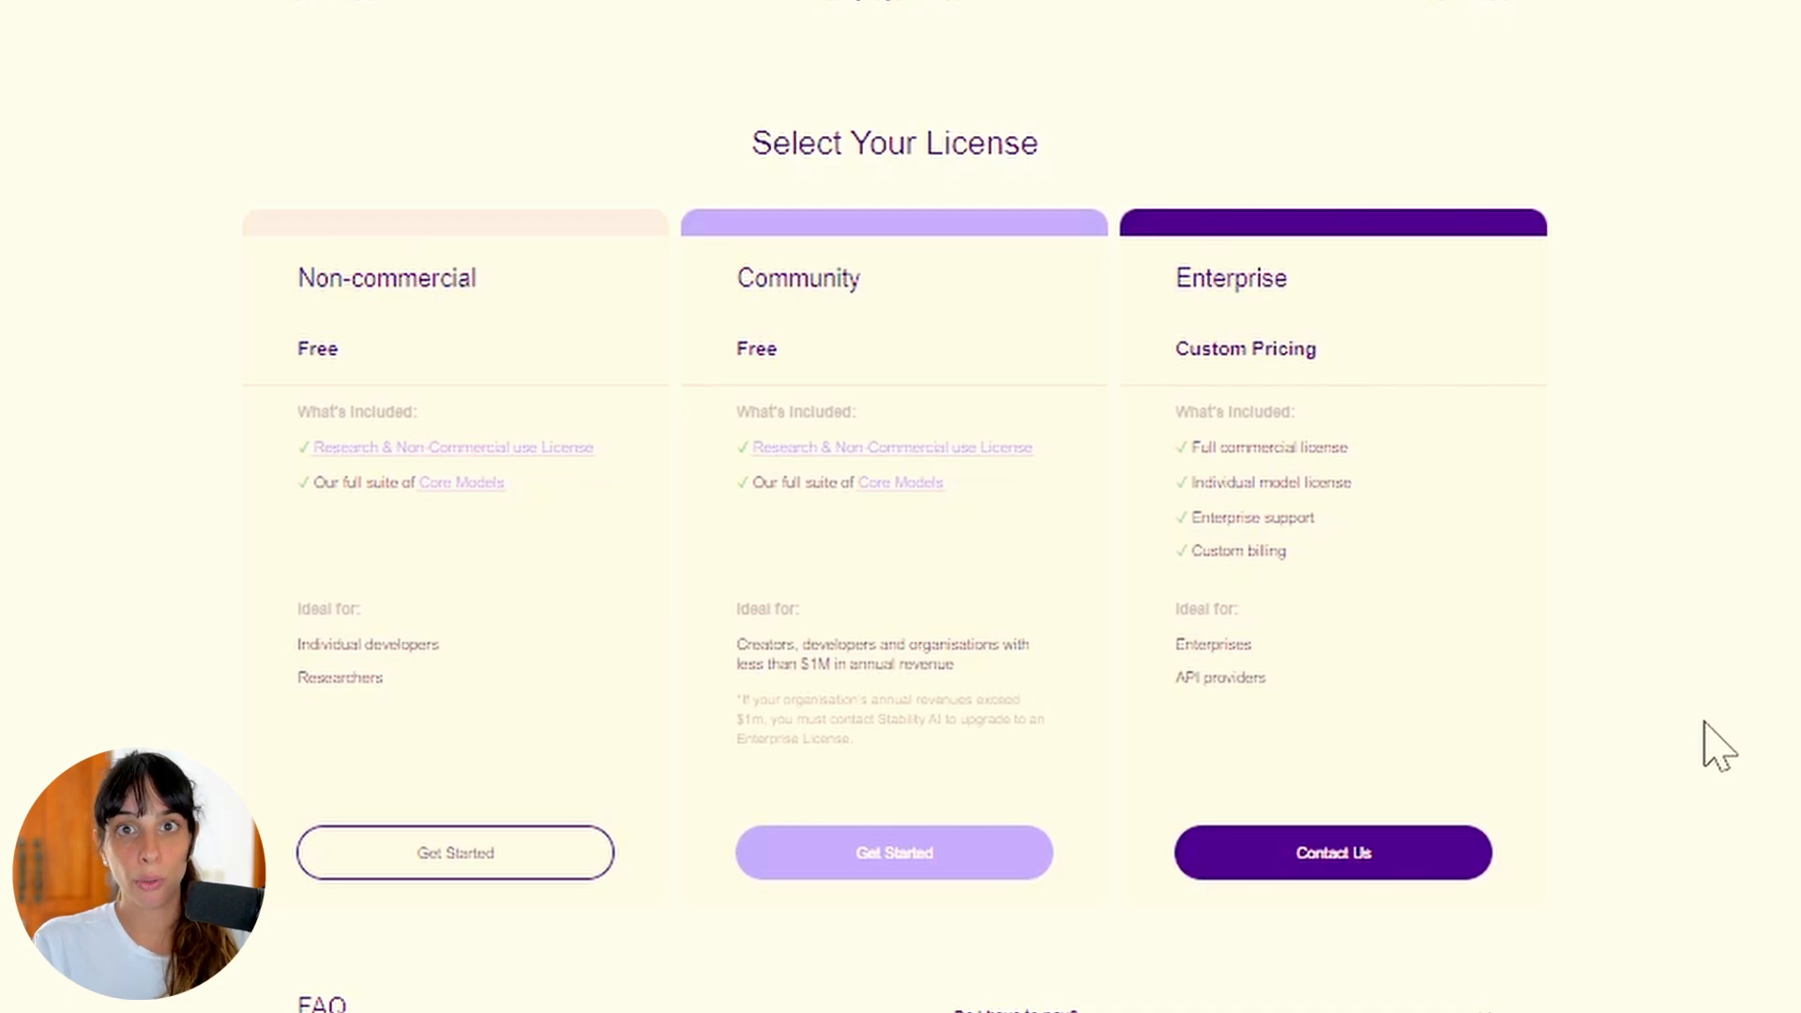
pyautogui.moveTo(946, 847)
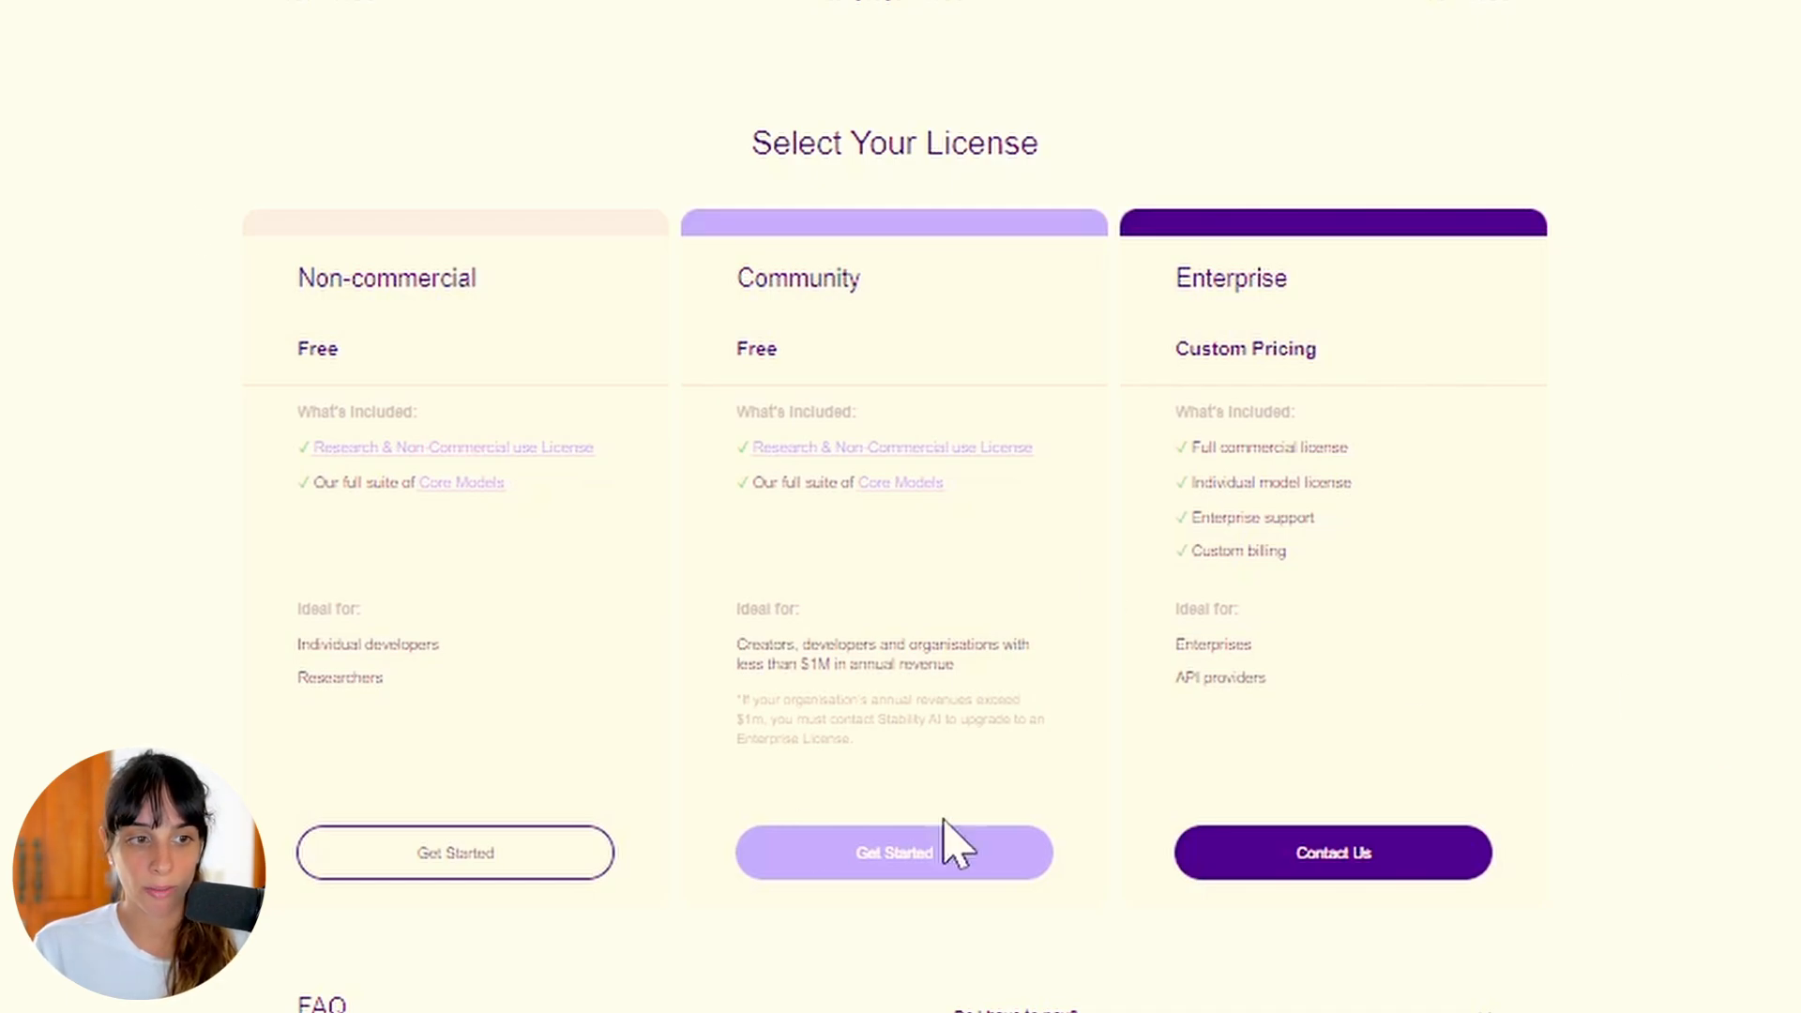
pyautogui.moveTo(1158, 608)
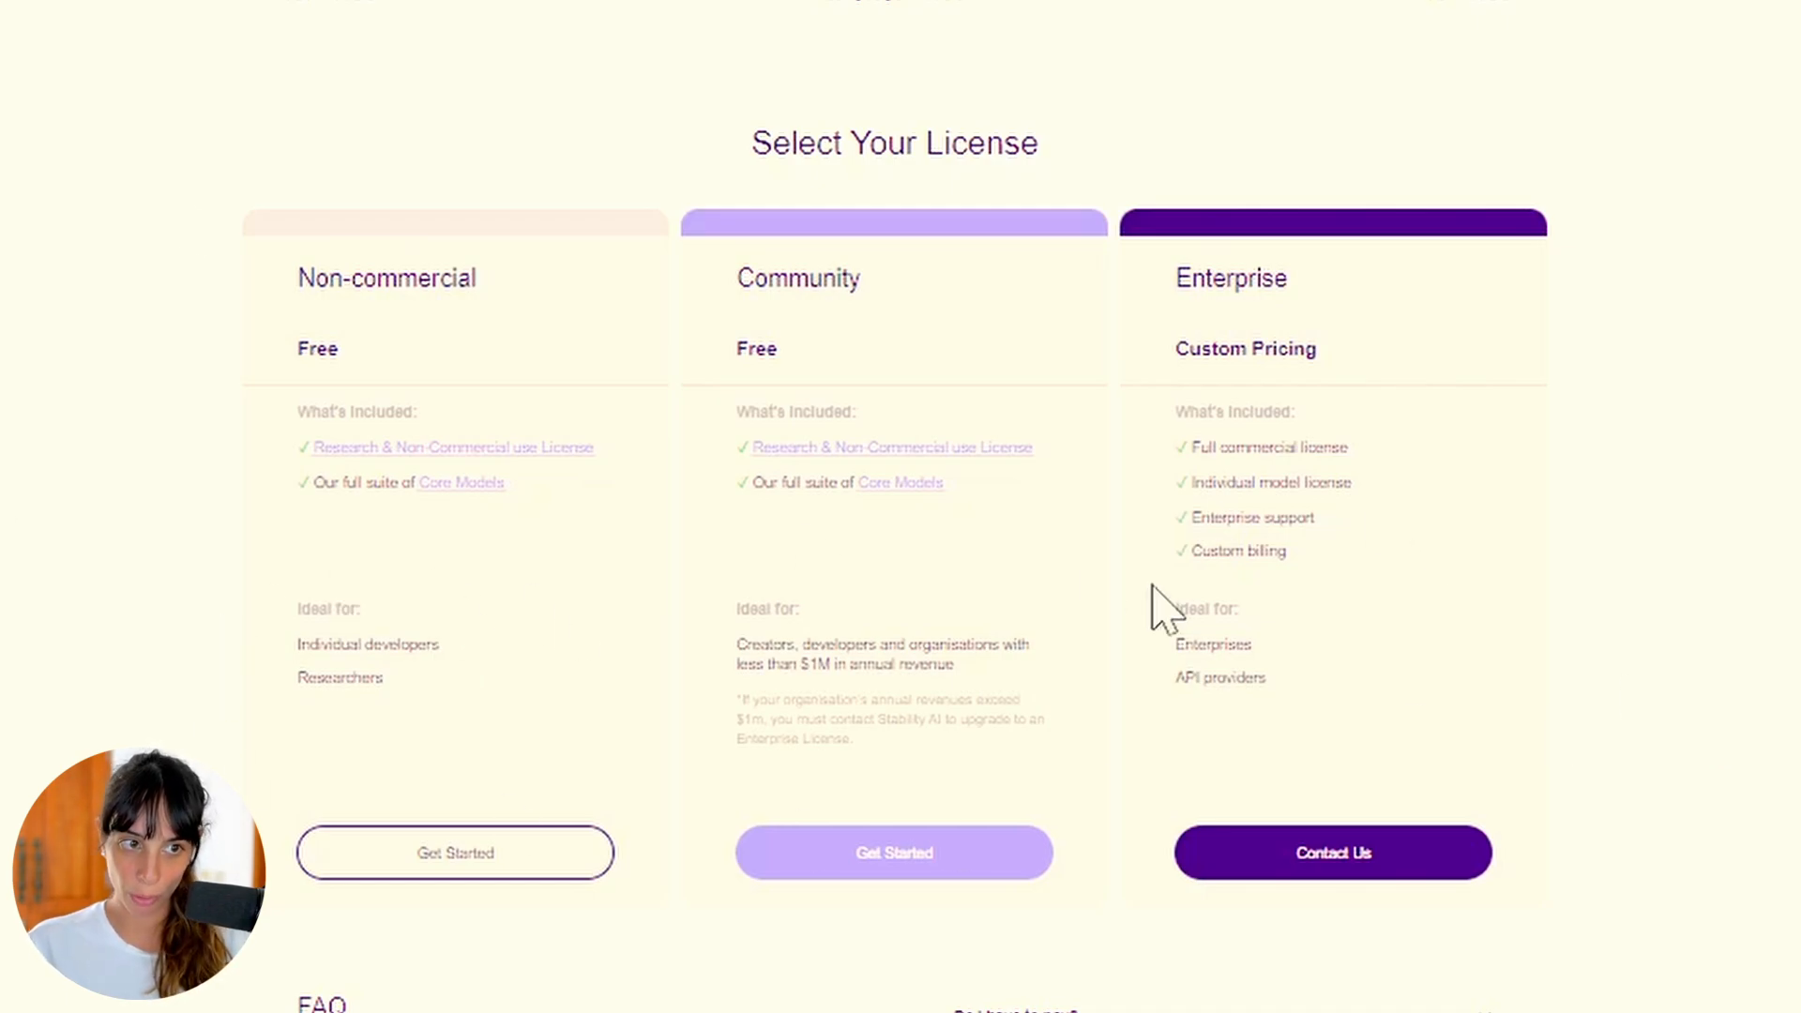
pyautogui.moveTo(560, 362)
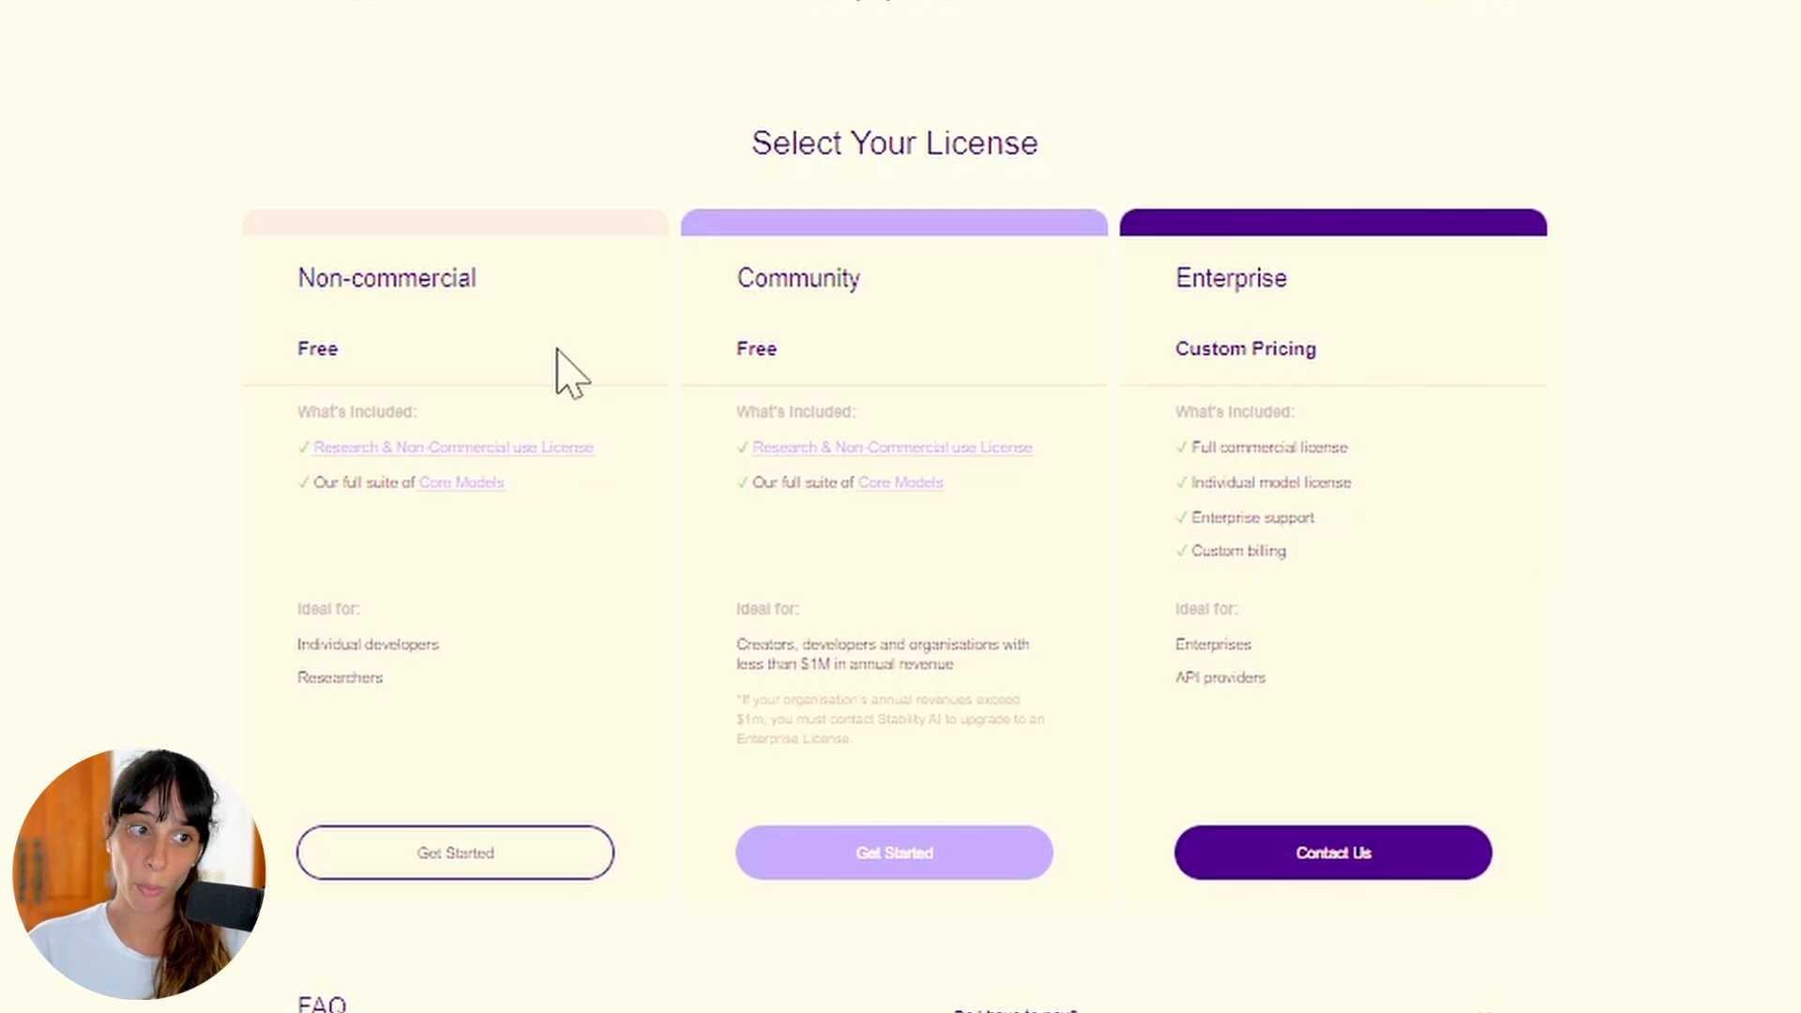
pyautogui.moveTo(1329, 364)
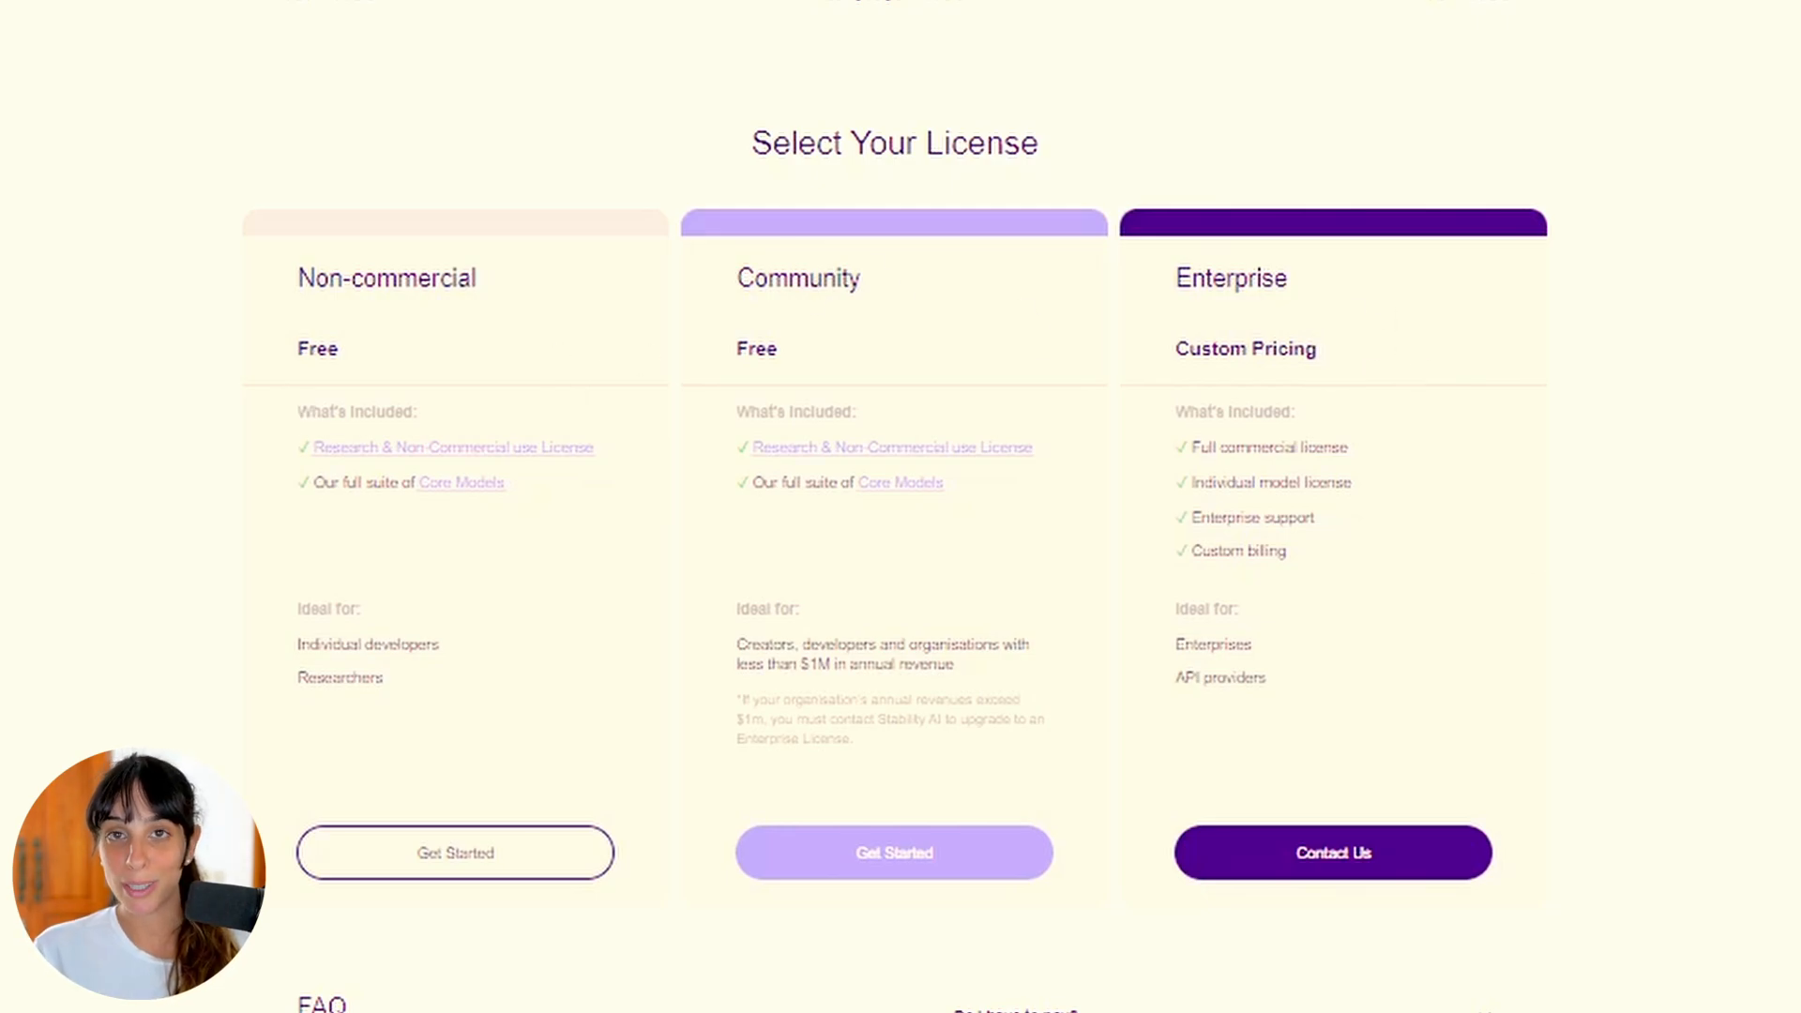
pyautogui.moveTo(1374, 980)
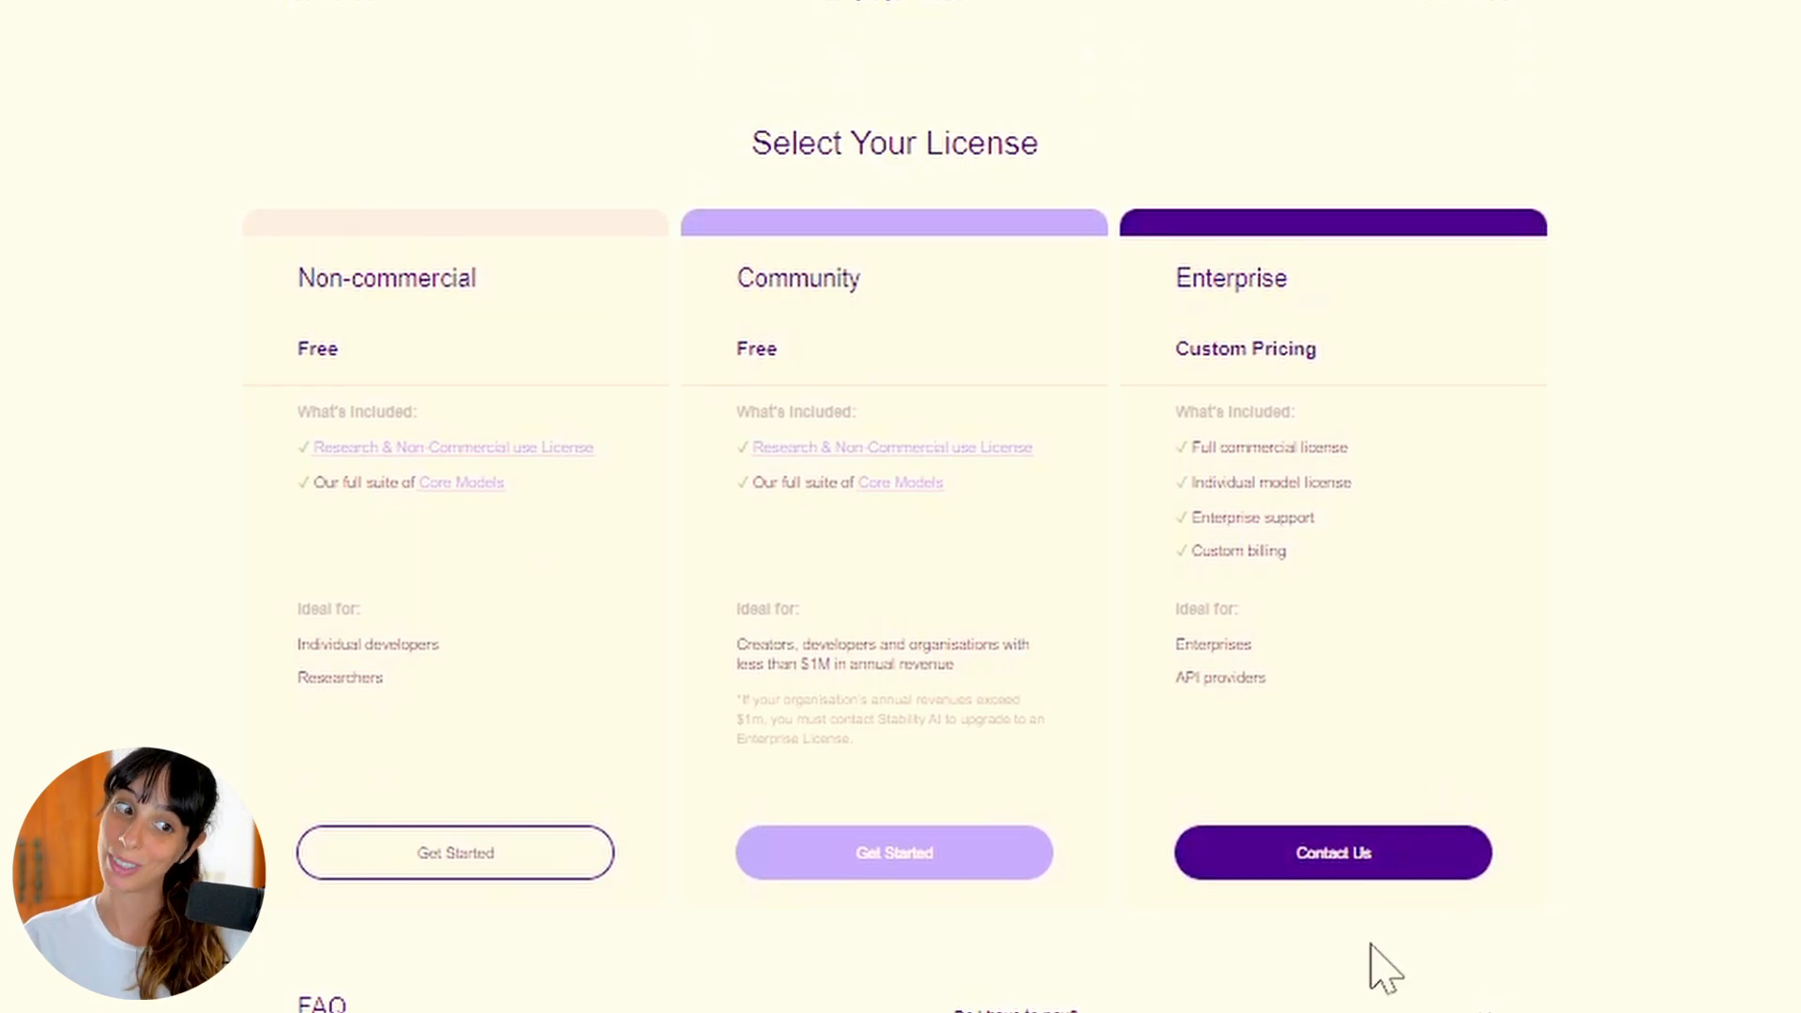